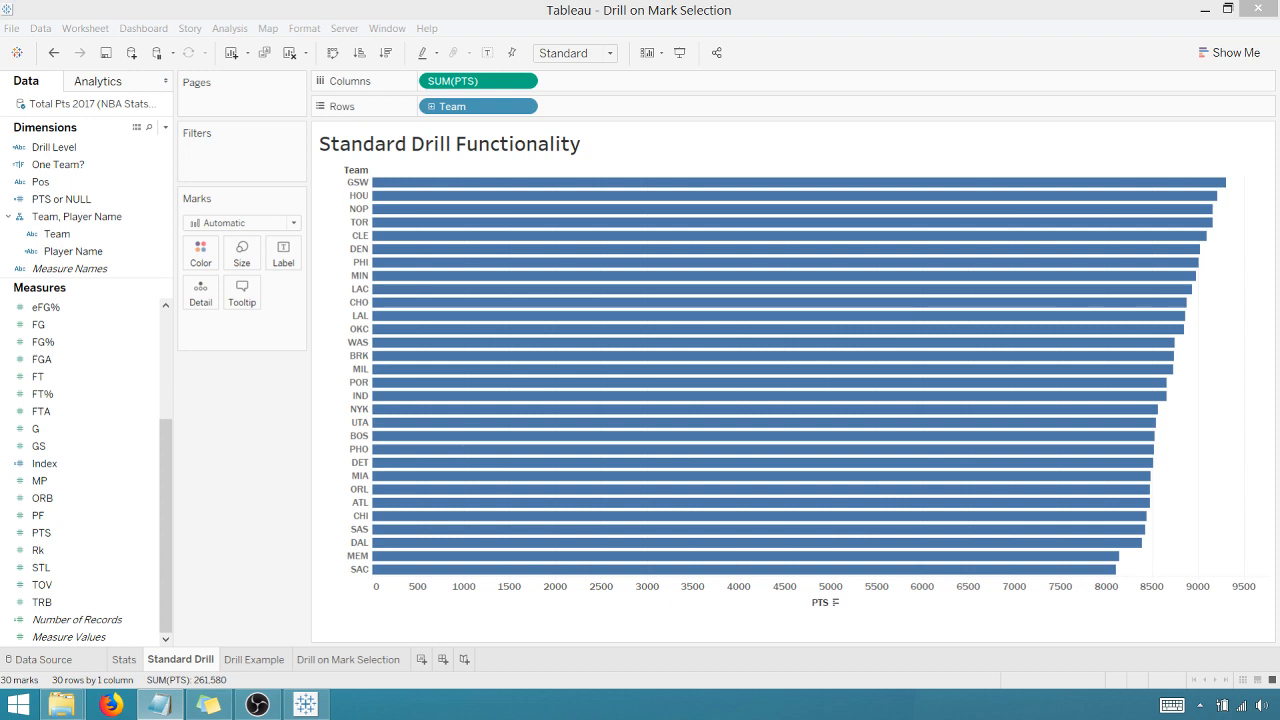
mouse_move(733, 277)
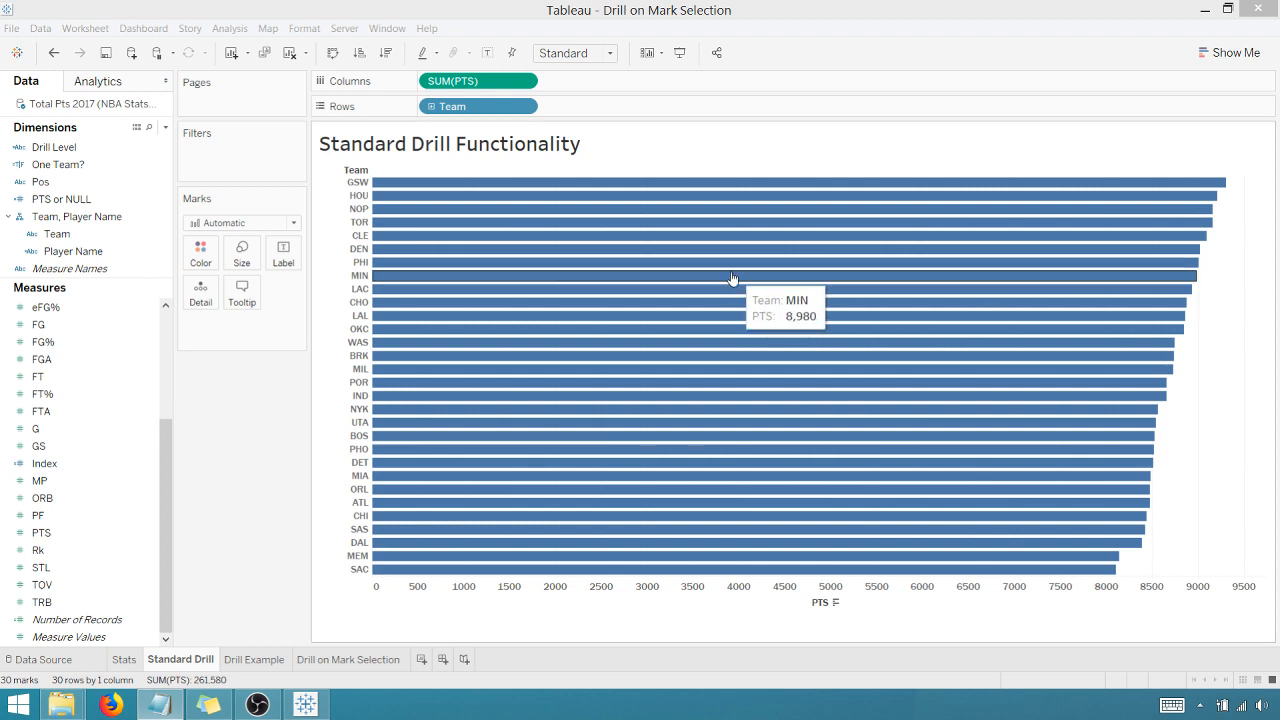
mouse_move(720, 265)
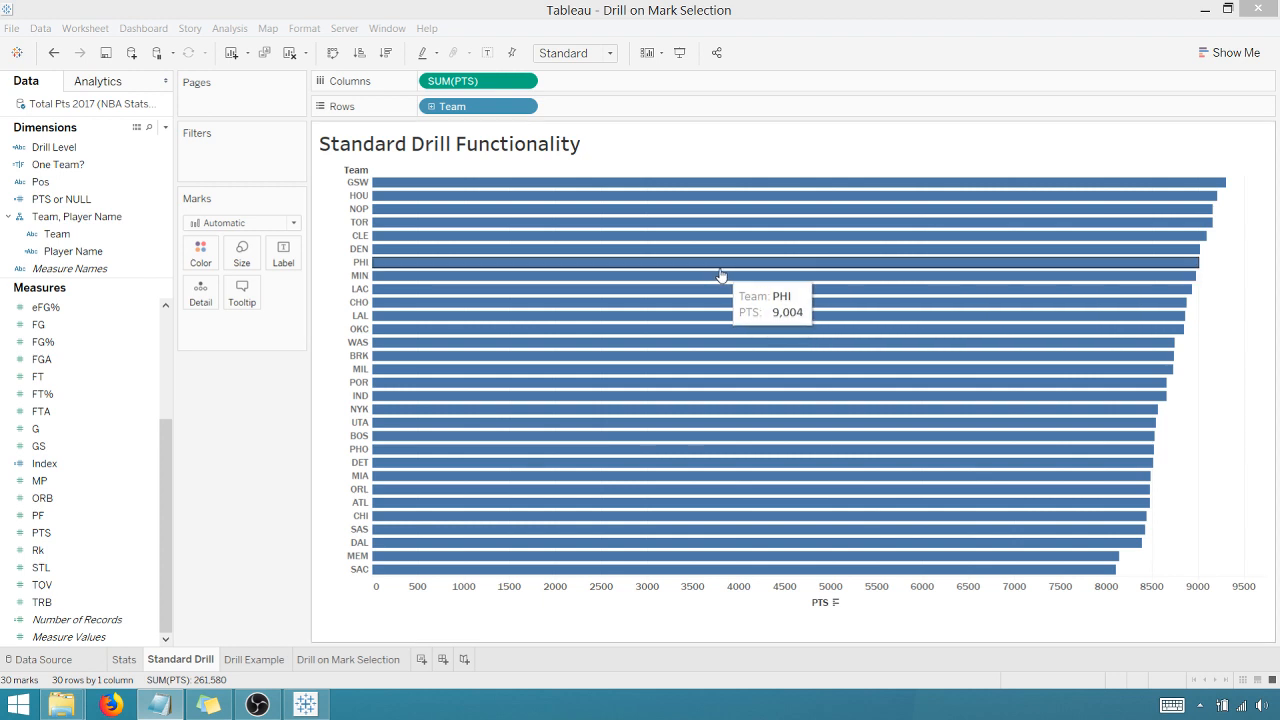
mouse_move(497, 192)
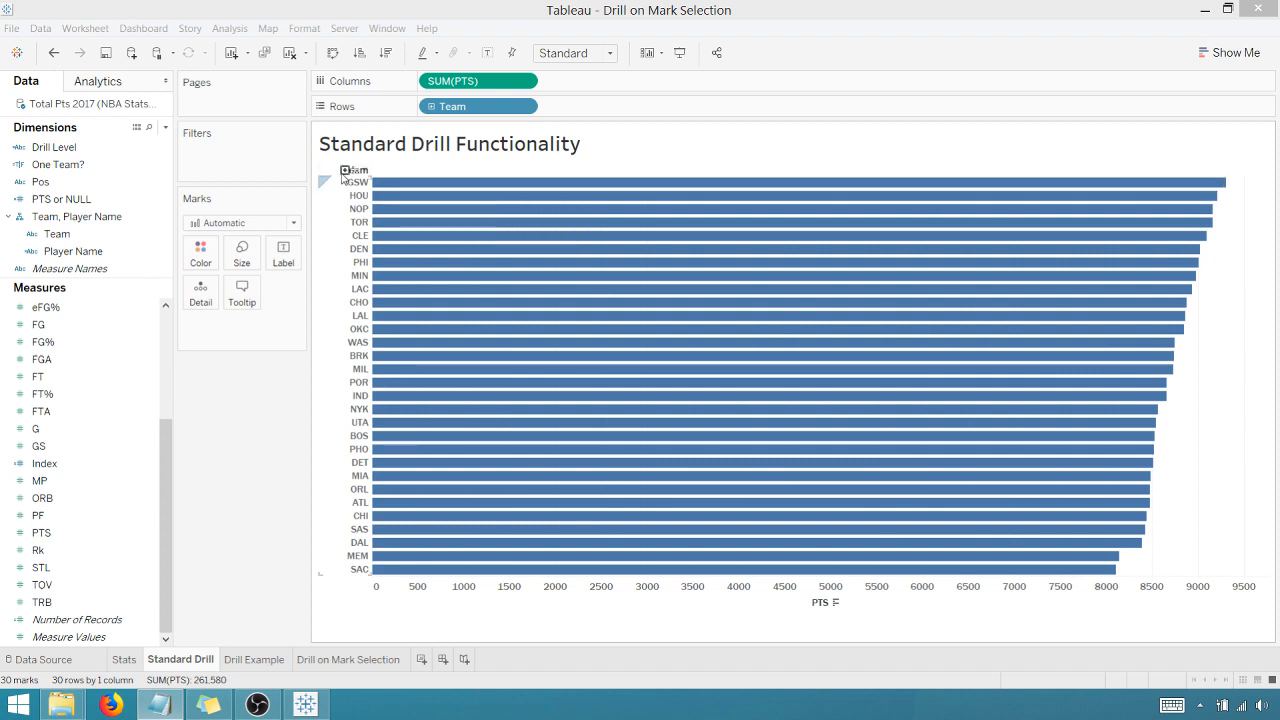
mouse_move(410, 182)
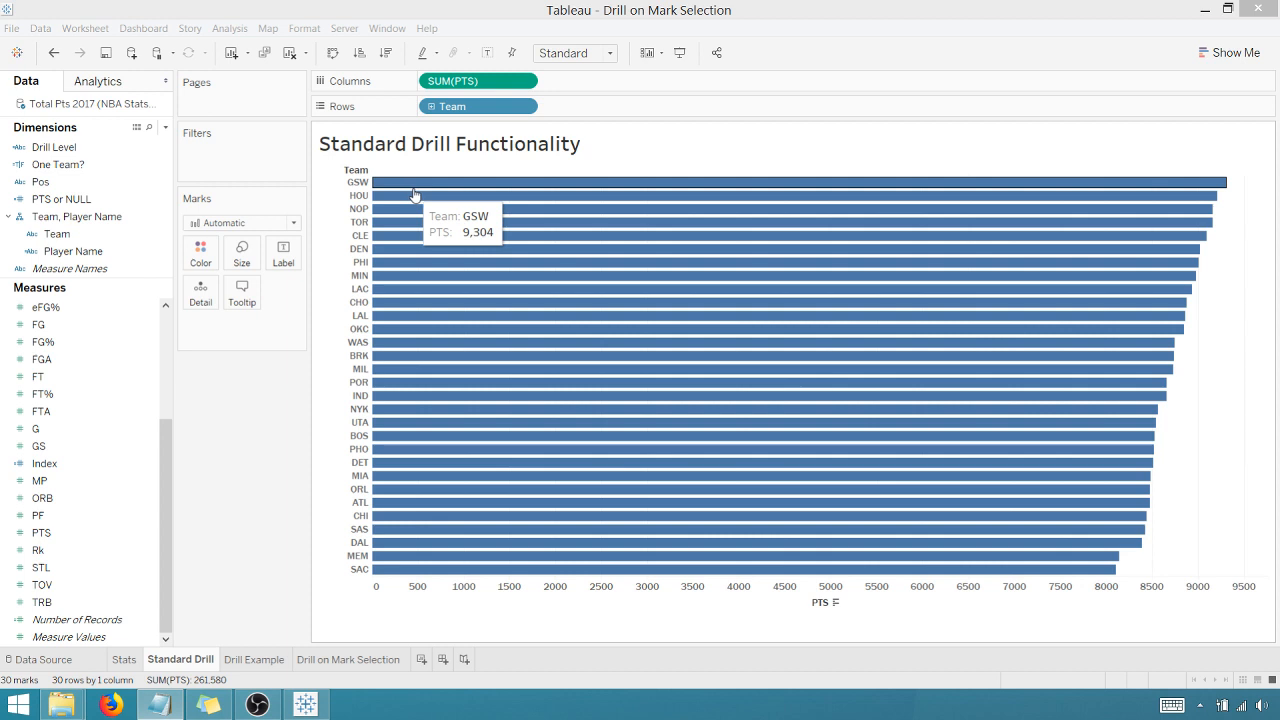
mouse_move(473, 187)
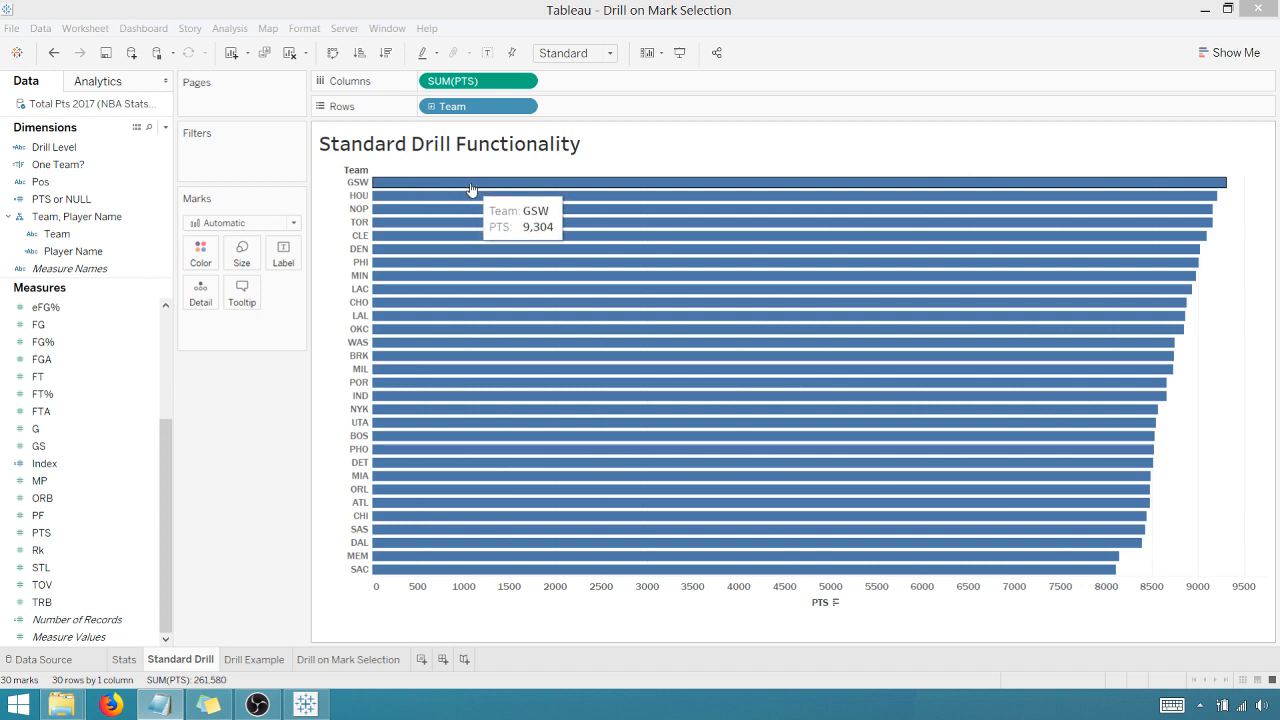
mouse_move(460, 201)
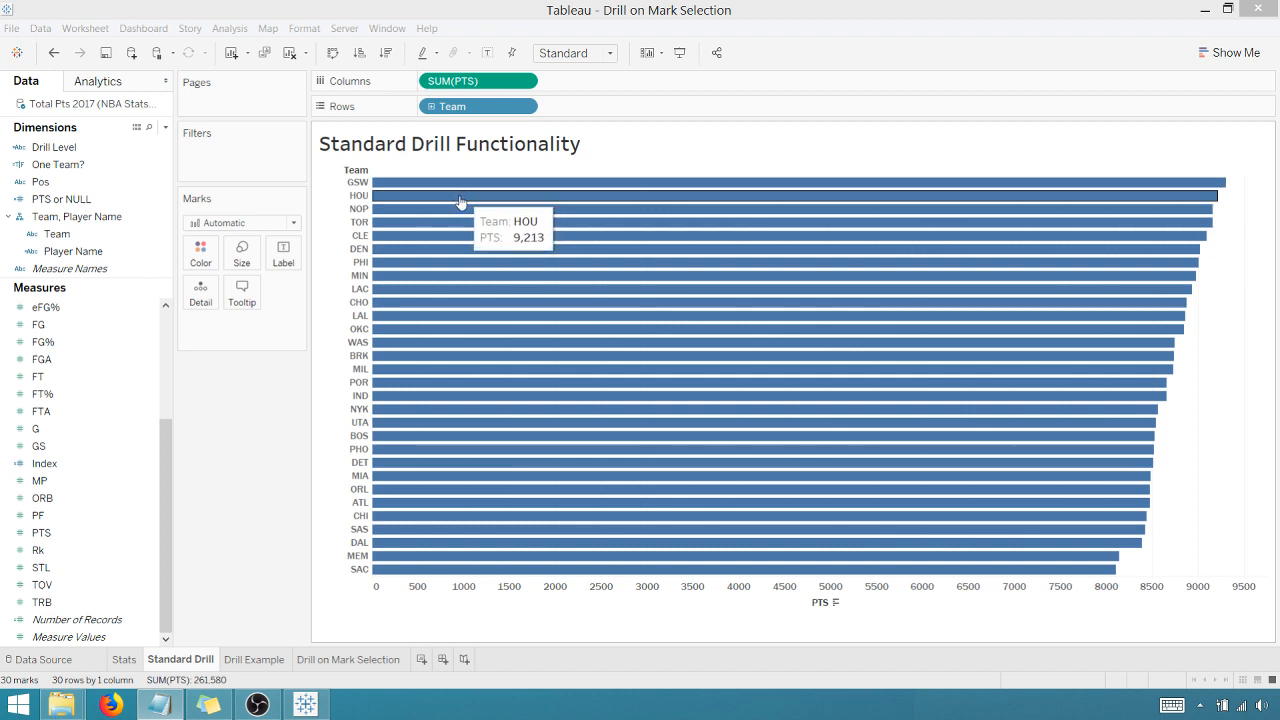
mouse_move(452, 349)
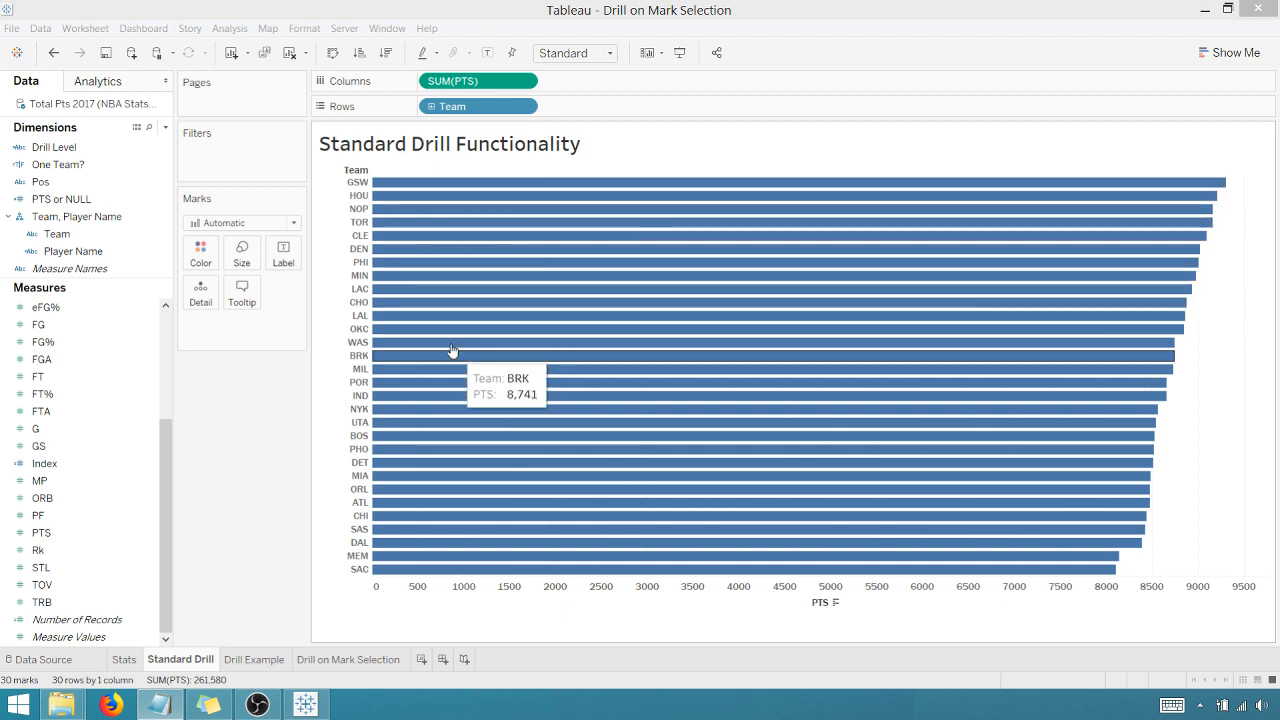
mouse_move(430, 188)
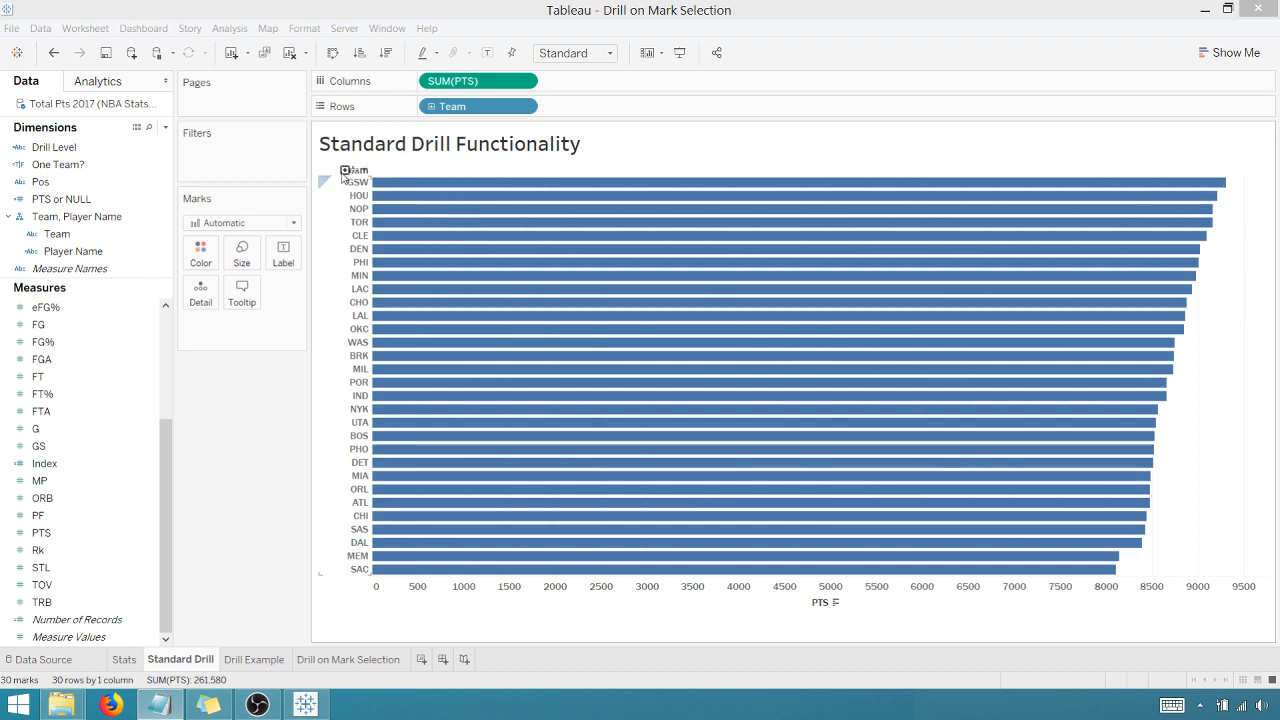
Step: Drill the team chart down to player names and scroll the player bars to Houston
click(344, 171)
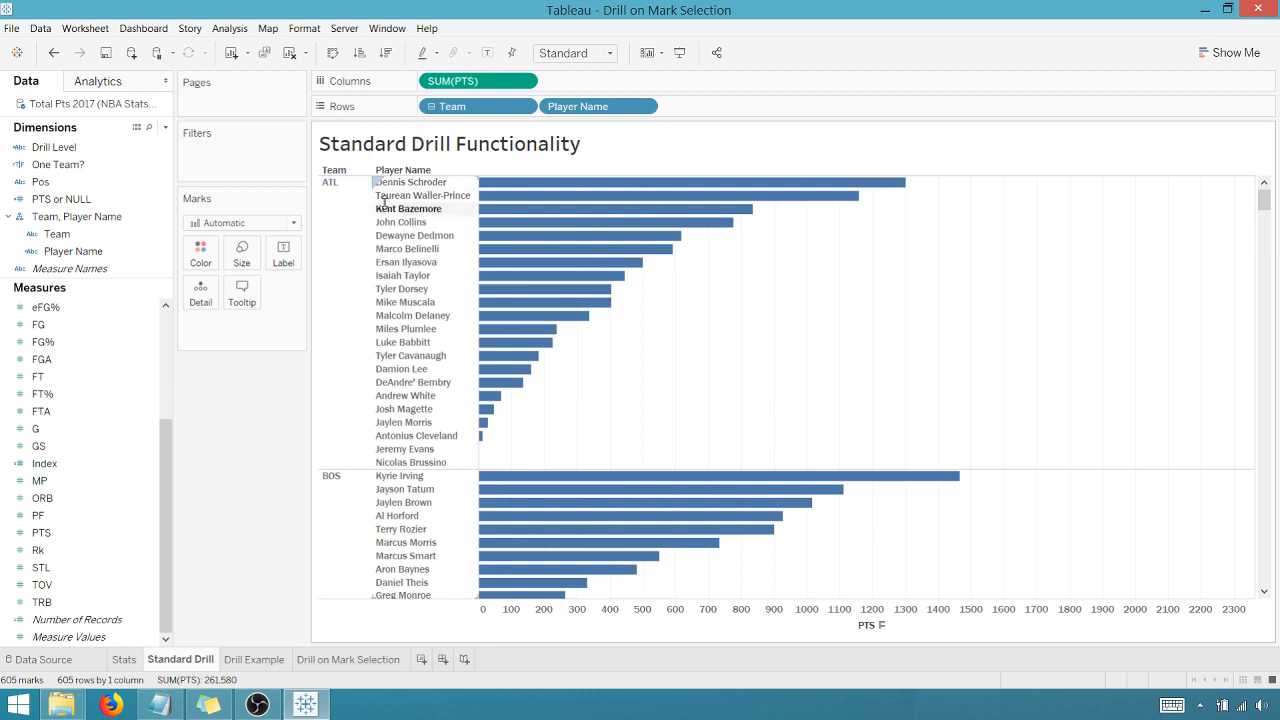
mouse_move(445, 281)
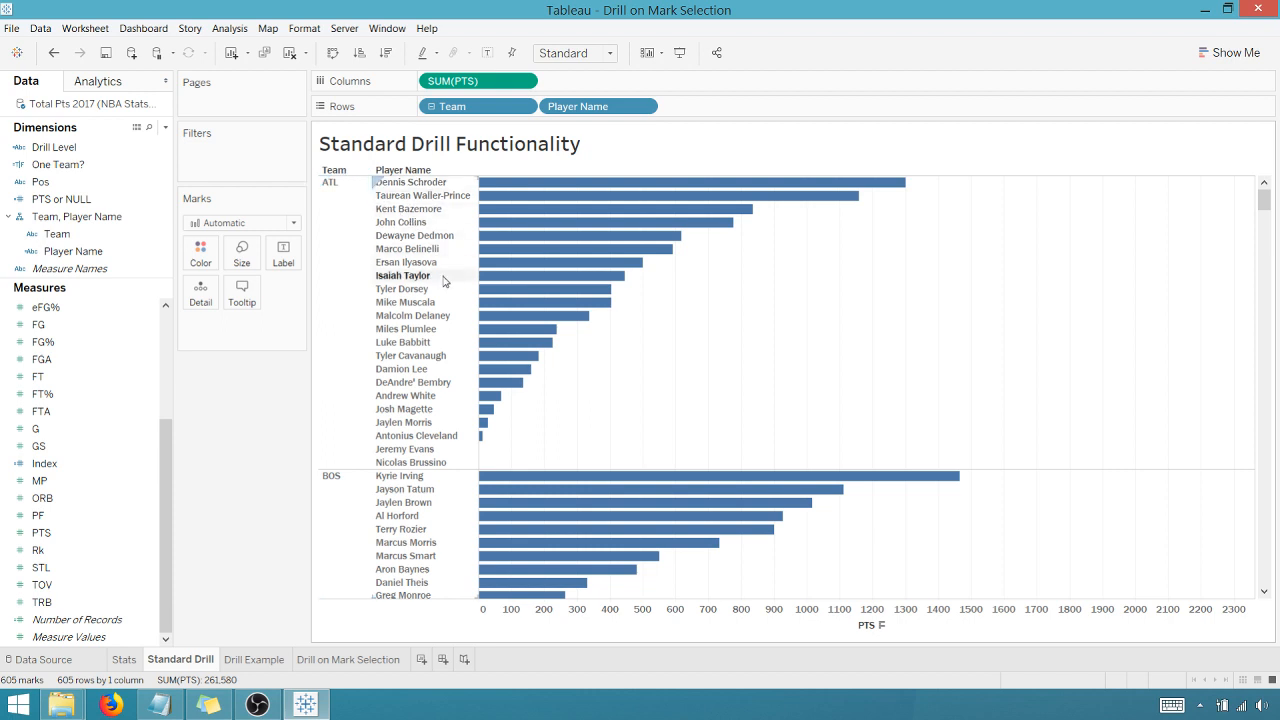
mouse_move(413, 235)
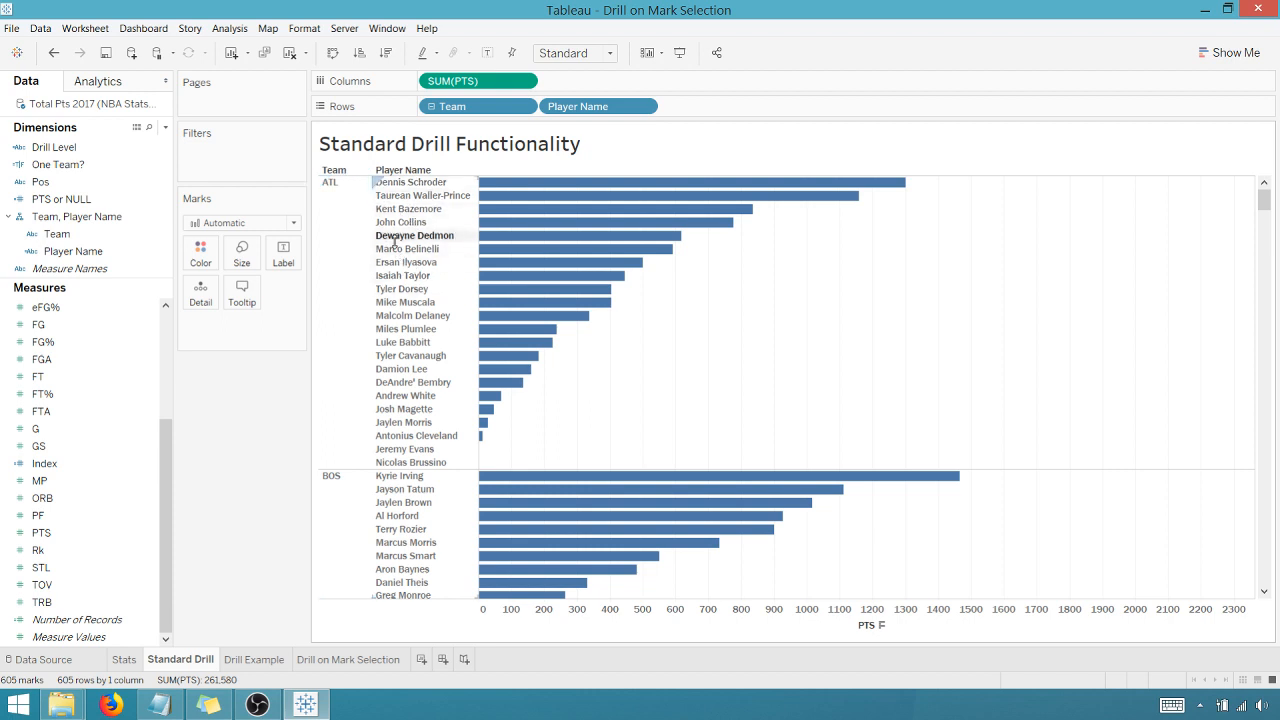
mouse_move(407, 248)
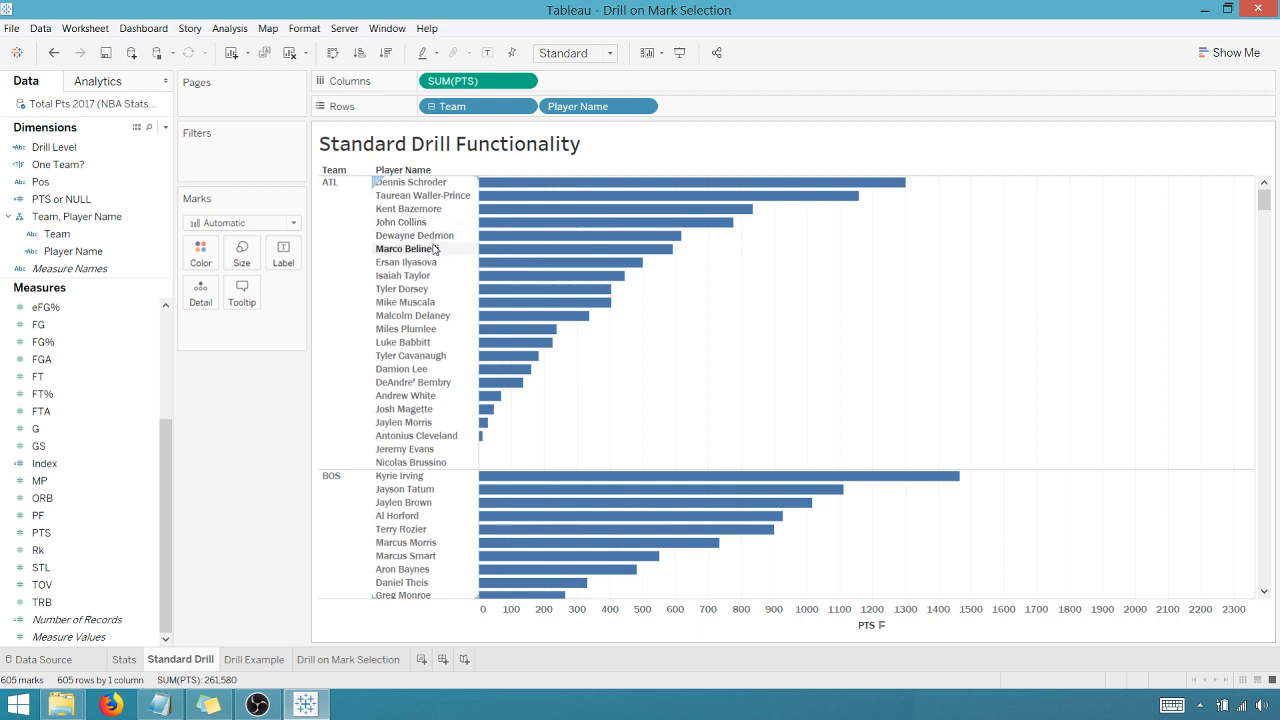
mouse_move(812, 203)
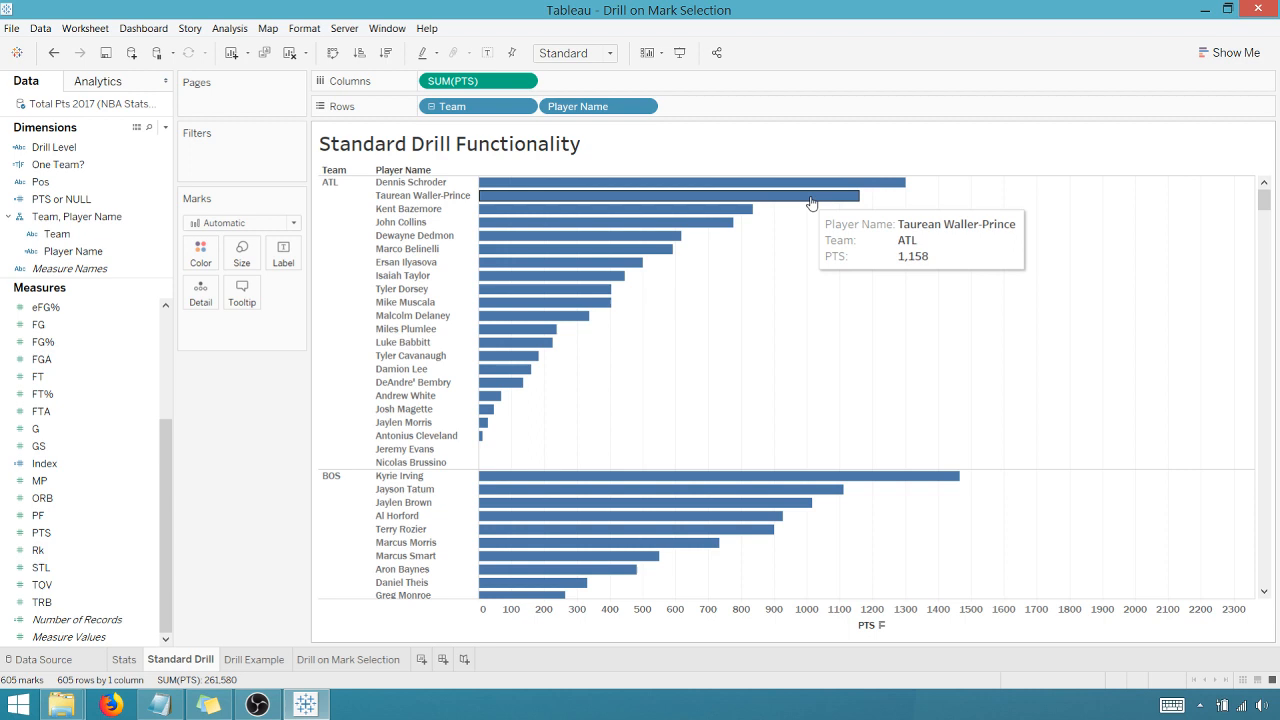
mouse_move(888, 182)
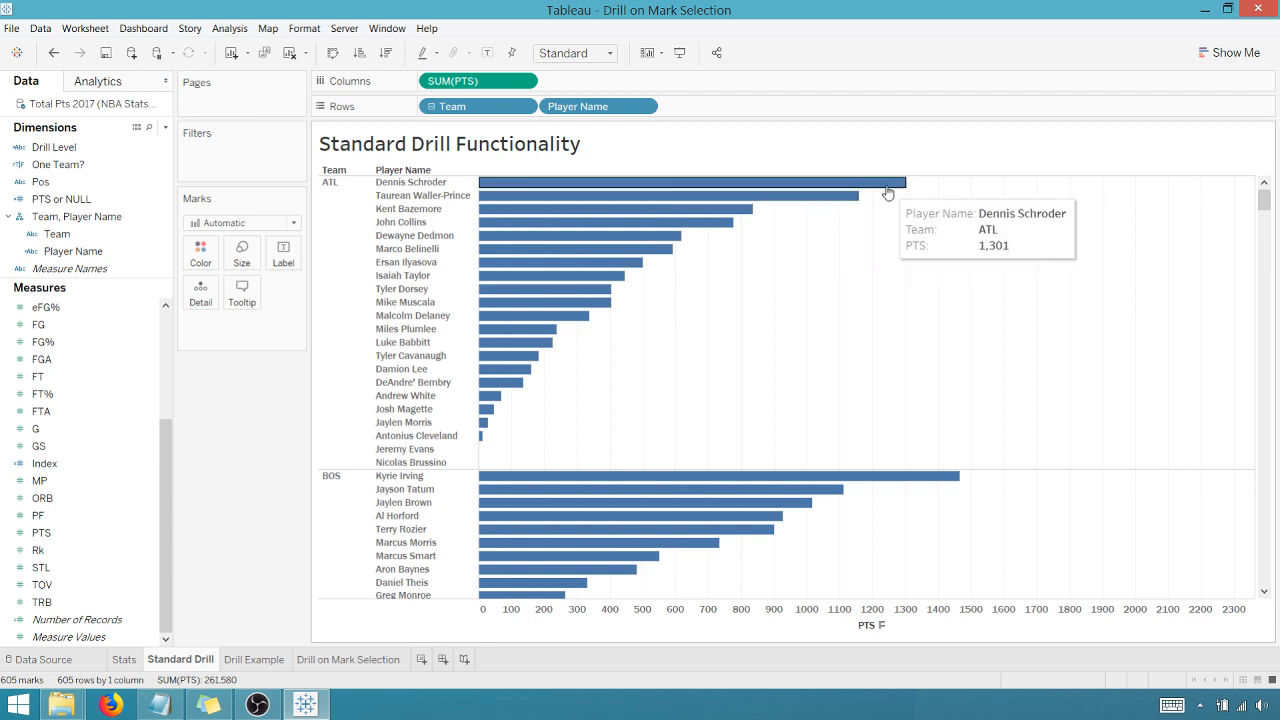
mouse_move(1255, 212)
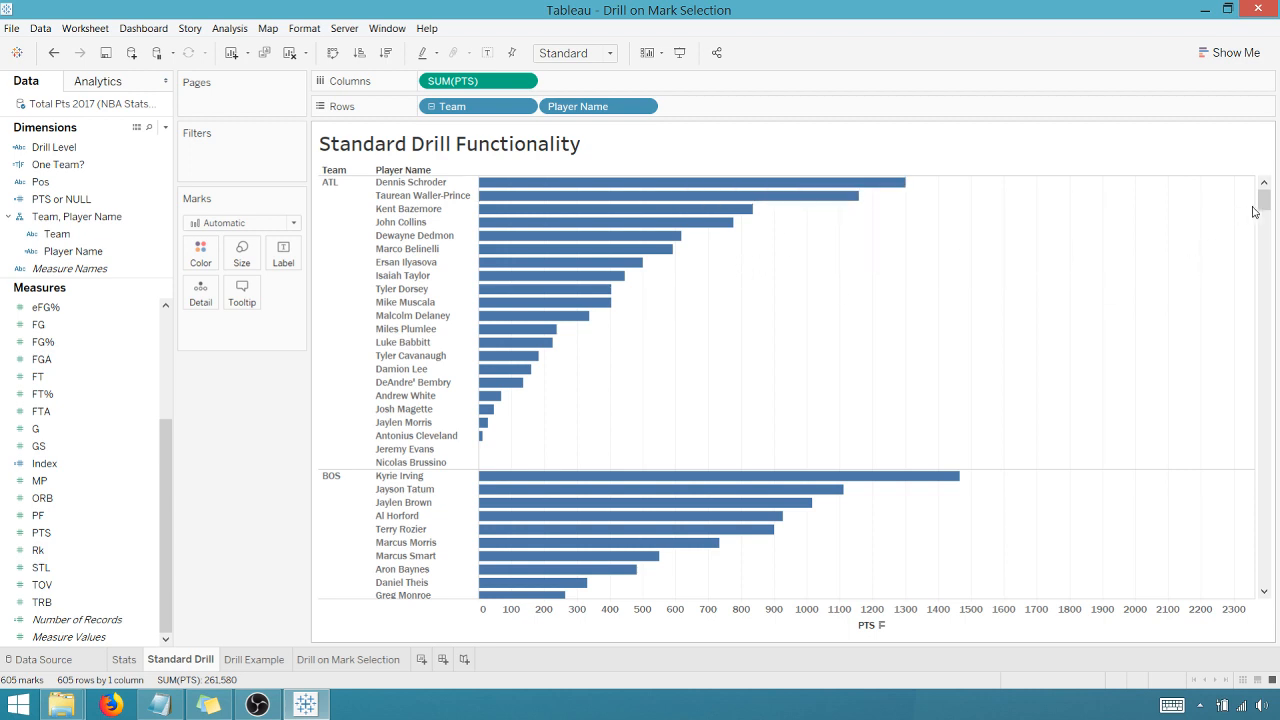
scroll(down, 3)
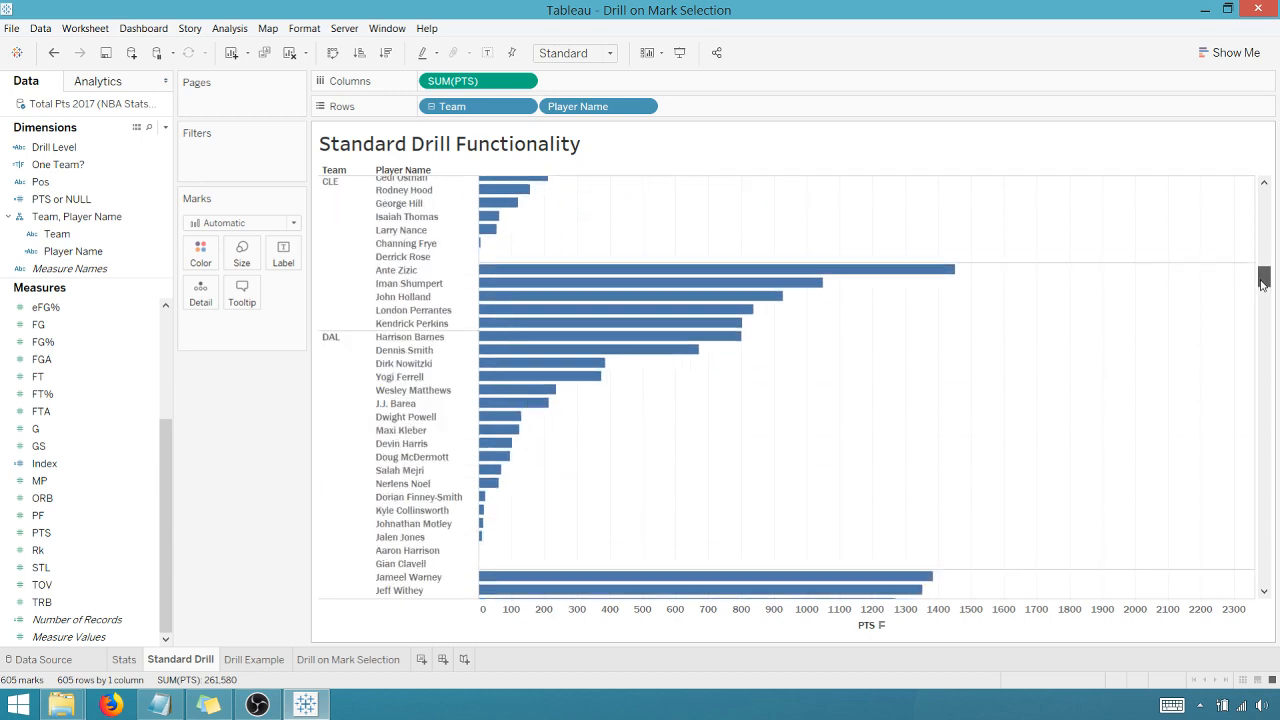
scroll(down, 3)
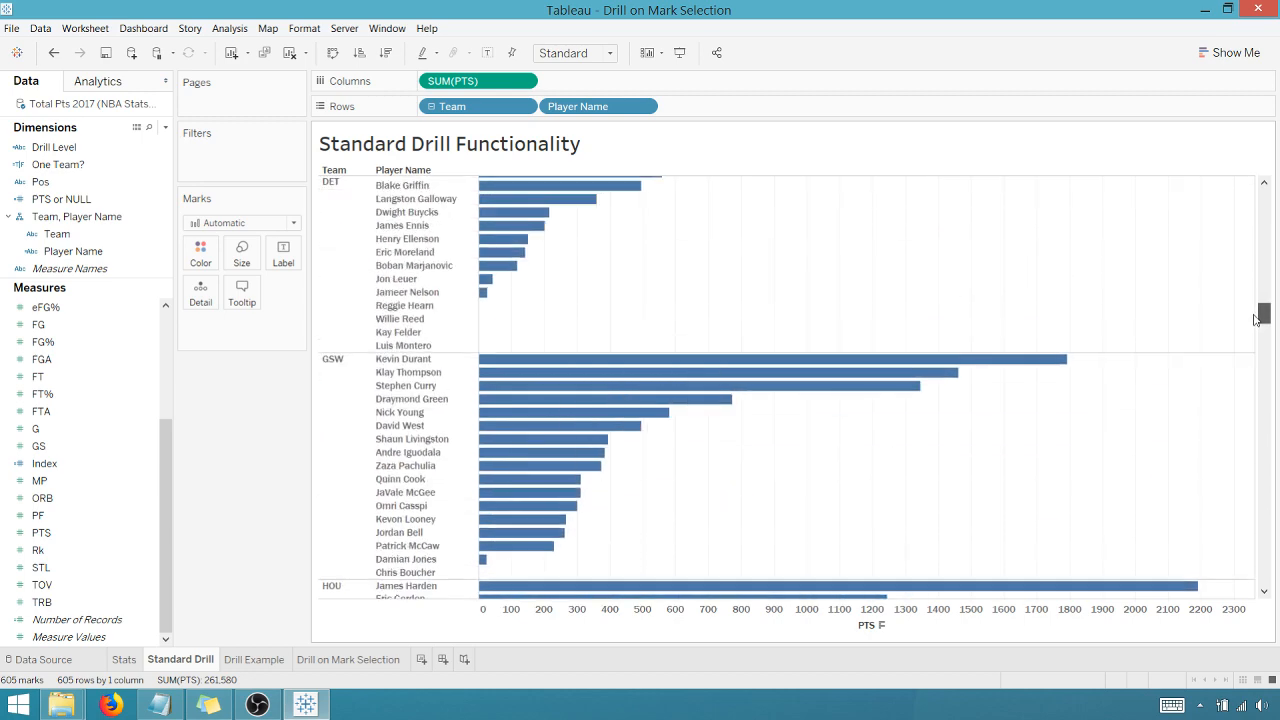
scroll(down, 3)
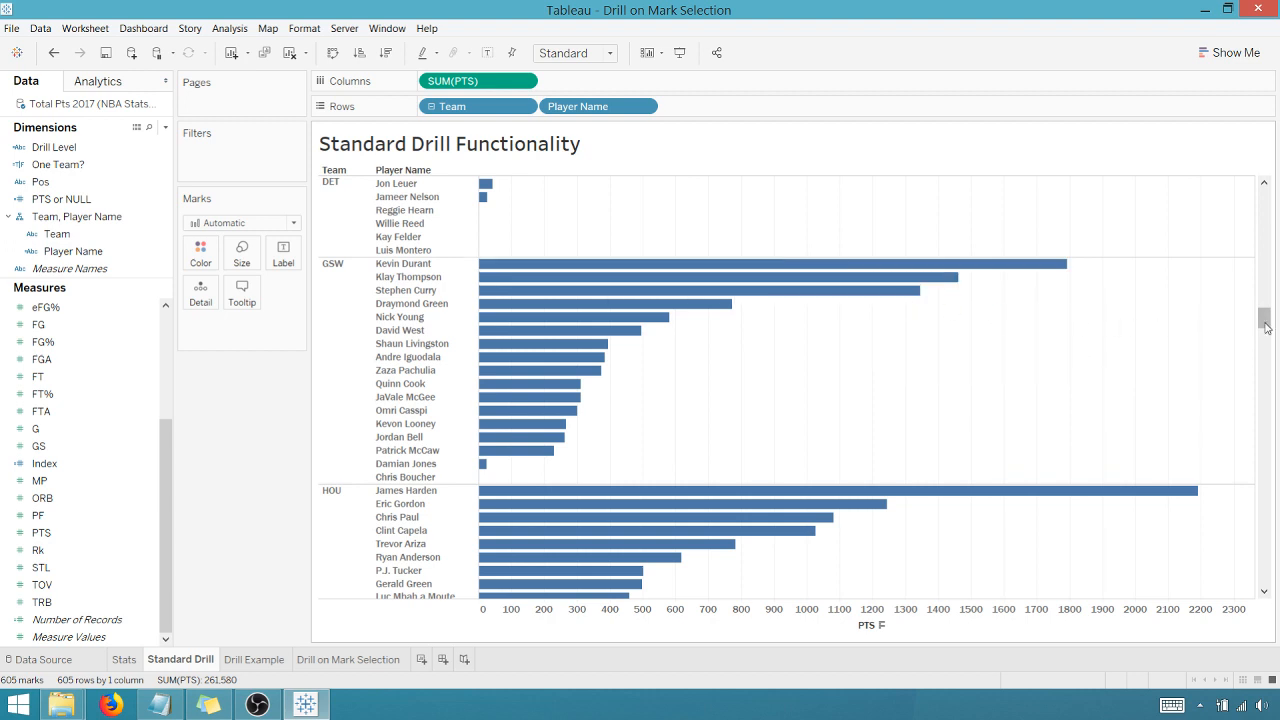
scroll(up, 3)
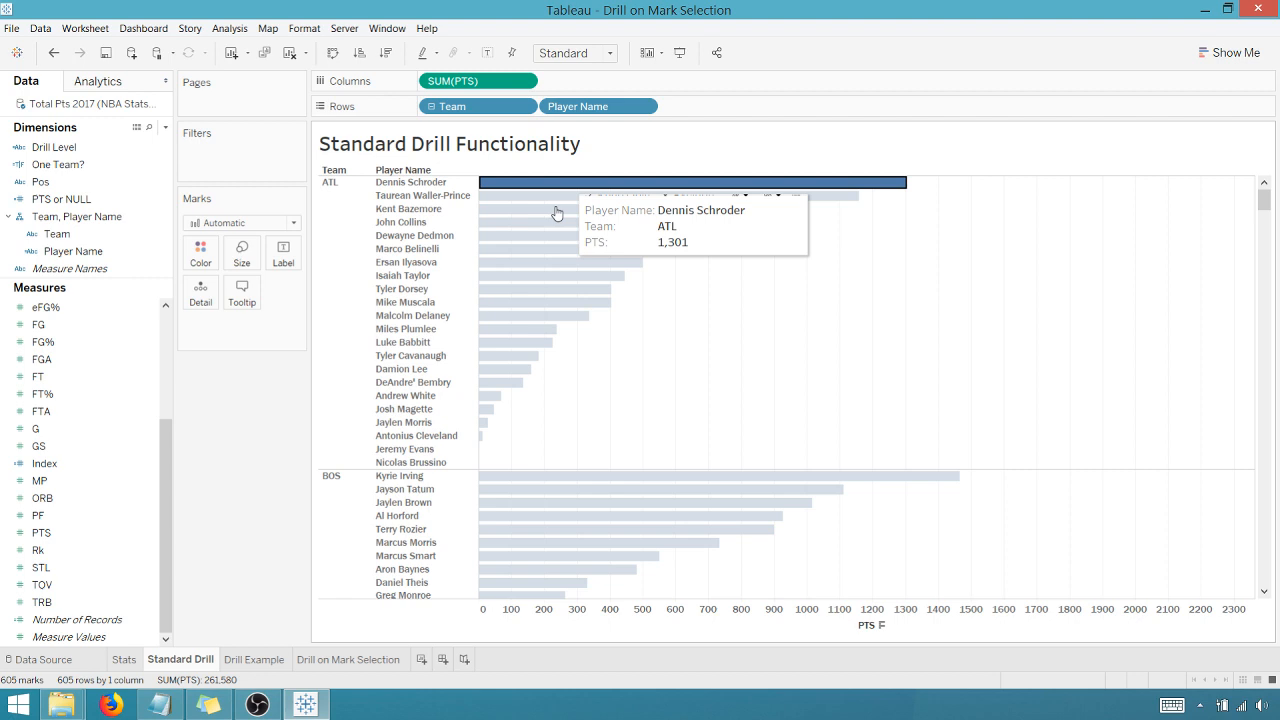
Step: Drill up from players to team totals and select the CLE bar
click(537, 190)
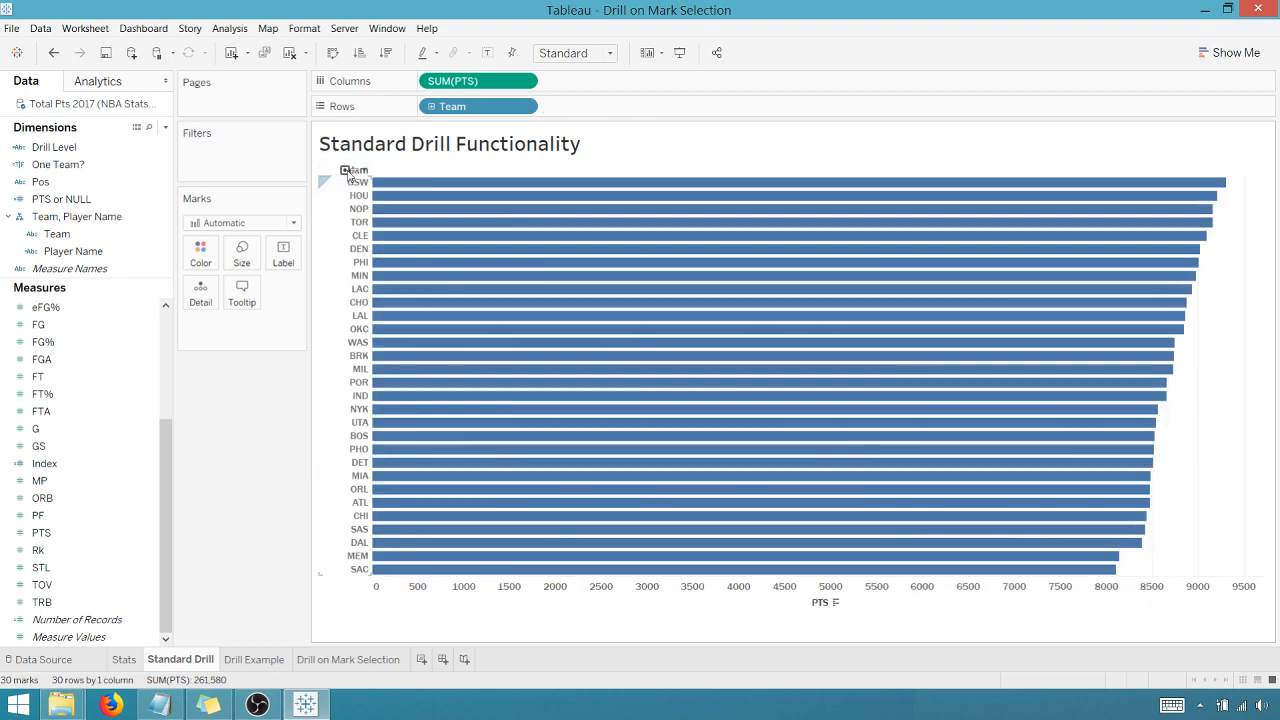
mouse_move(478, 262)
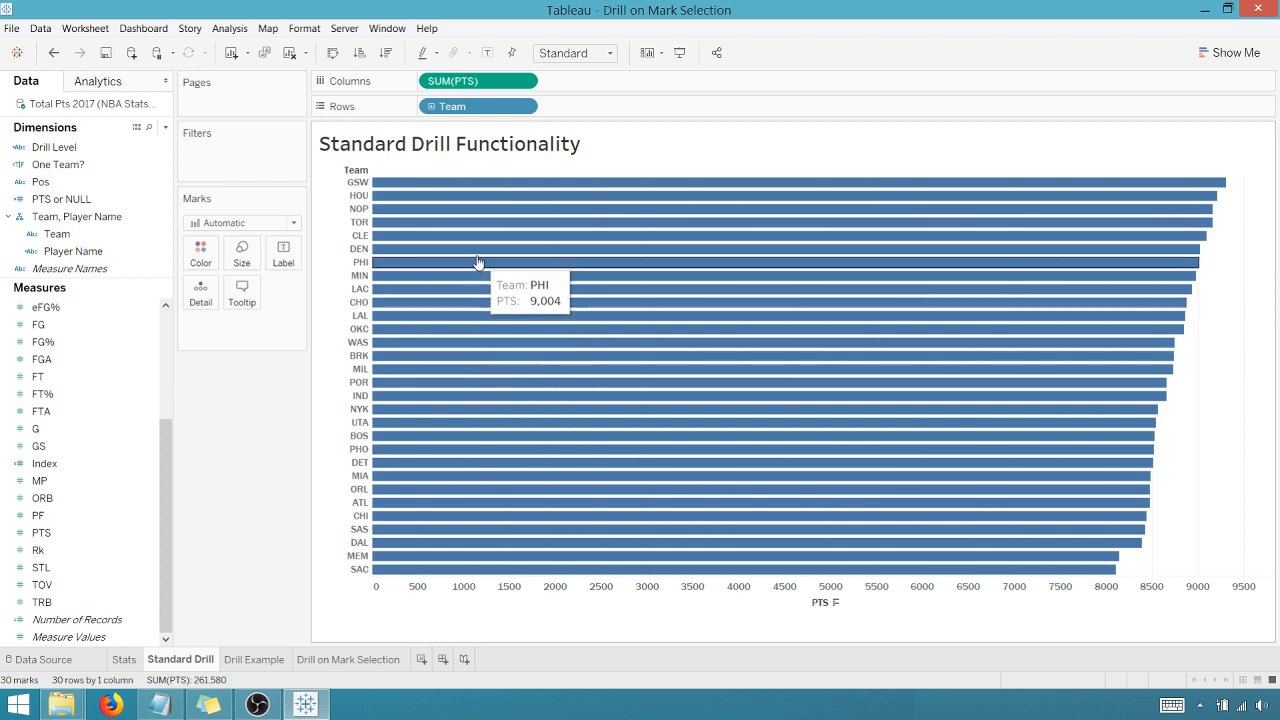
mouse_move(449, 243)
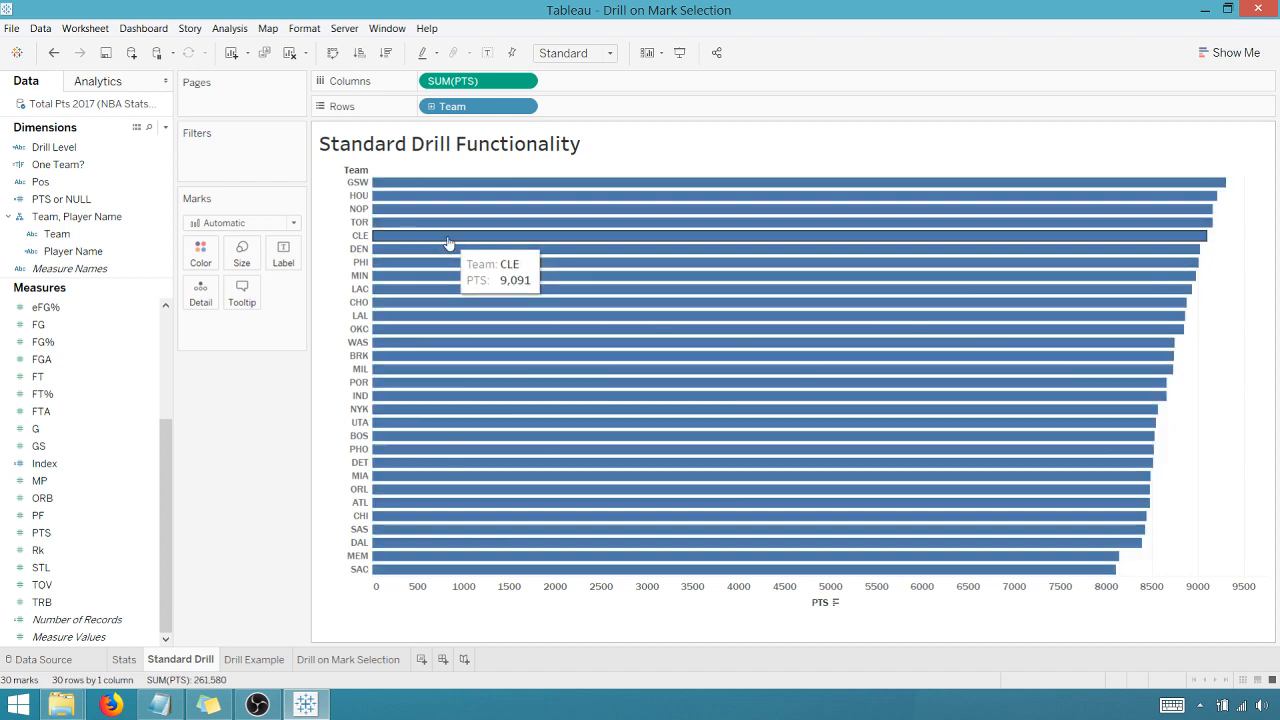
click(790, 235)
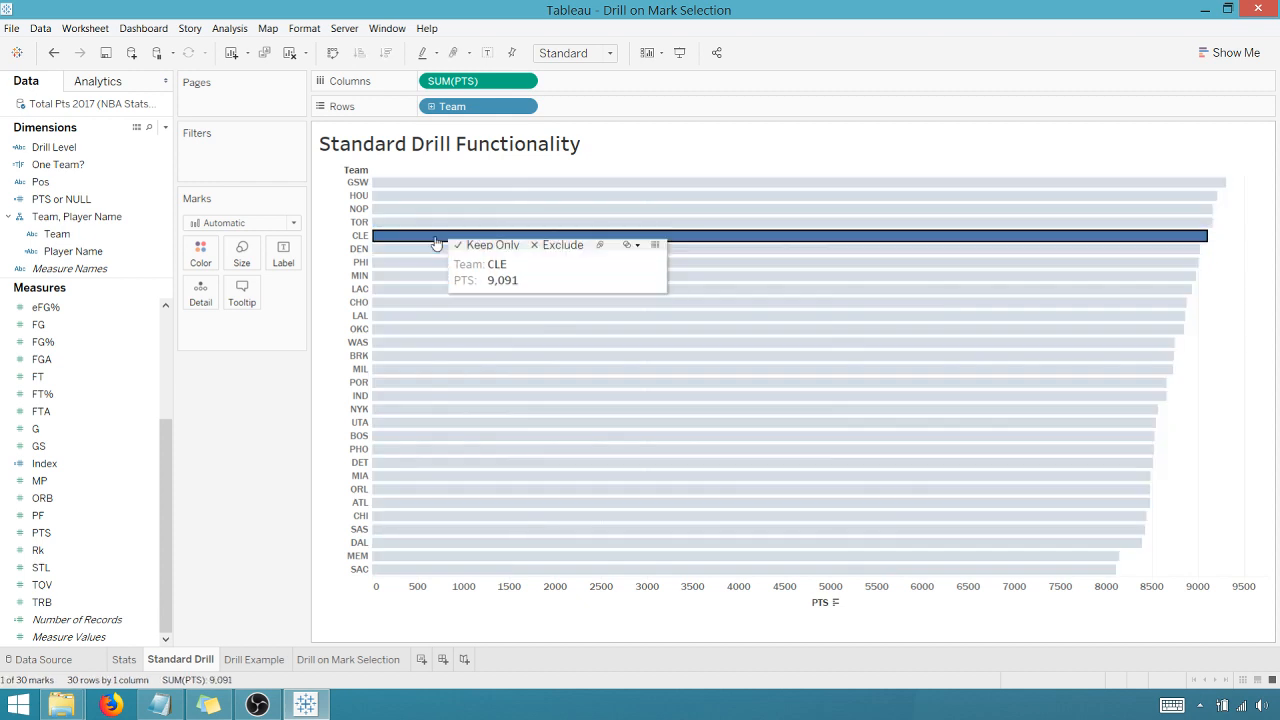
mouse_move(525, 222)
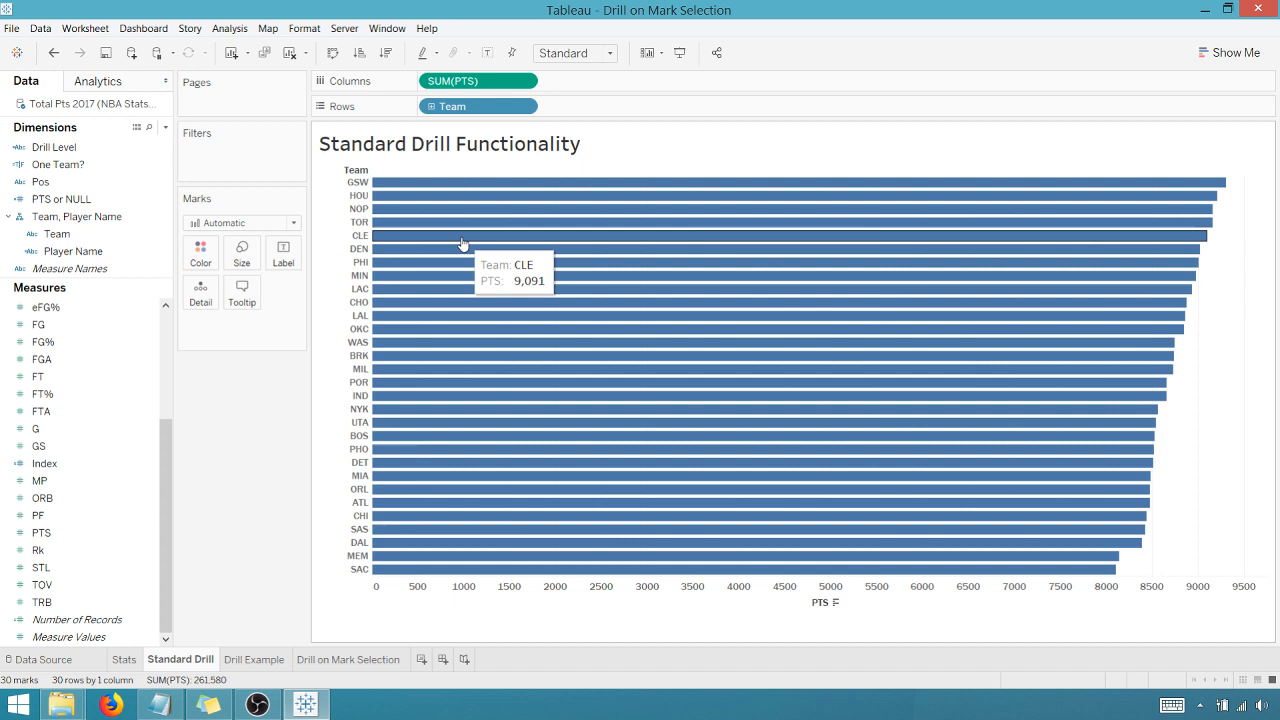
mouse_move(266, 169)
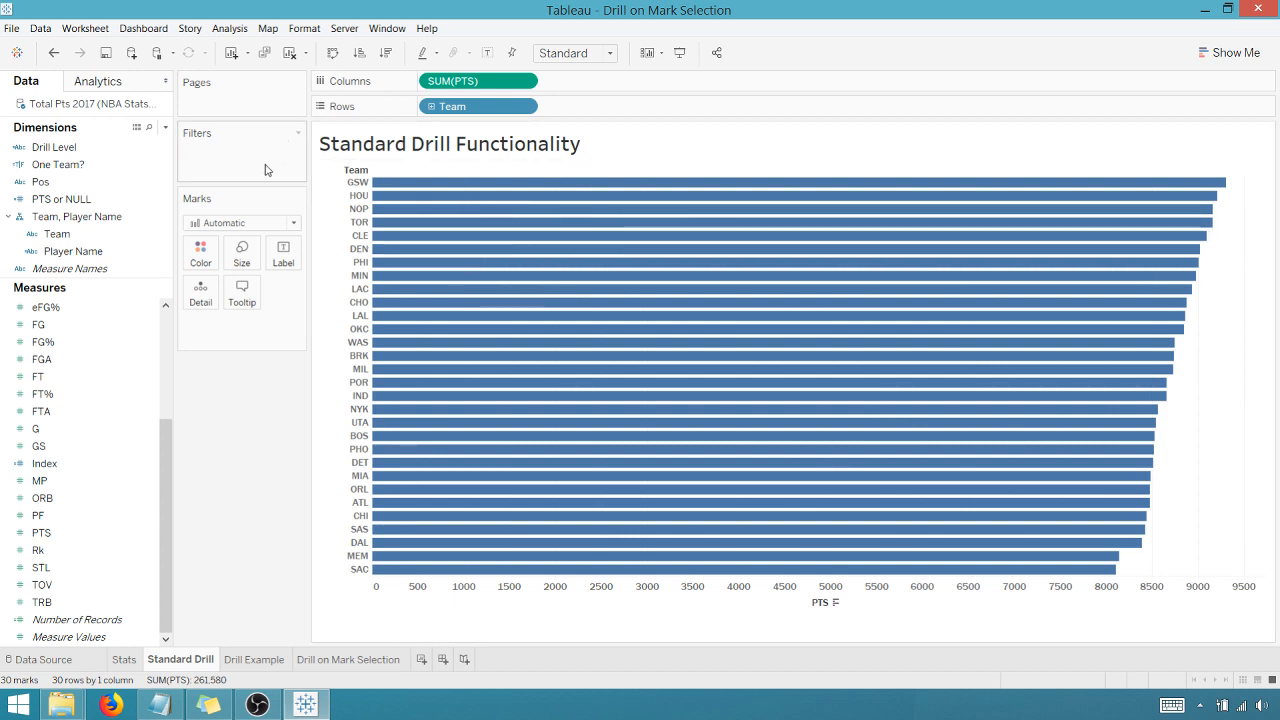
Step: Switch to the Drill on Mark Selection sheet and open the Worksheet menu
click(350, 659)
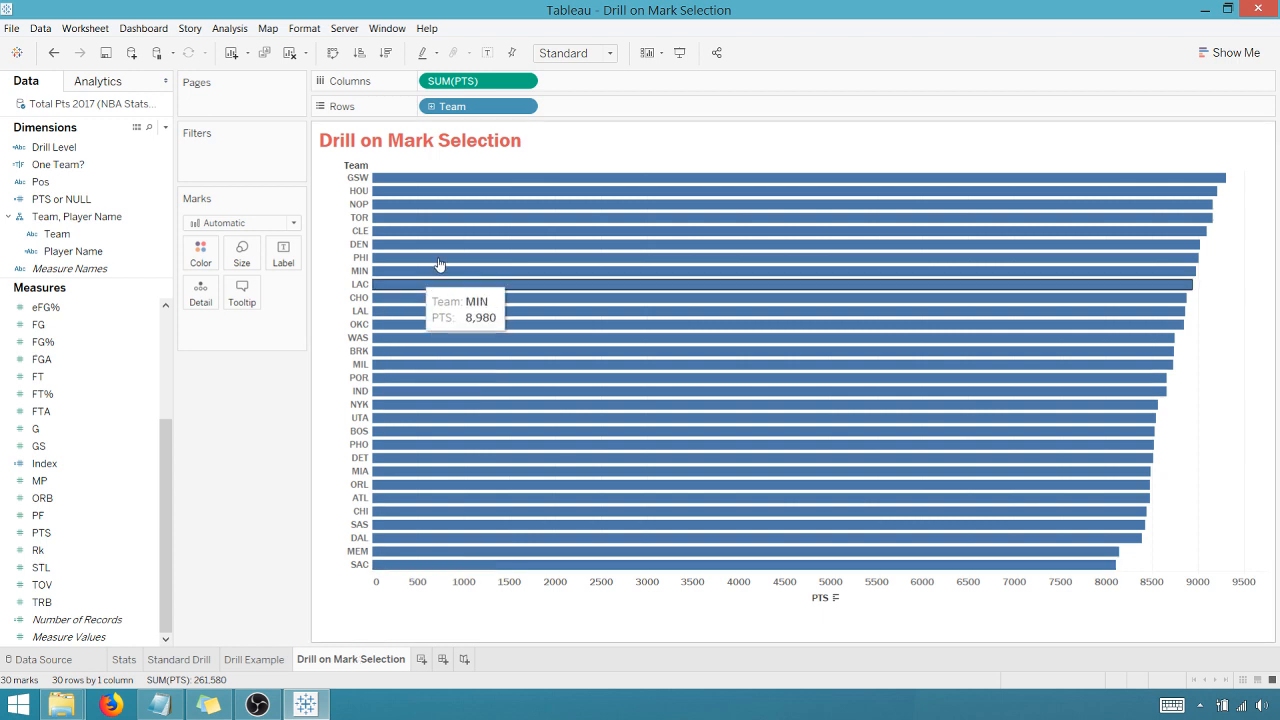
mouse_move(489, 333)
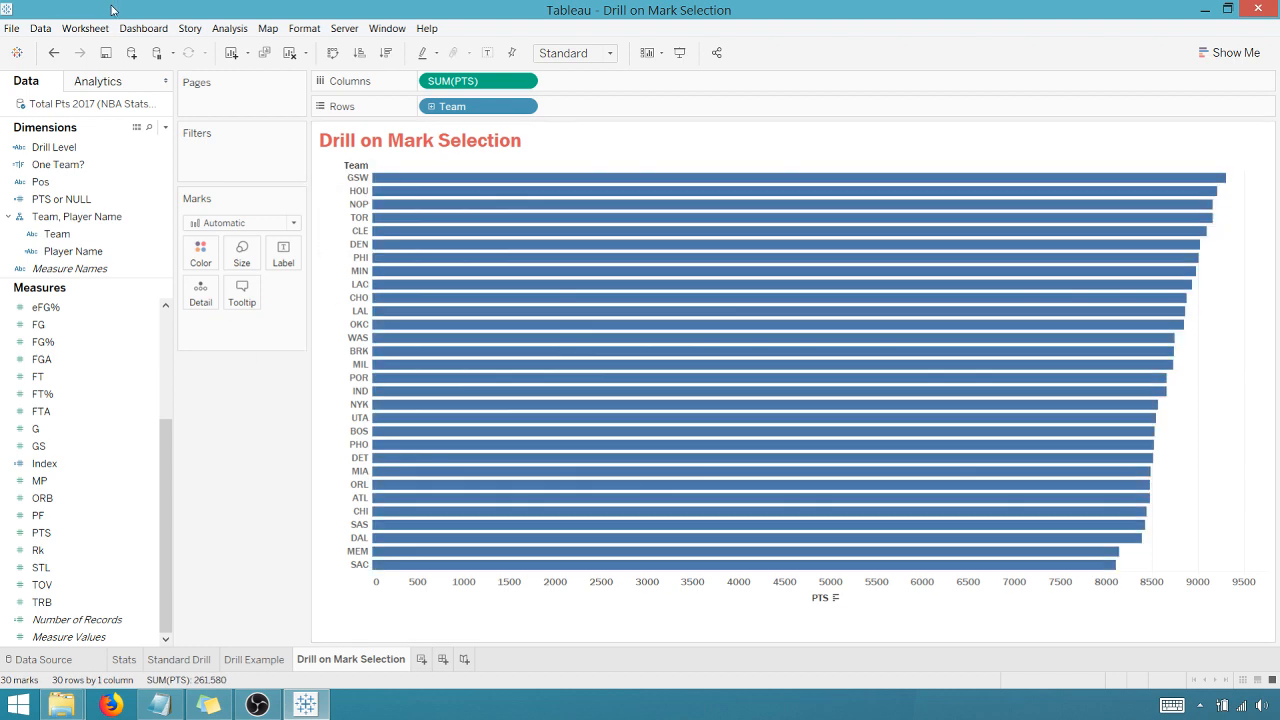
click(85, 27)
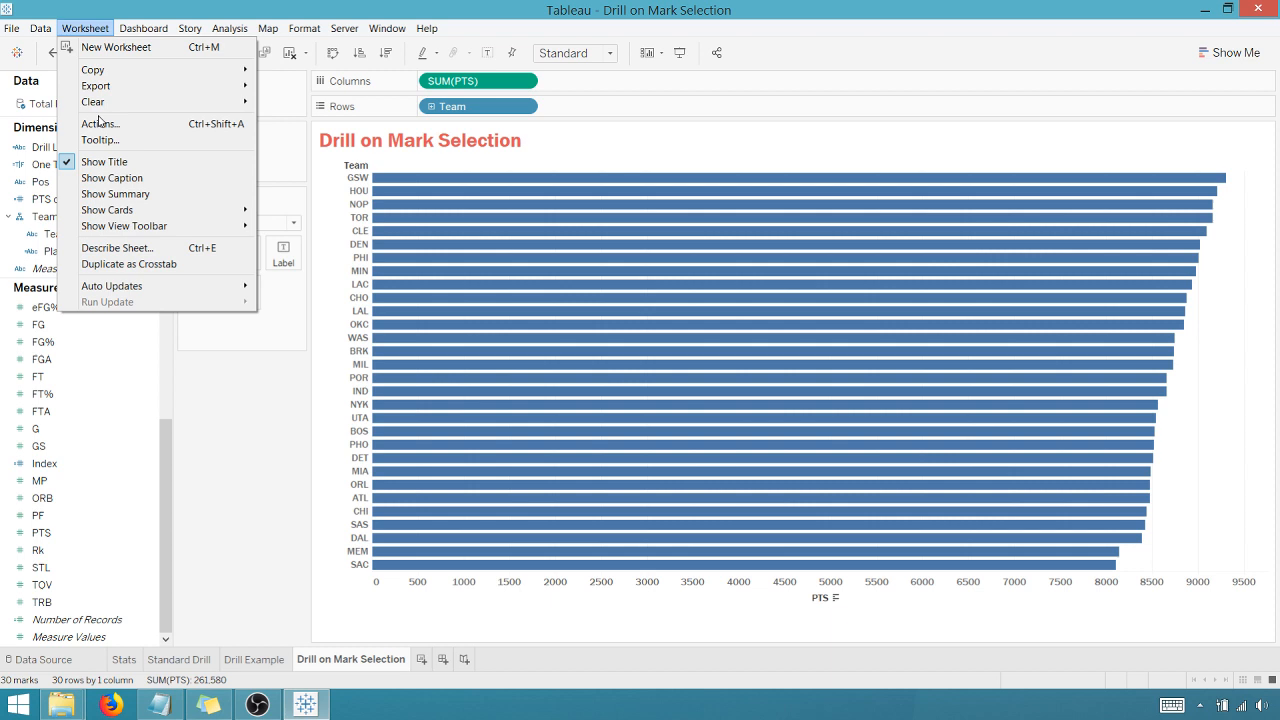
Step: Add a Select-triggered filter action on Team that shows all values when cleared
click(100, 123)
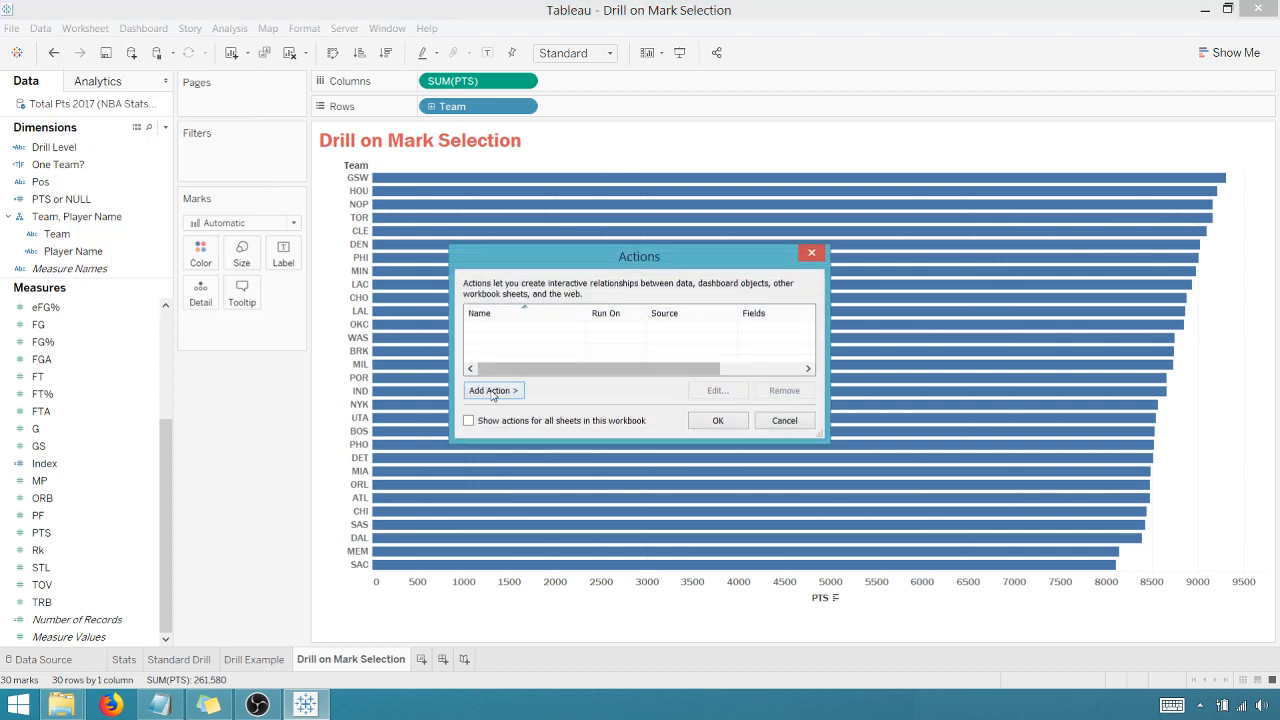
click(491, 390)
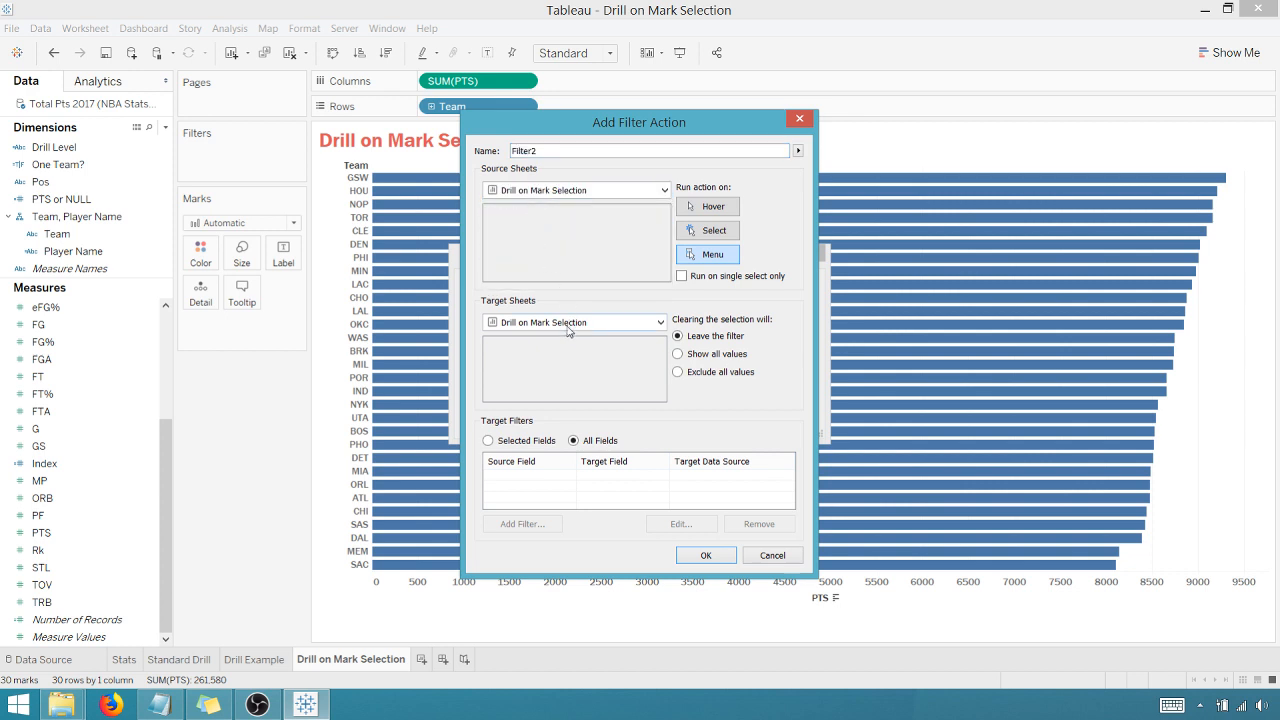
mouse_move(564, 374)
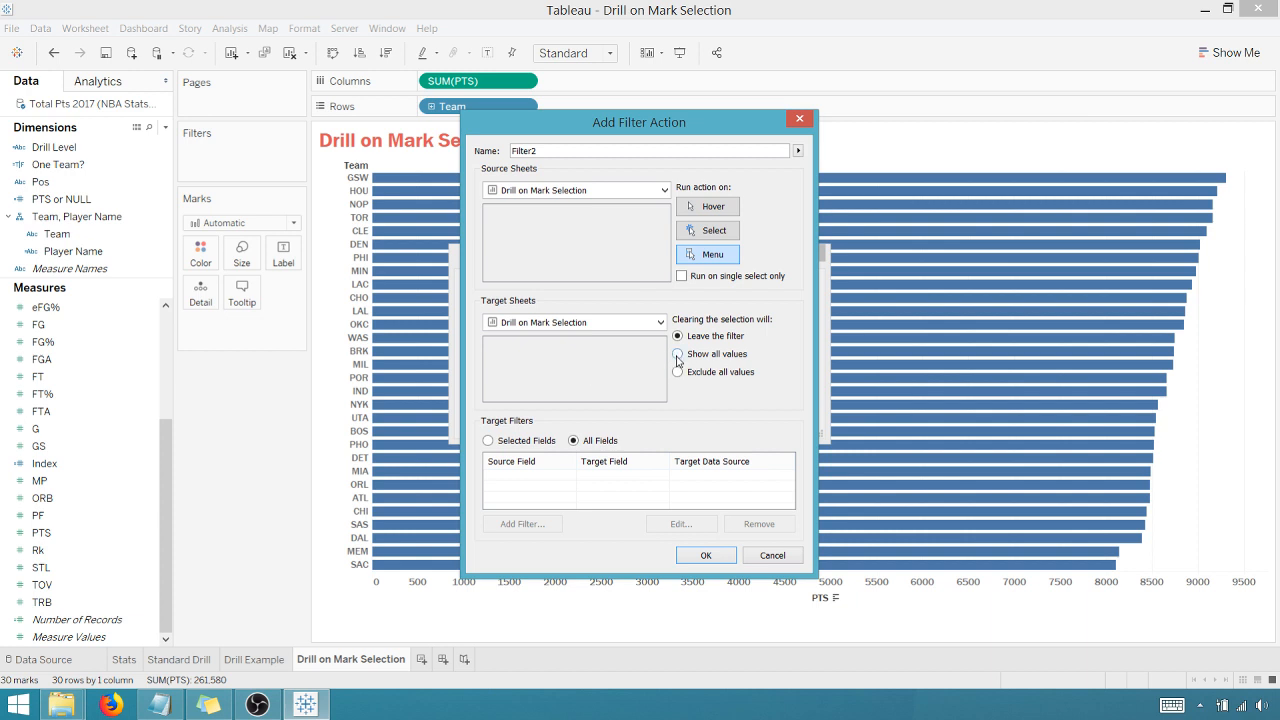
click(678, 354)
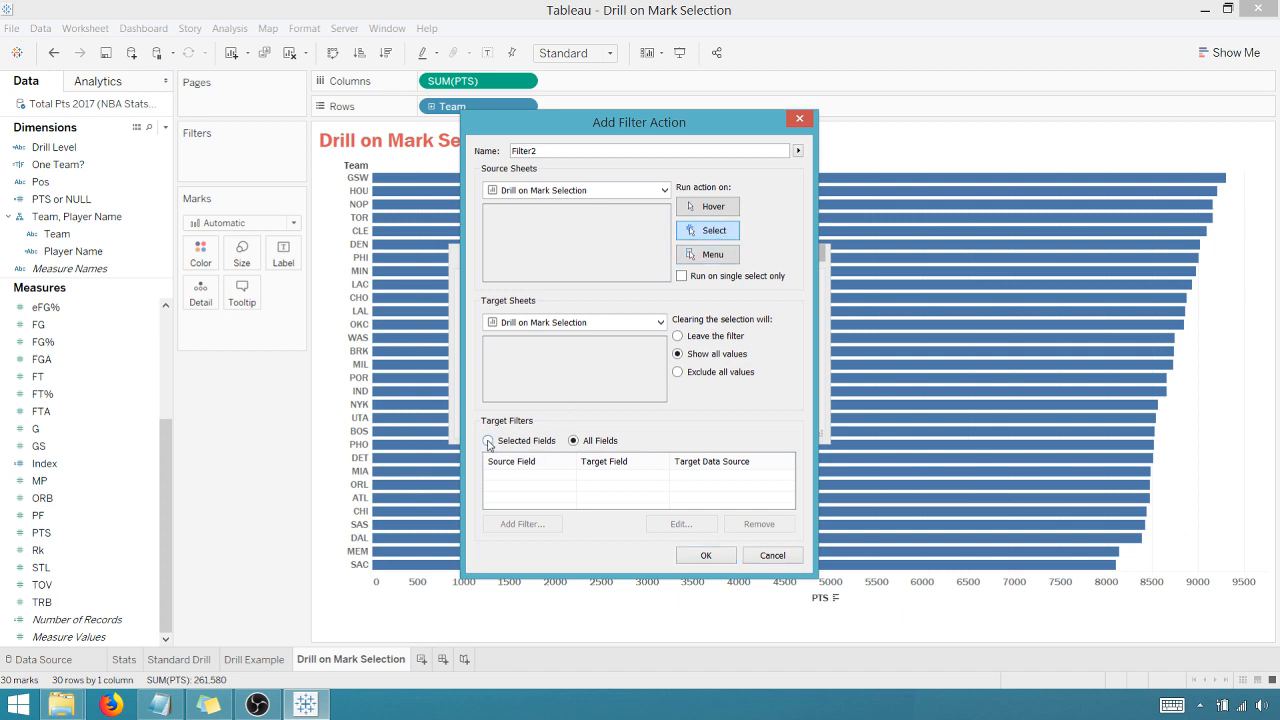
click(489, 441)
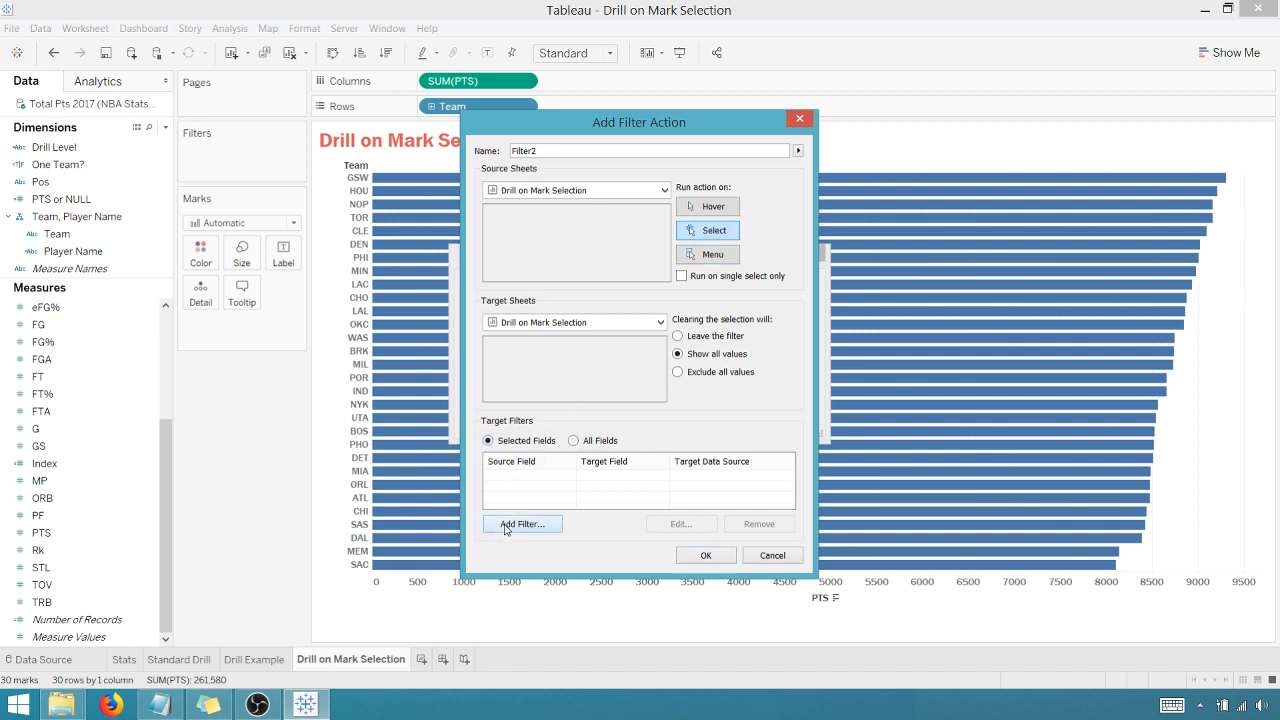
click(521, 524)
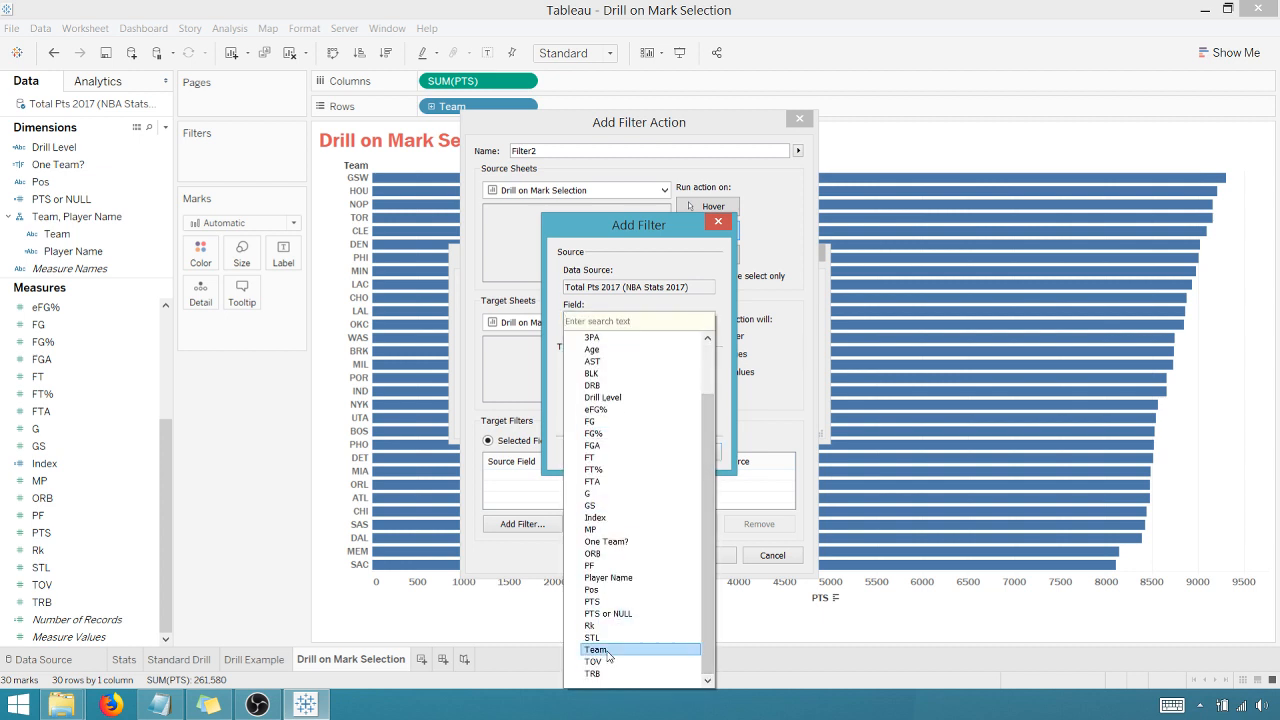
click(596, 650)
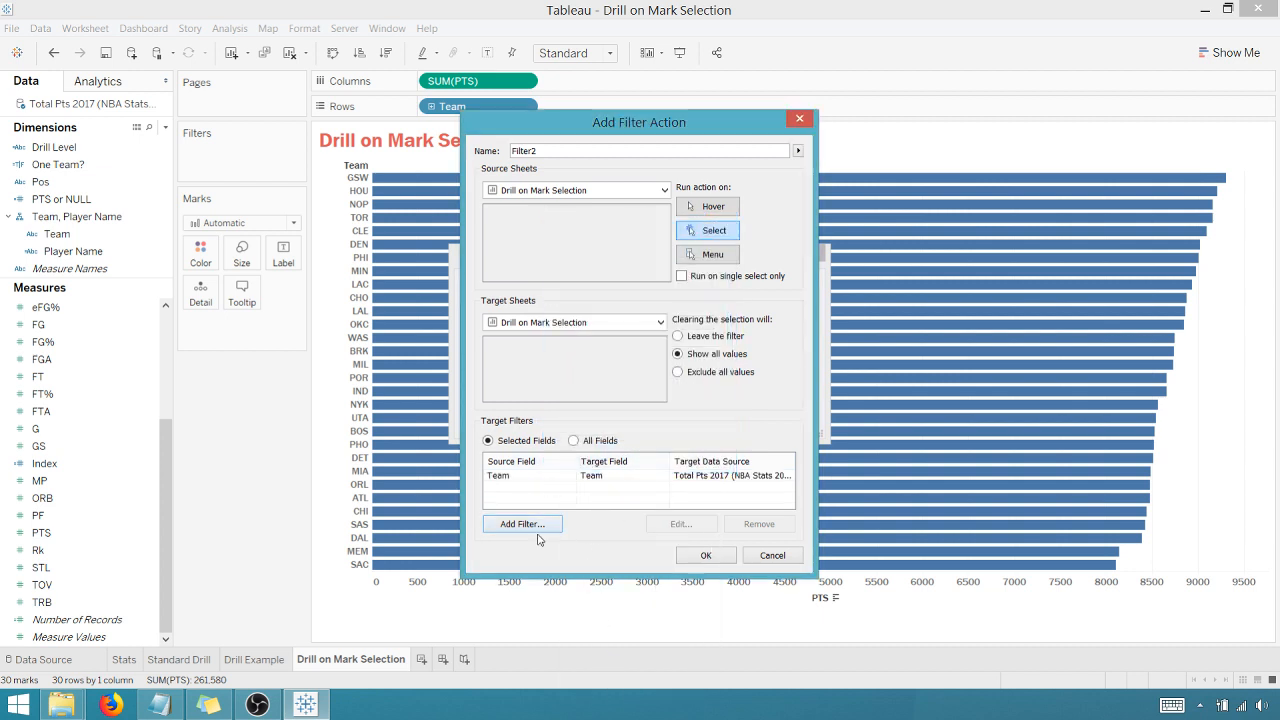
click(705, 555)
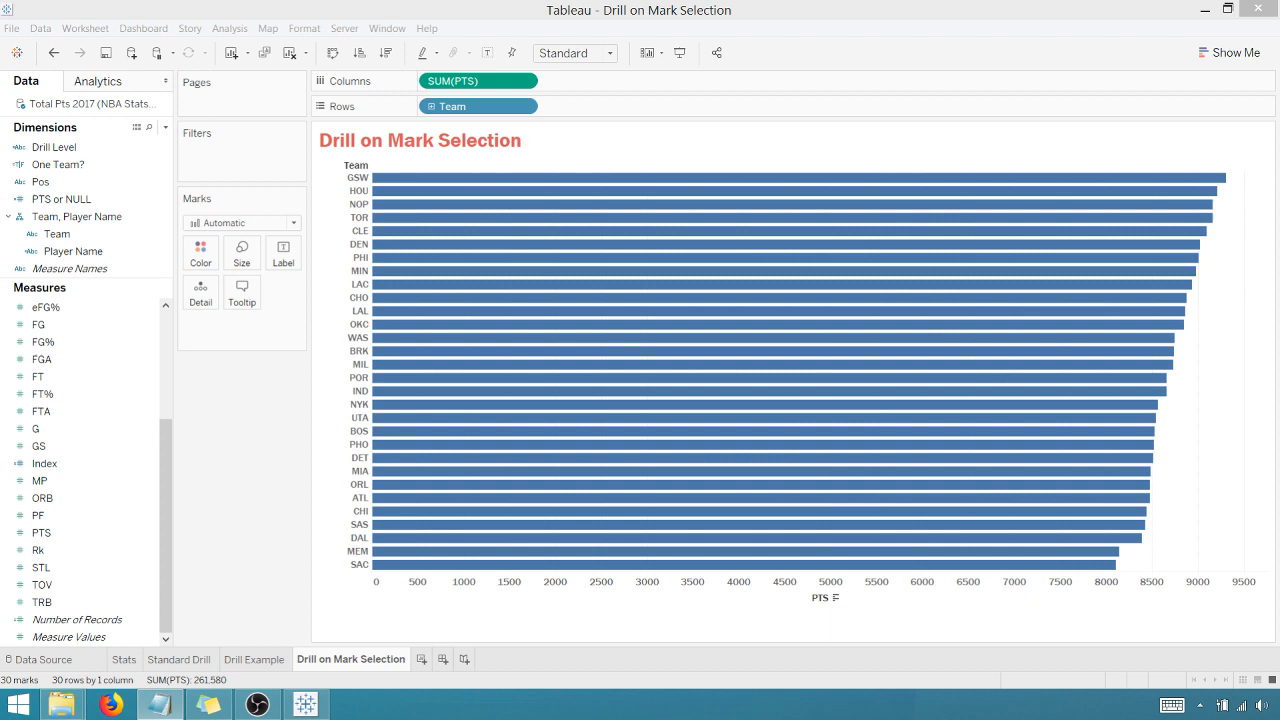
mouse_move(1178, 210)
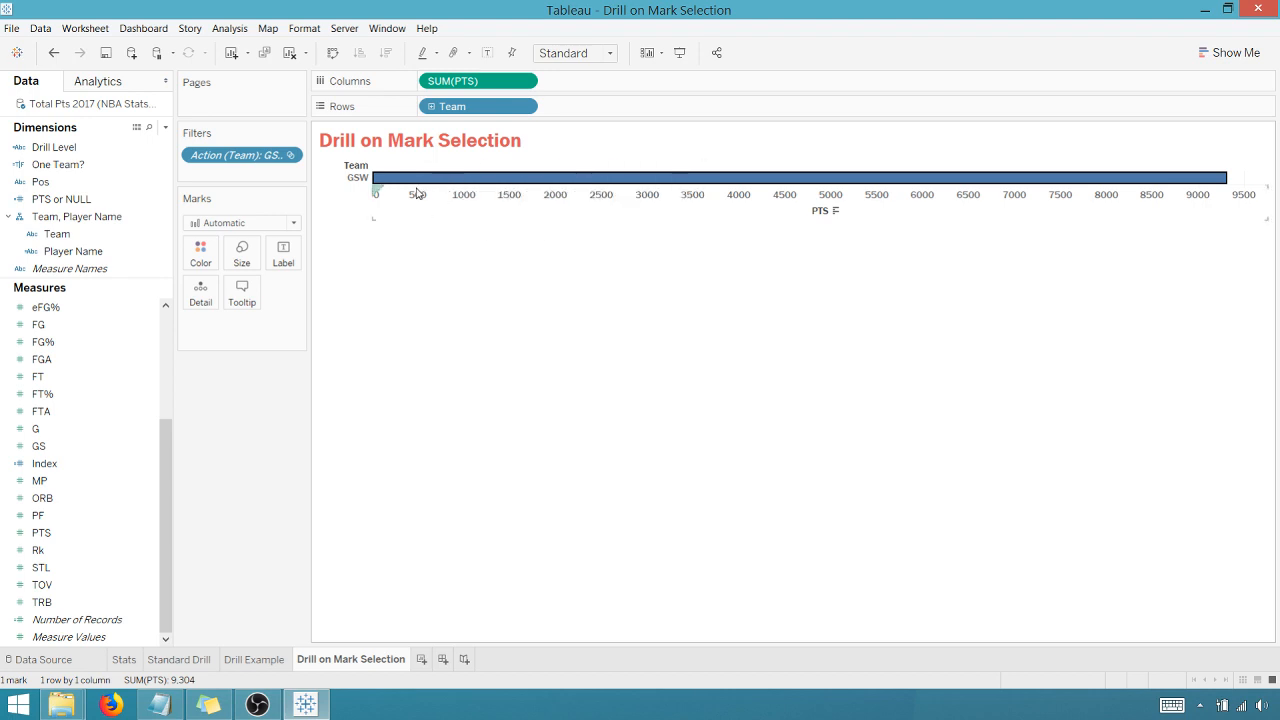
Step: Test the Team filter action by deselecting and reselecting the GSW bar
click(417, 178)
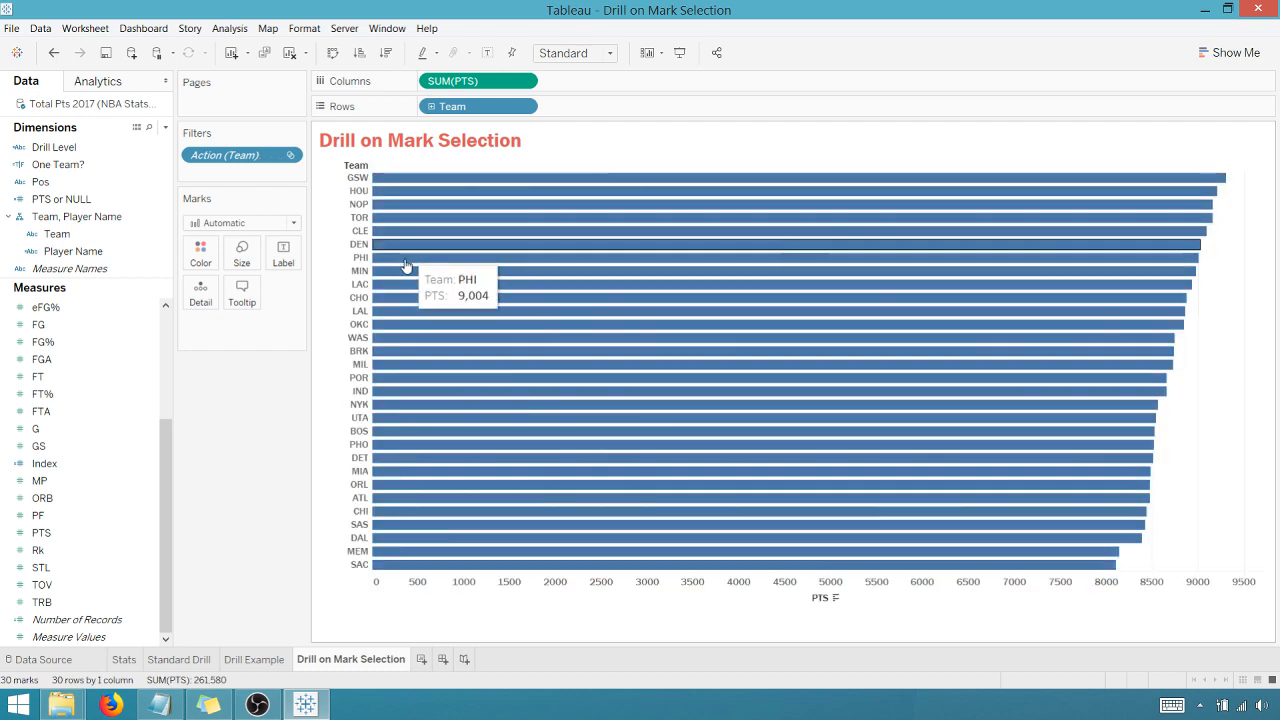
mouse_move(423, 186)
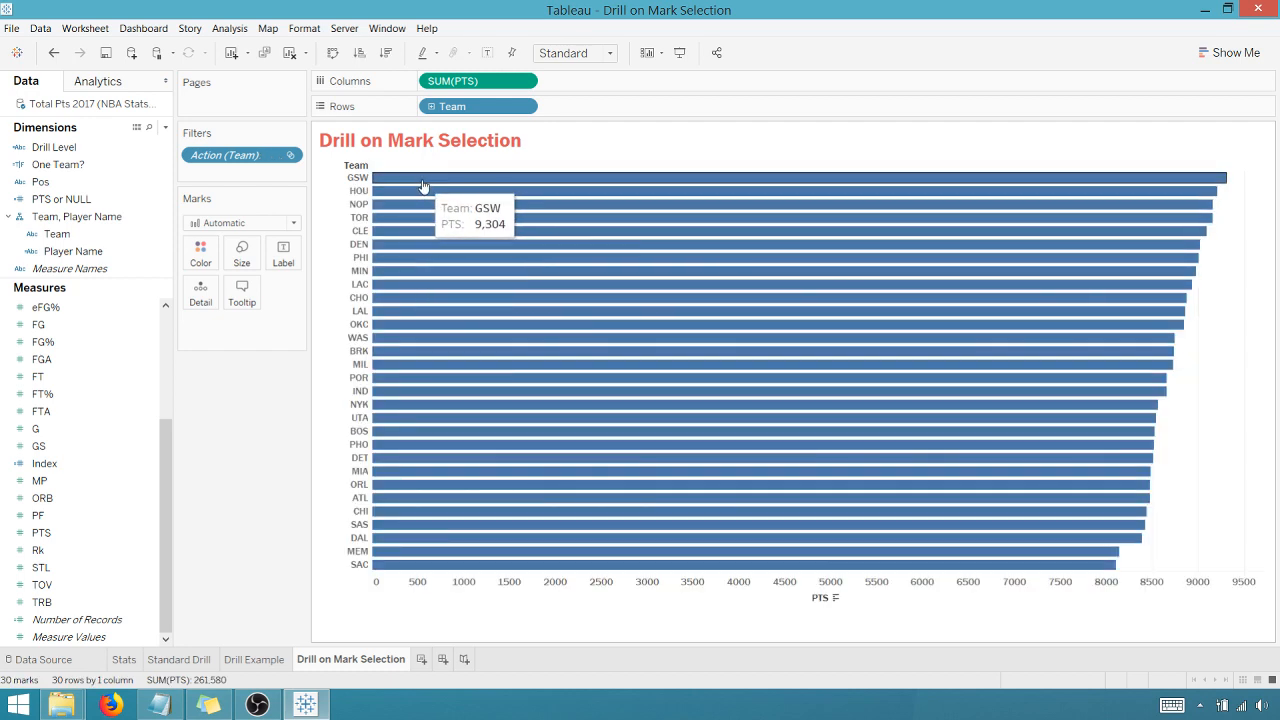
click(420, 177)
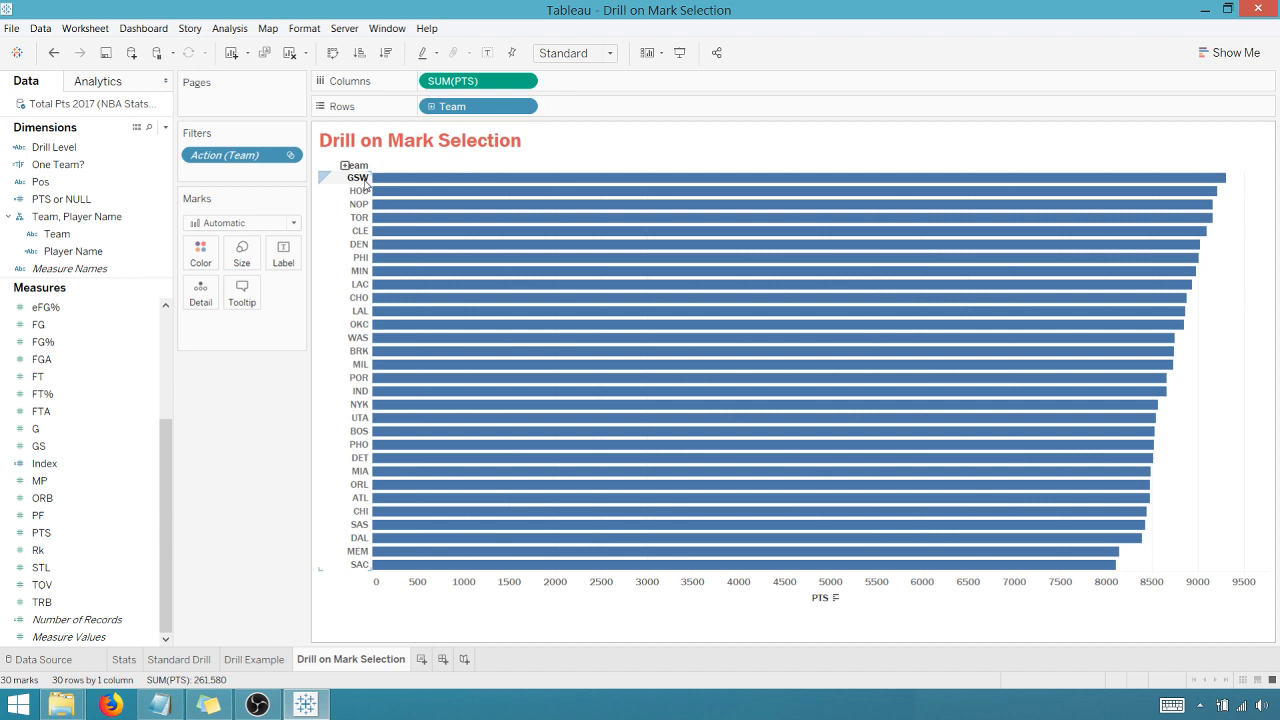
mouse_move(383, 191)
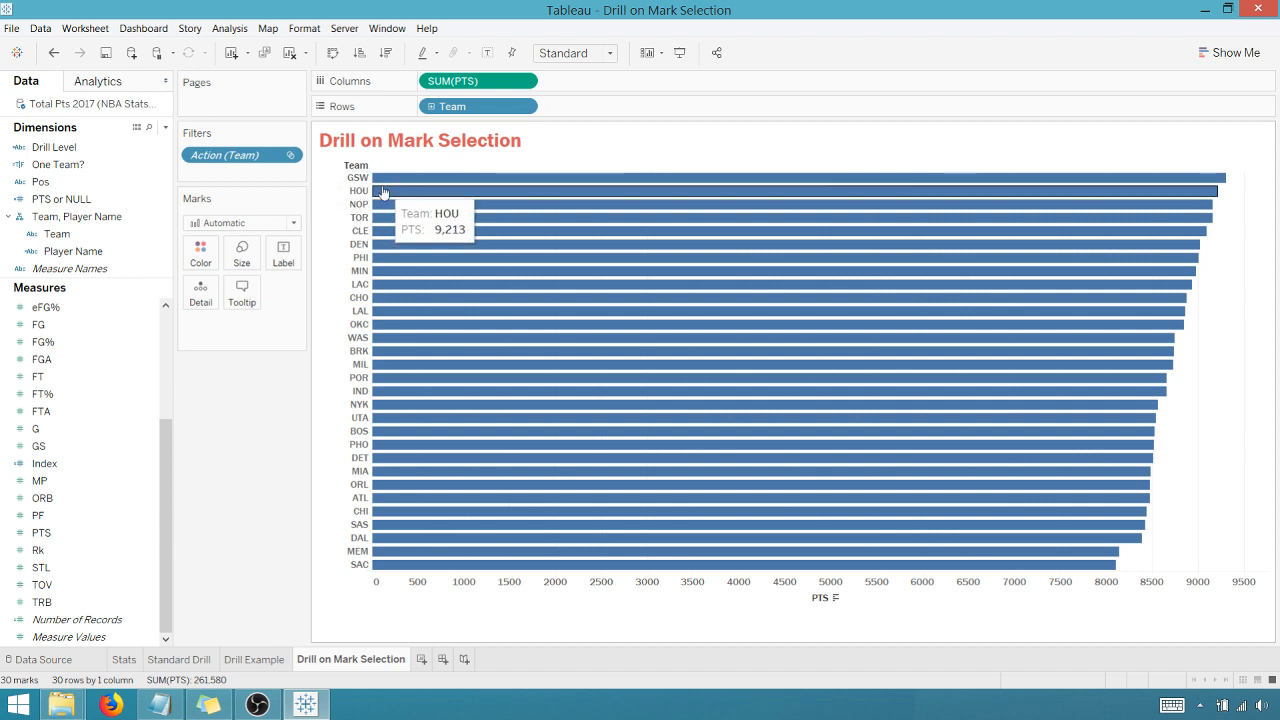
mouse_move(378, 204)
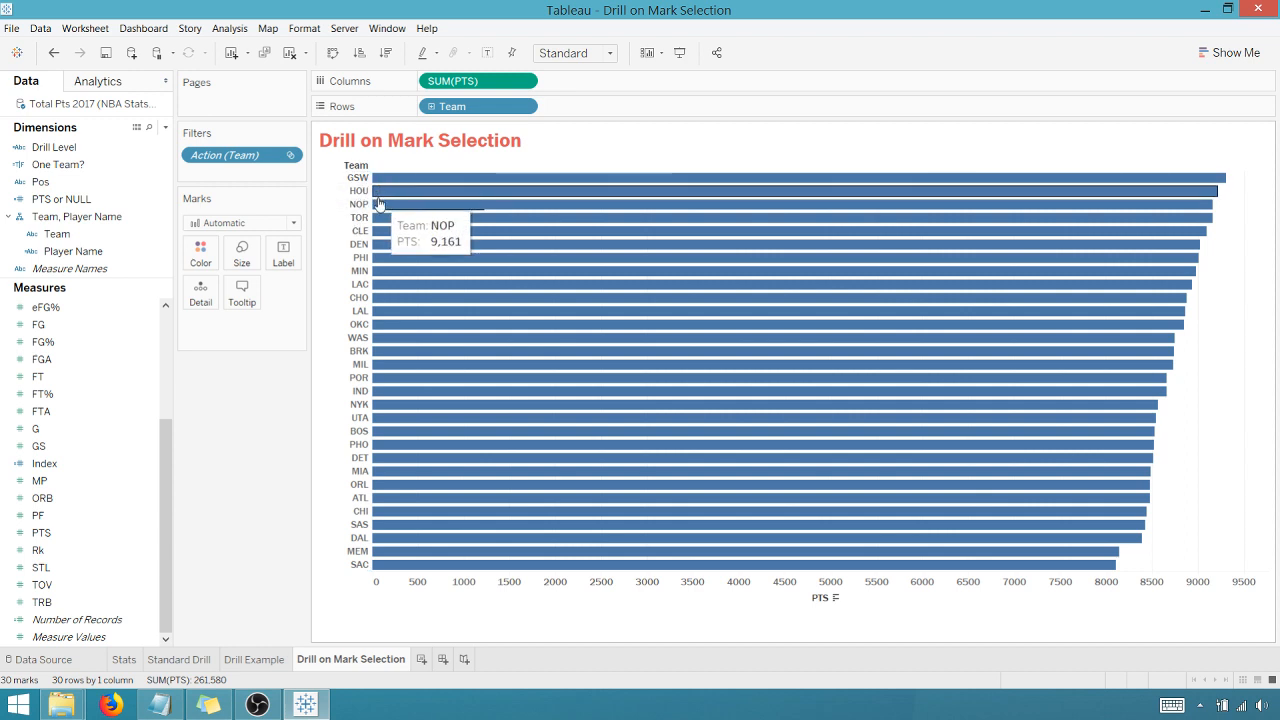
mouse_move(415, 168)
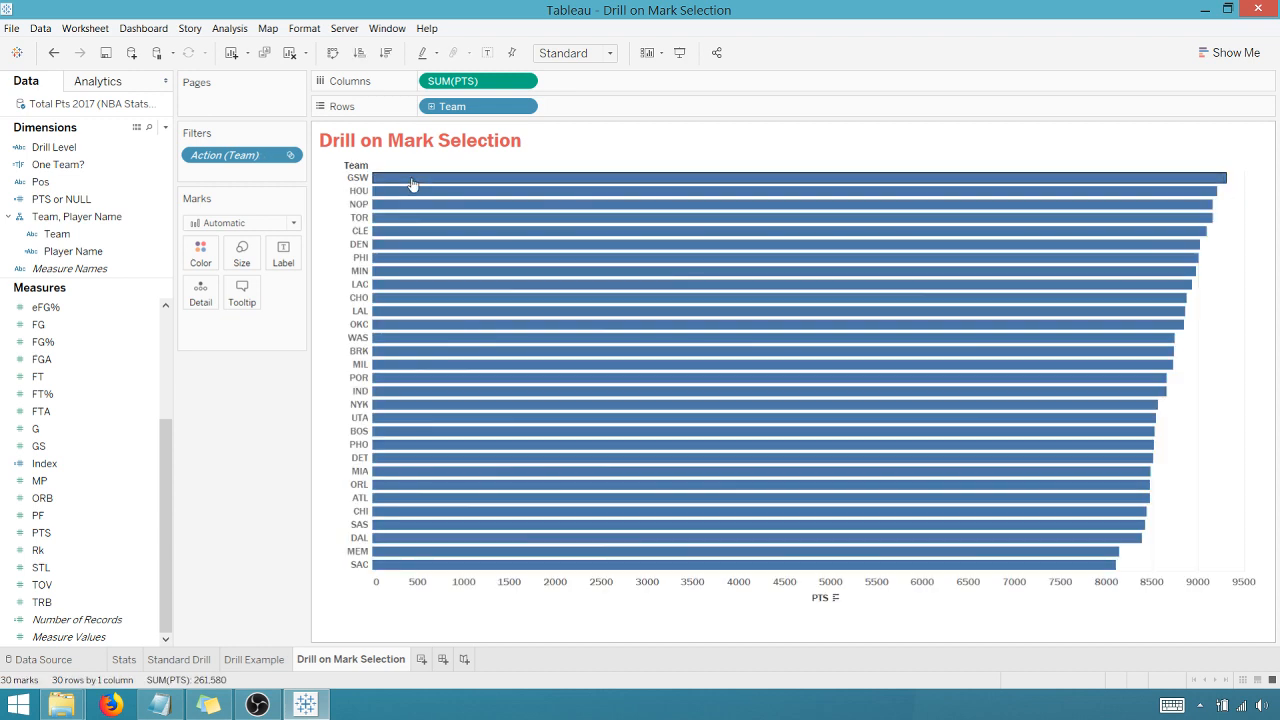
mouse_move(385, 223)
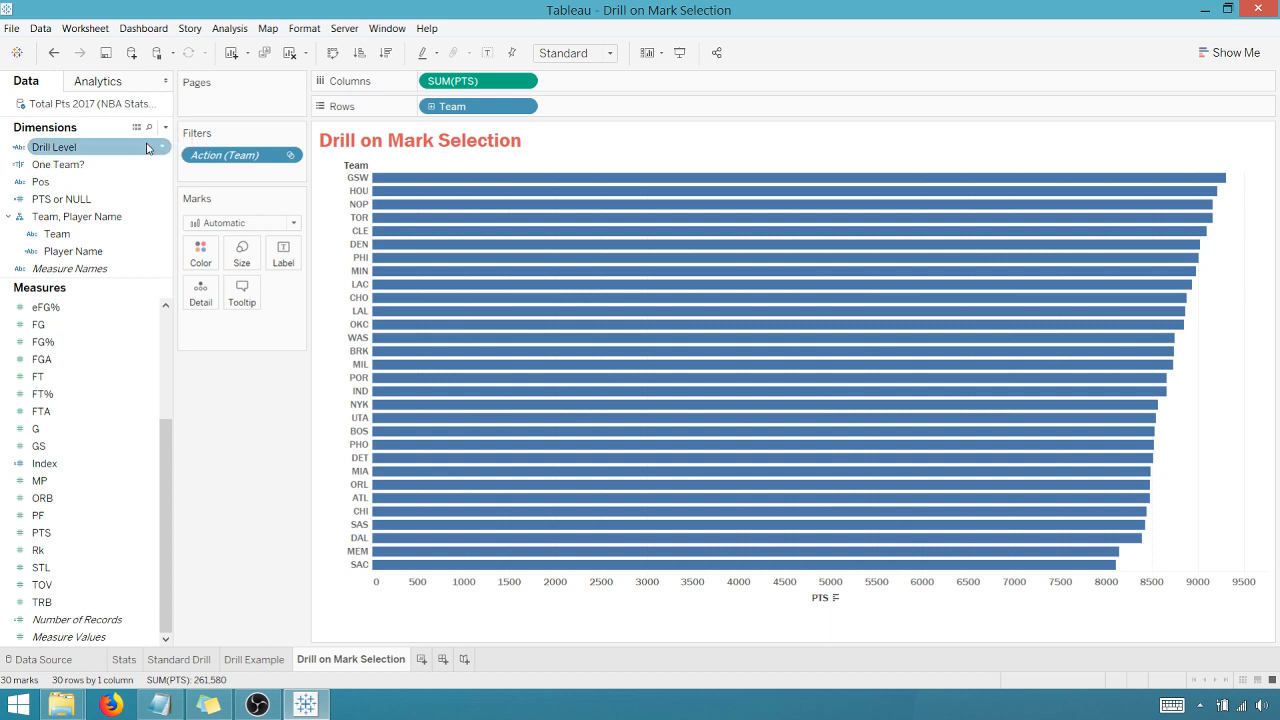
click(160, 127)
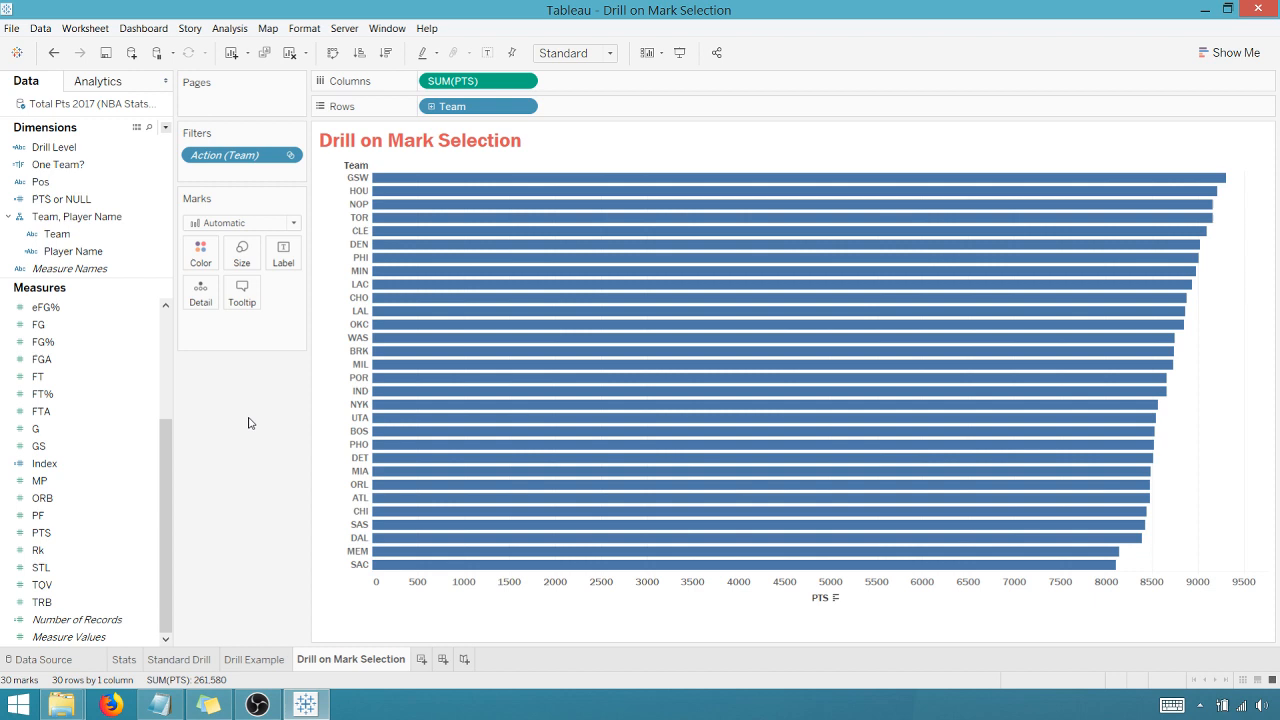
right_click(54, 147)
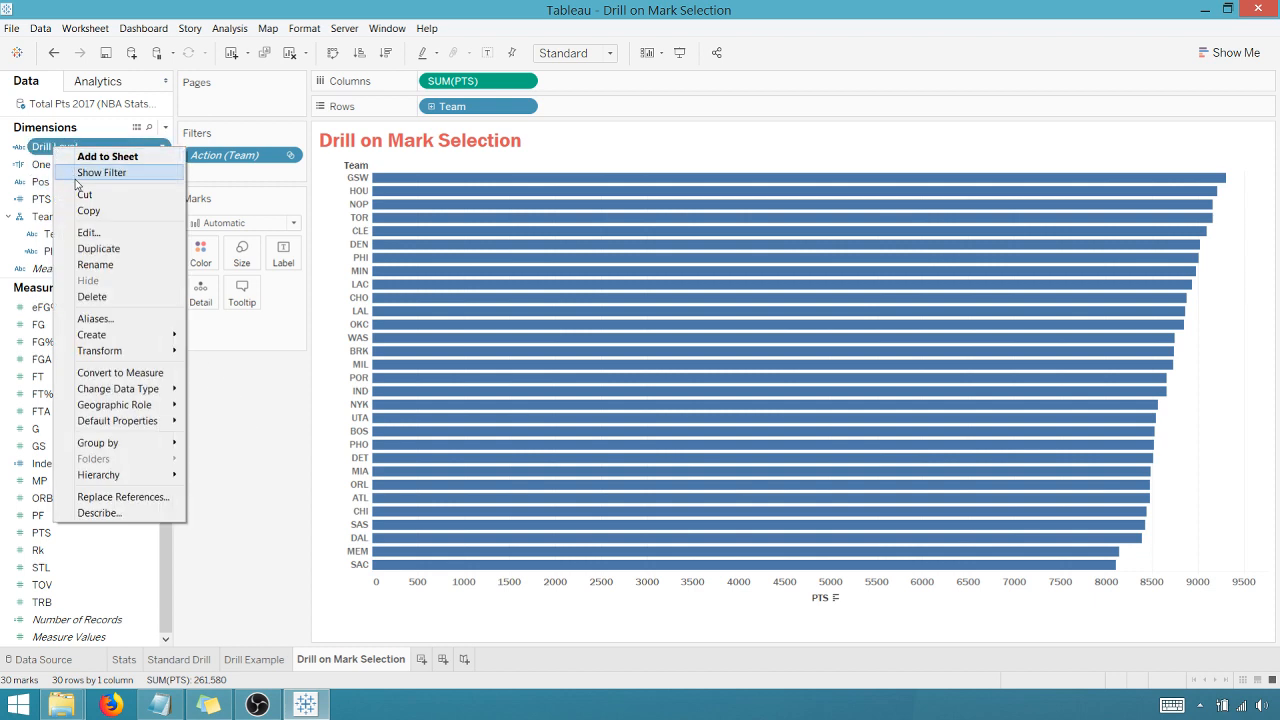
click(89, 232)
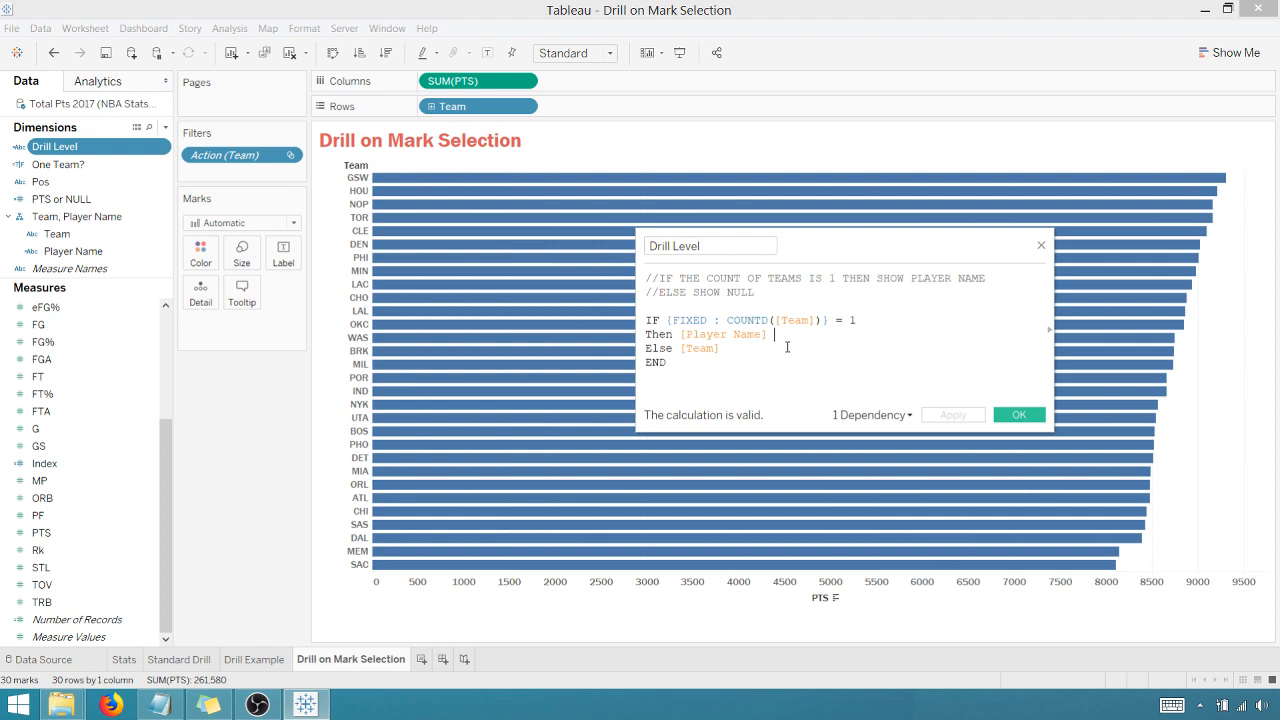
mouse_move(713, 313)
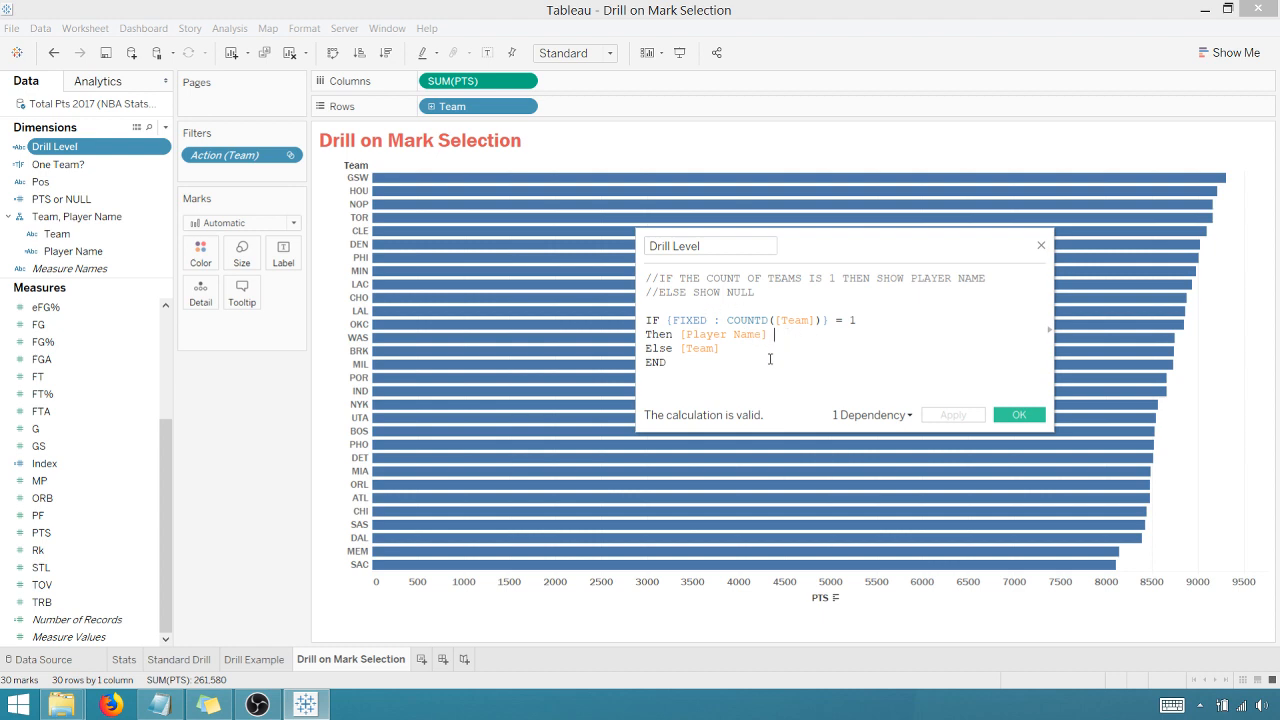
mouse_move(778, 337)
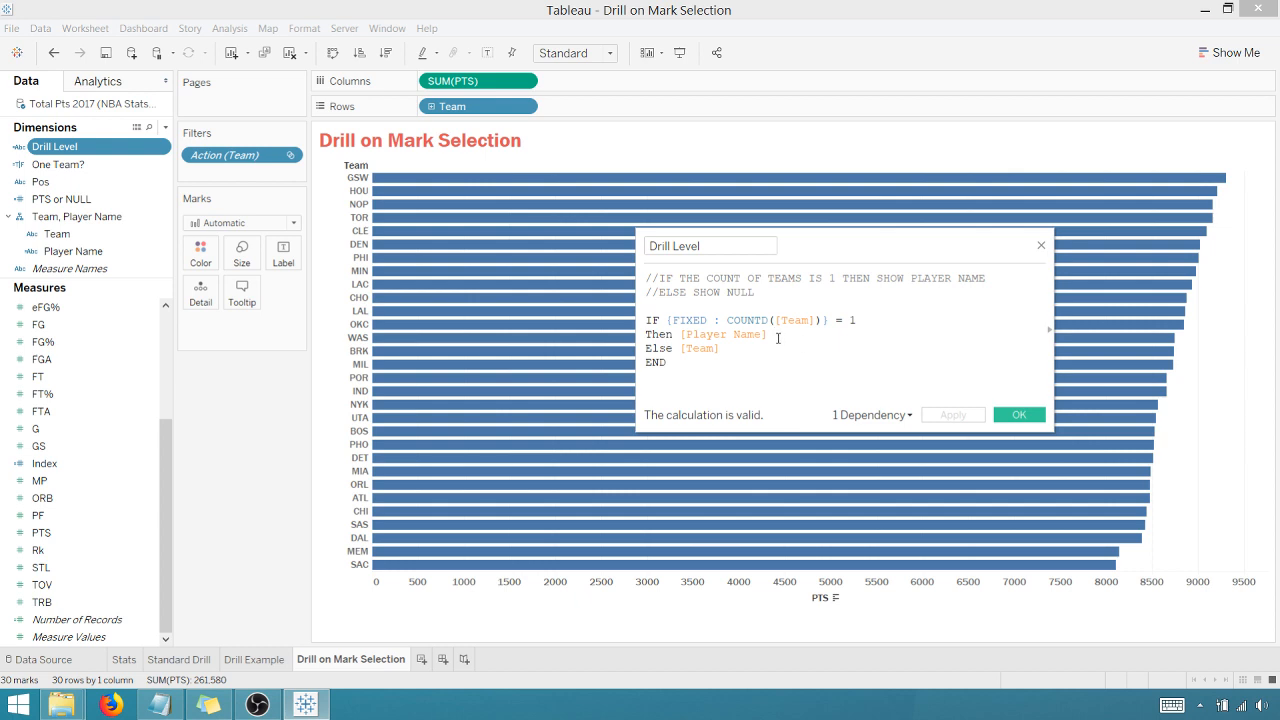
mouse_move(736, 348)
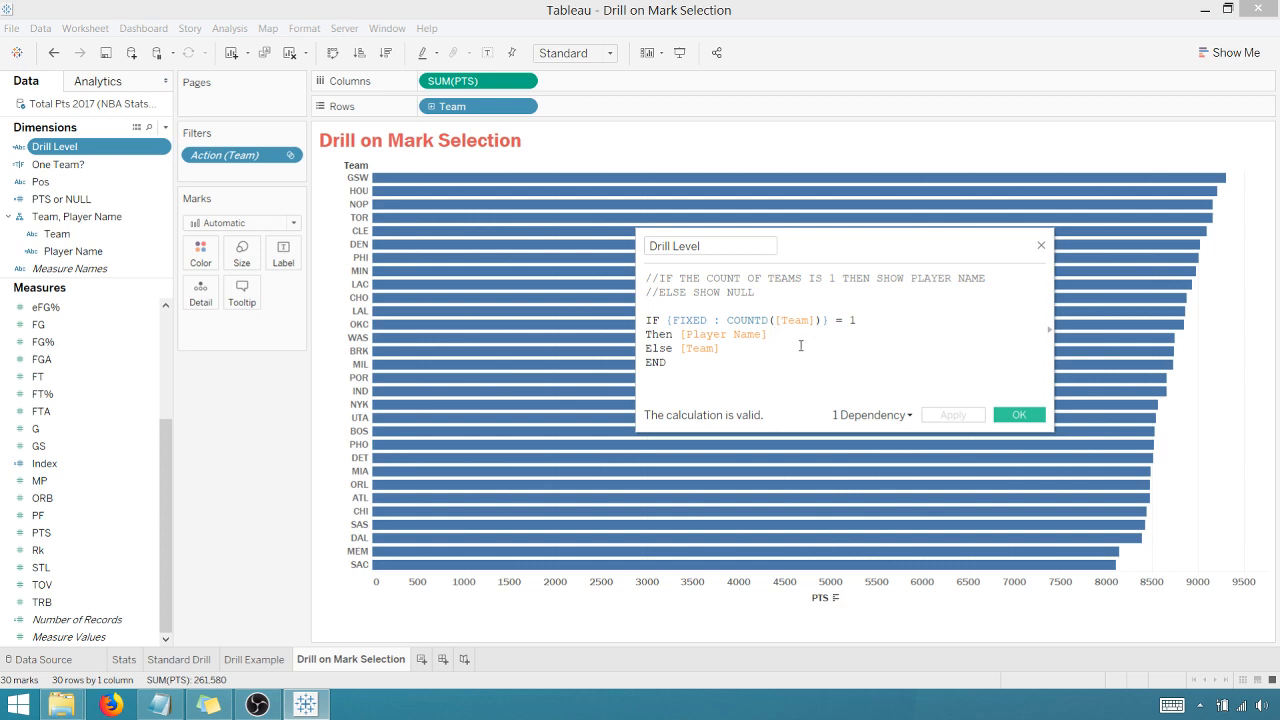
click(771, 334)
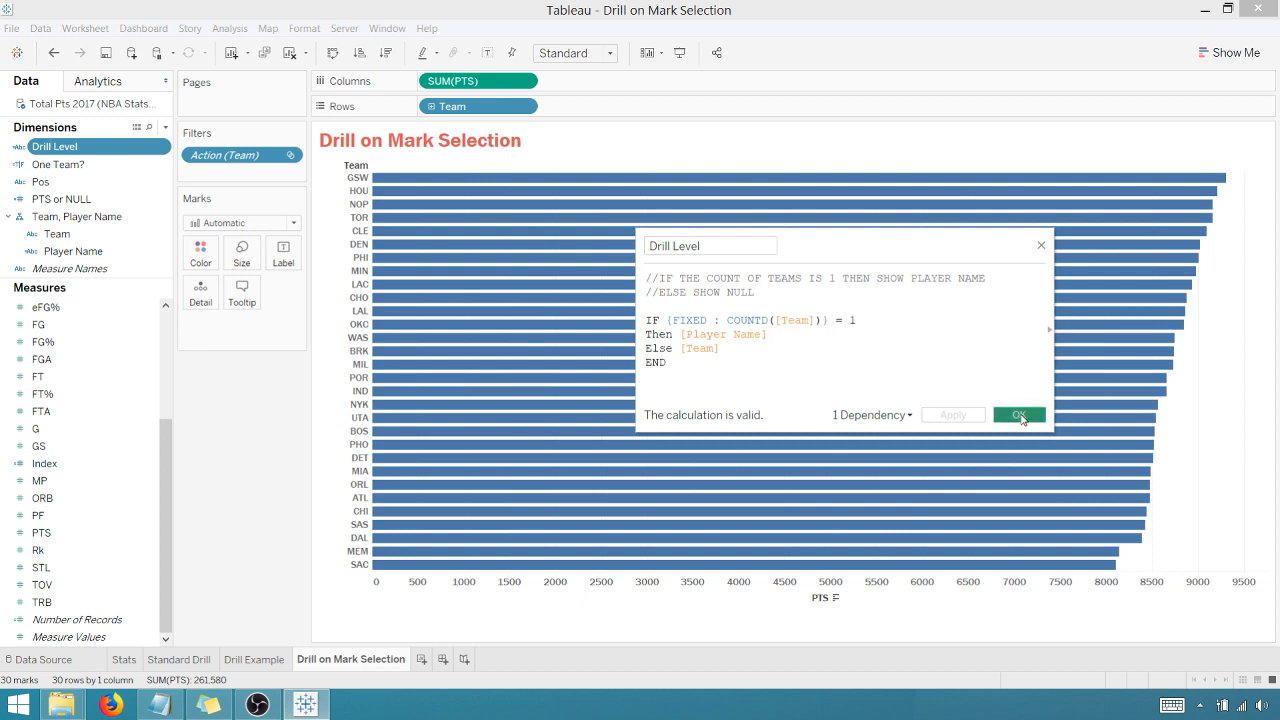
click(1018, 414)
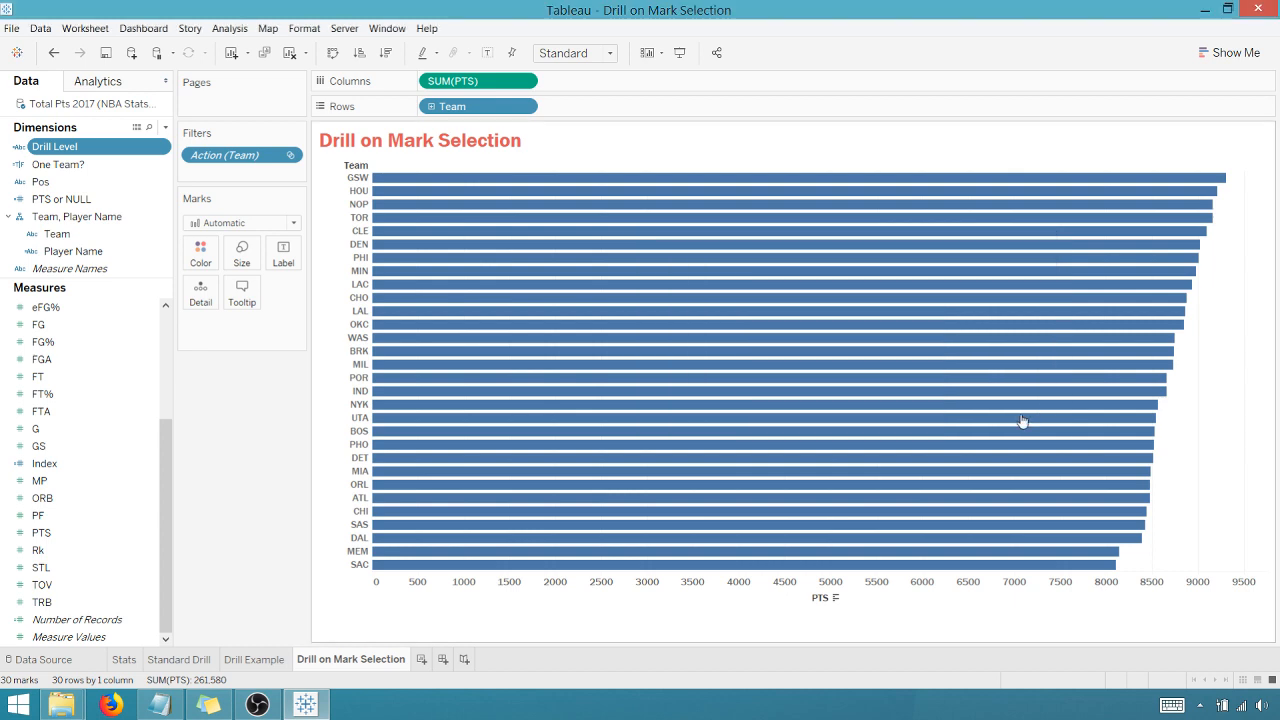
mouse_move(1023, 420)
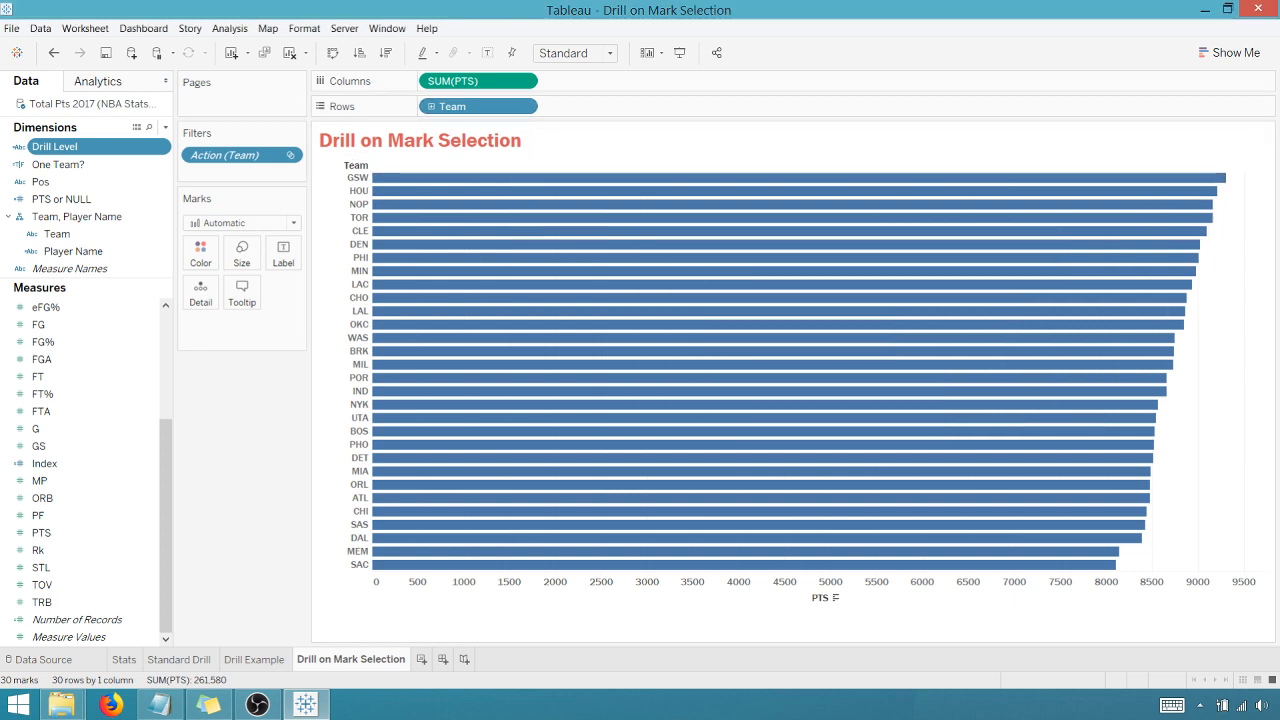
Step: Add Drill Level to Rows beside Team and put the Action (Team) filter in context
click(73, 251)
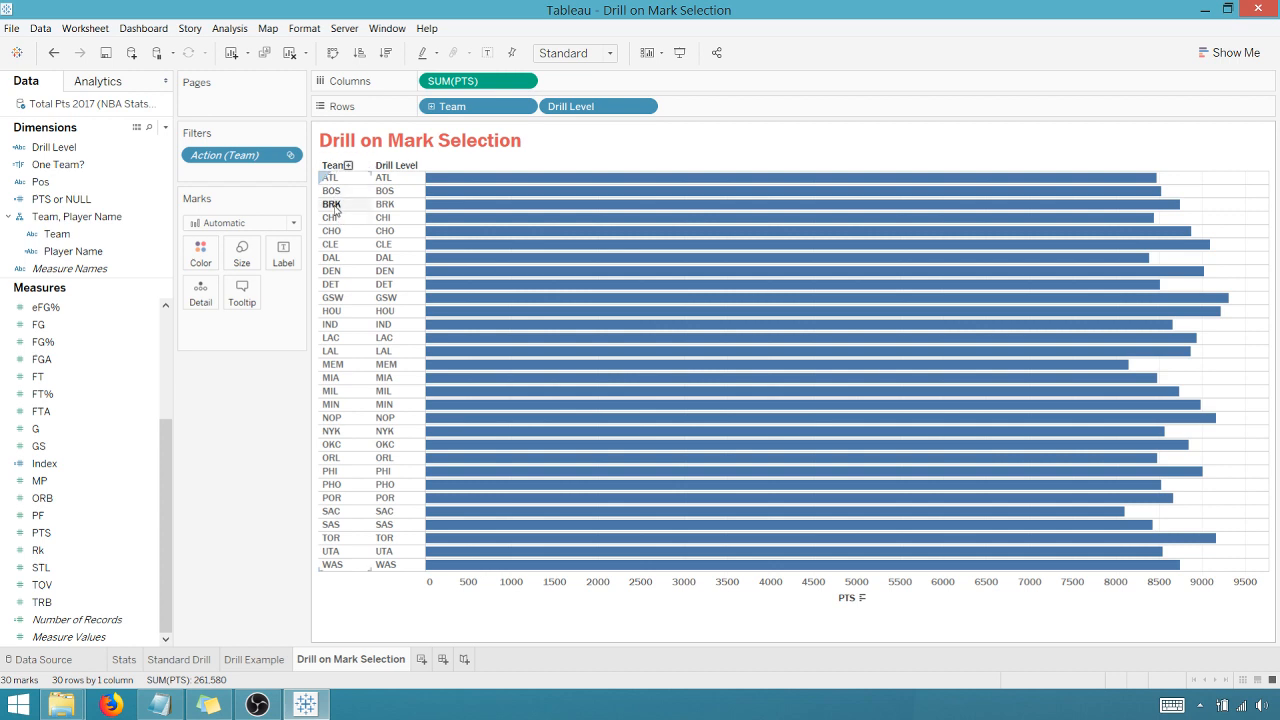
mouse_move(400, 285)
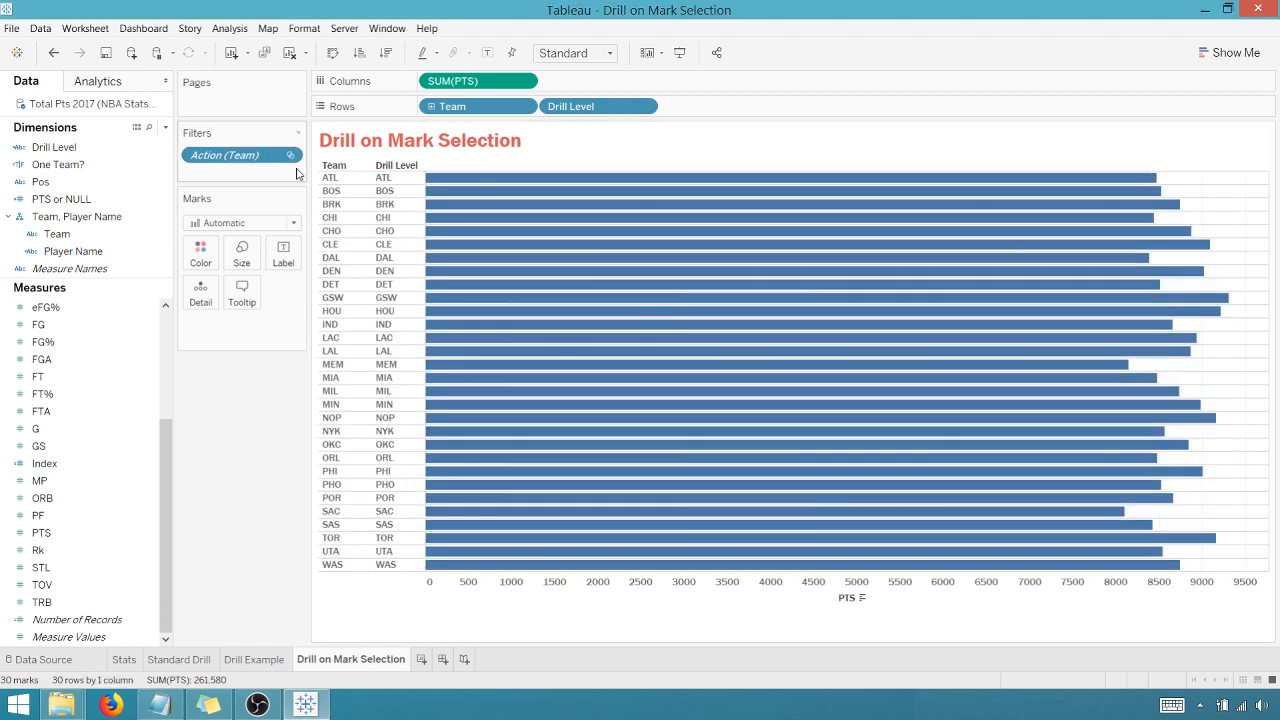
click(290, 155)
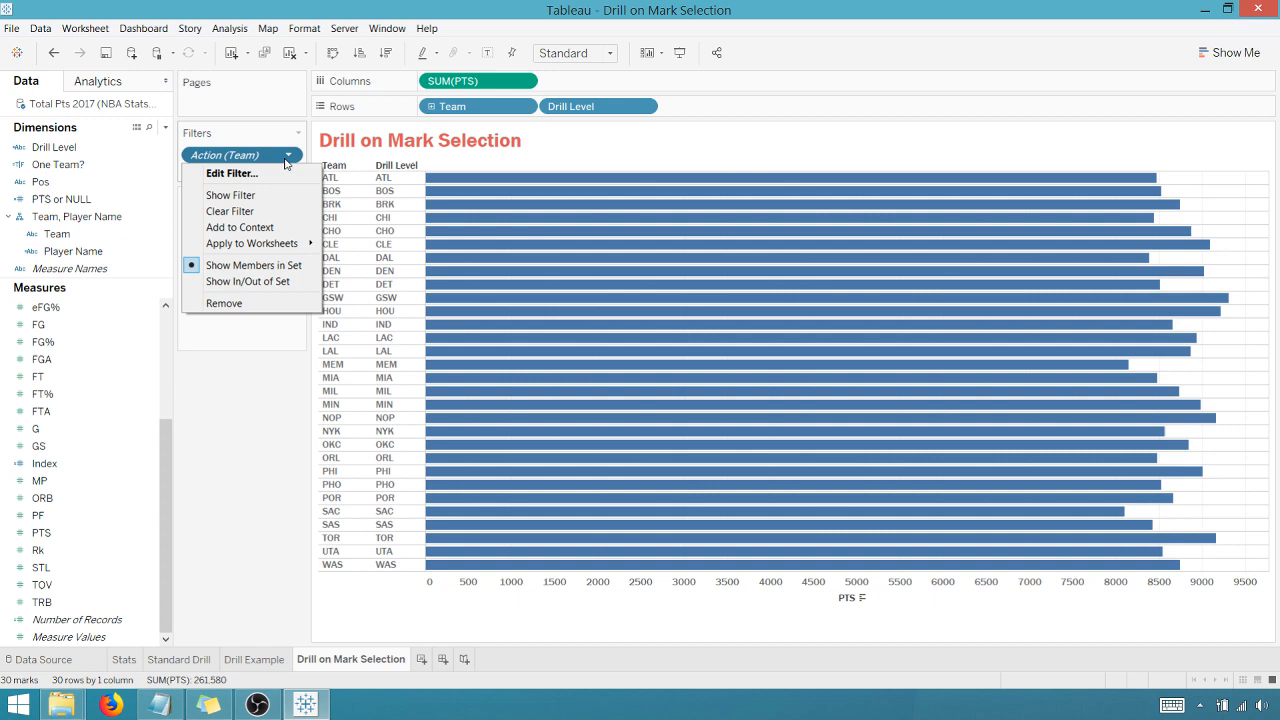
mouse_move(240, 227)
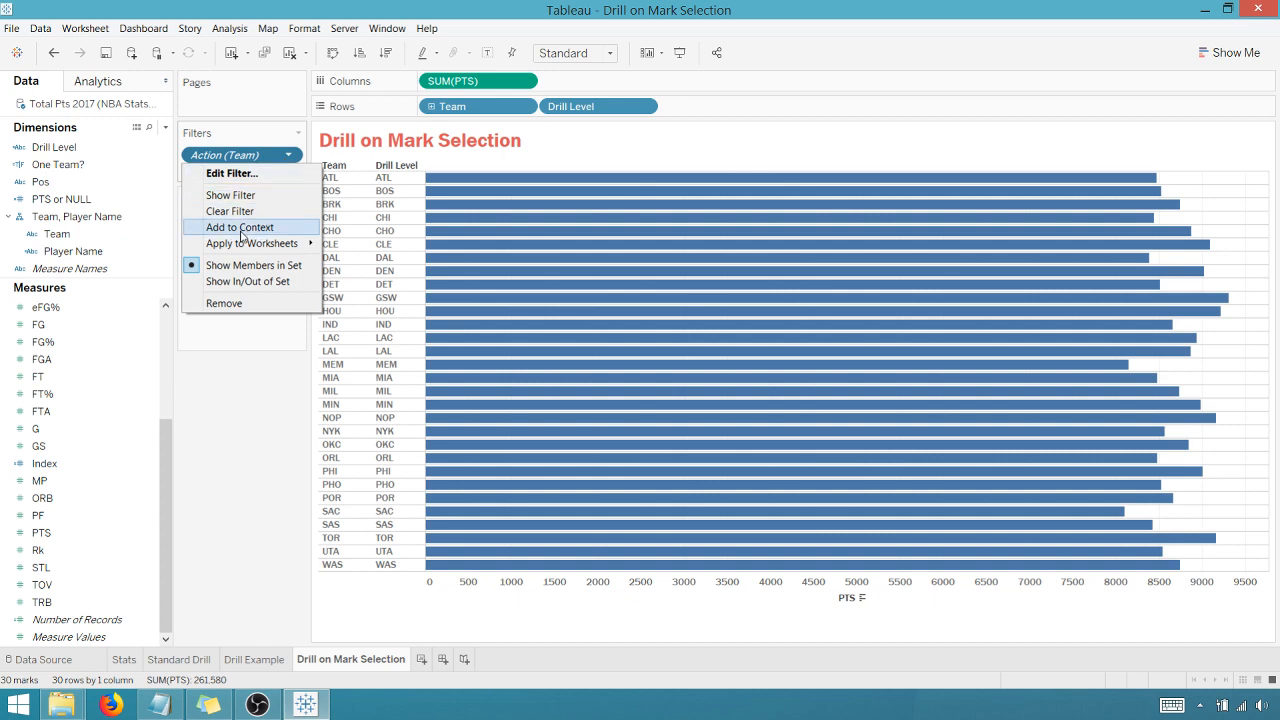
click(239, 227)
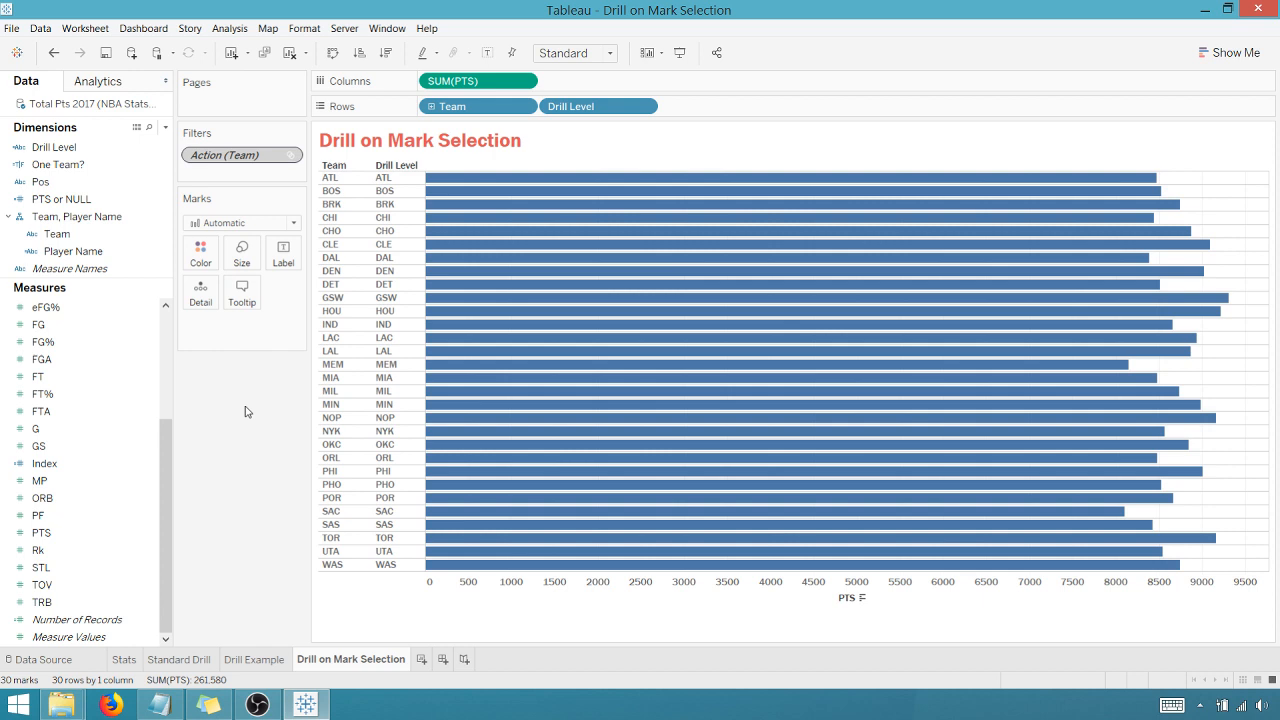
mouse_move(440, 191)
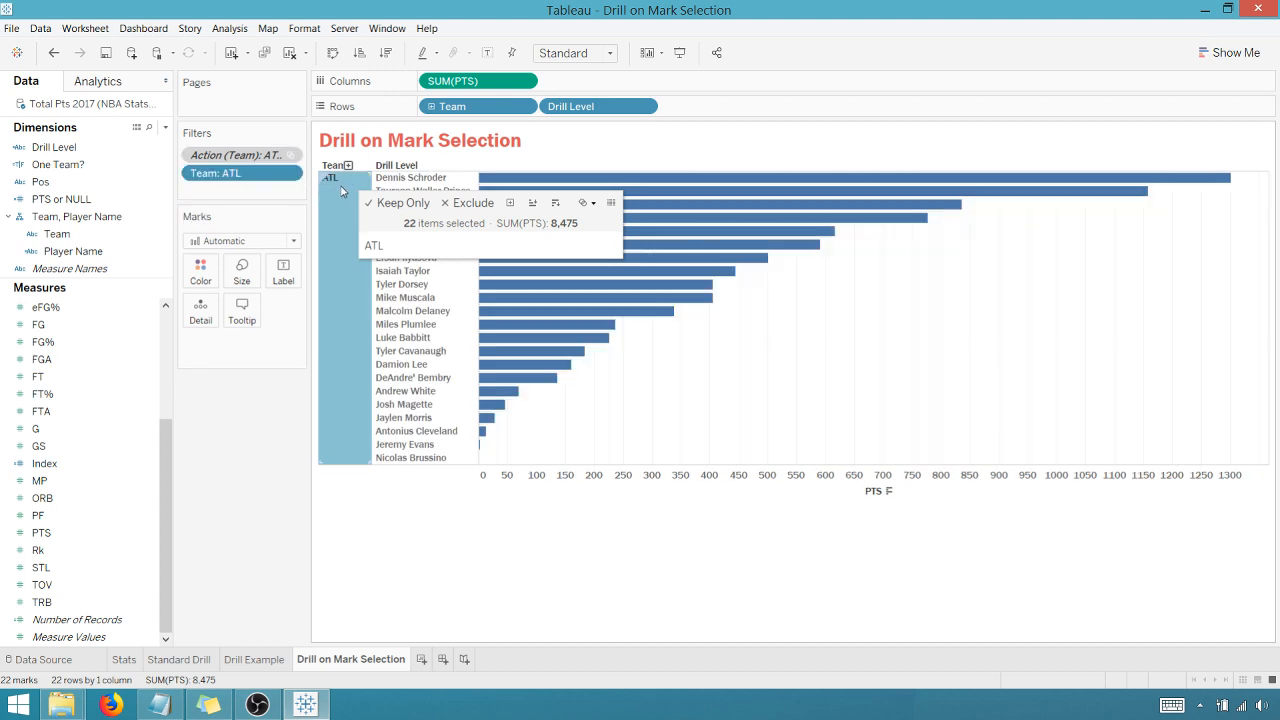
mouse_move(340, 349)
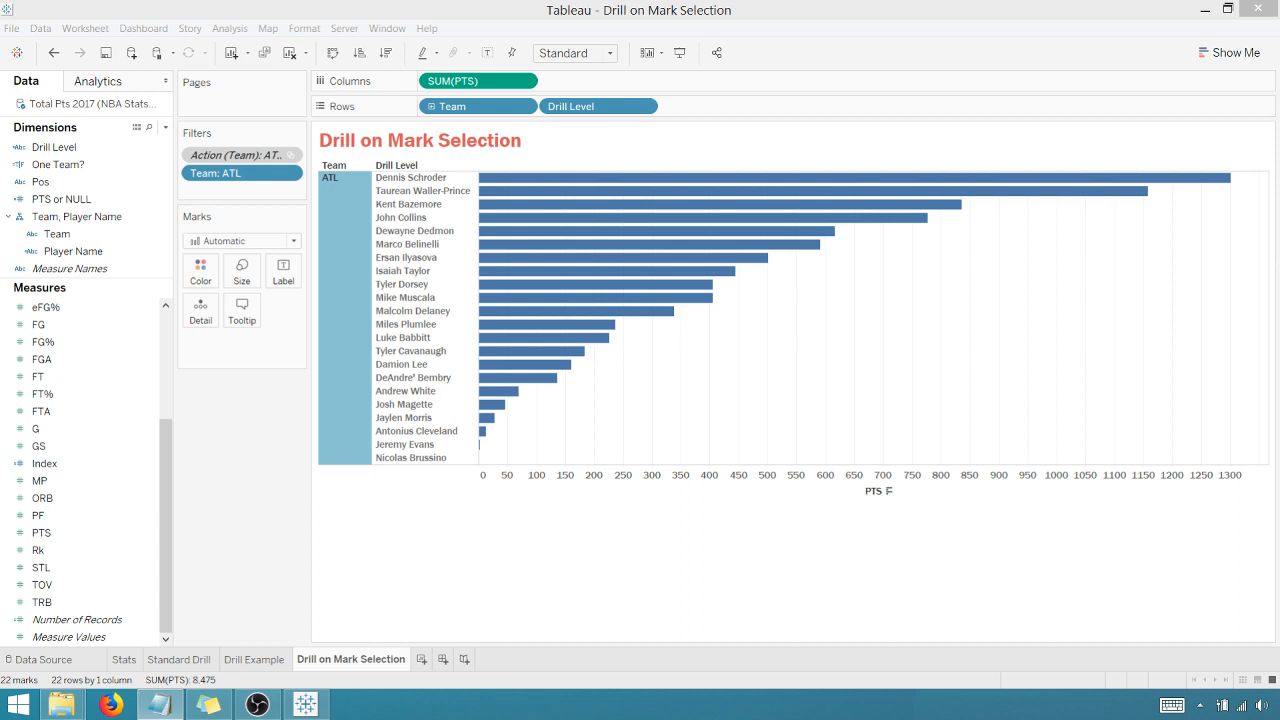
mouse_move(267, 197)
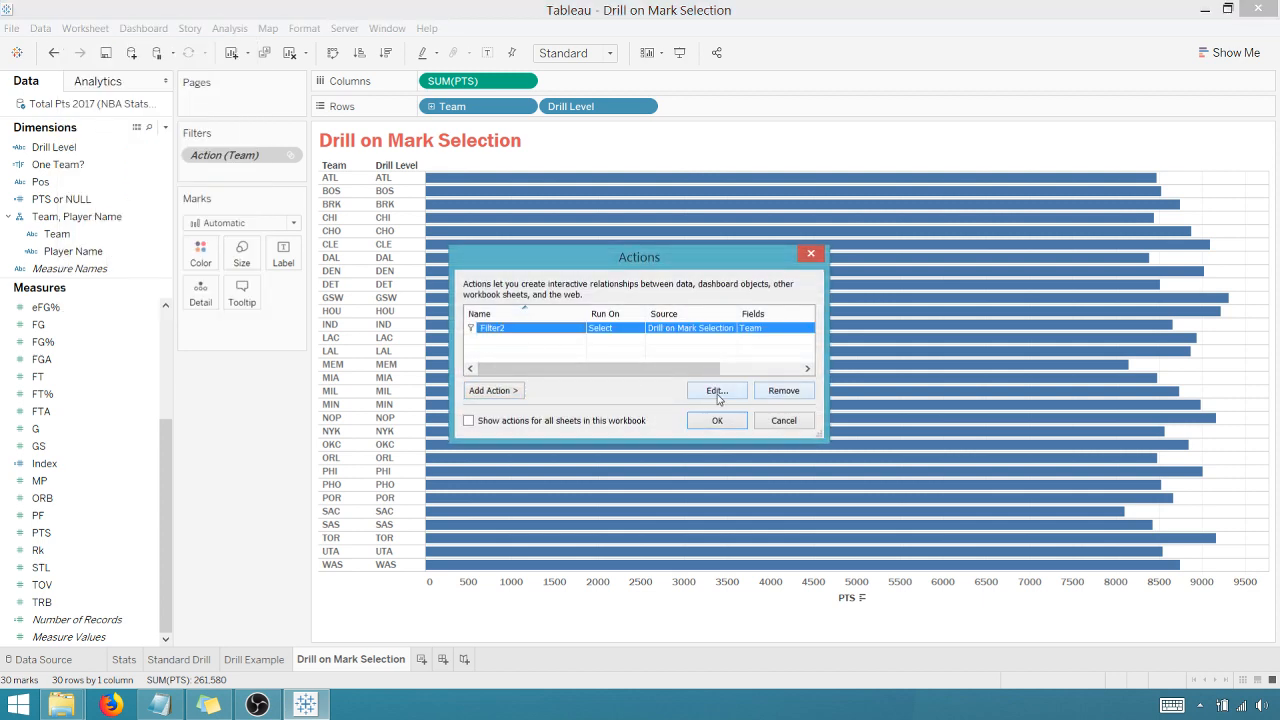
click(716, 390)
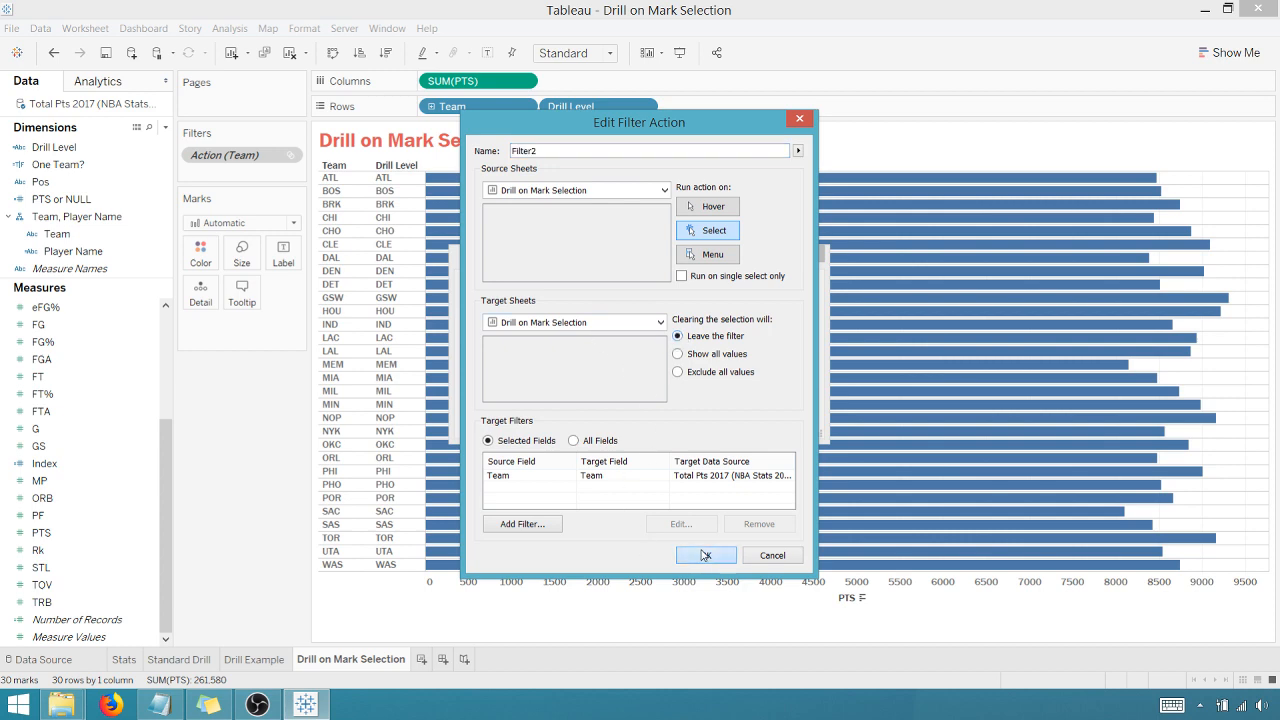
click(705, 555)
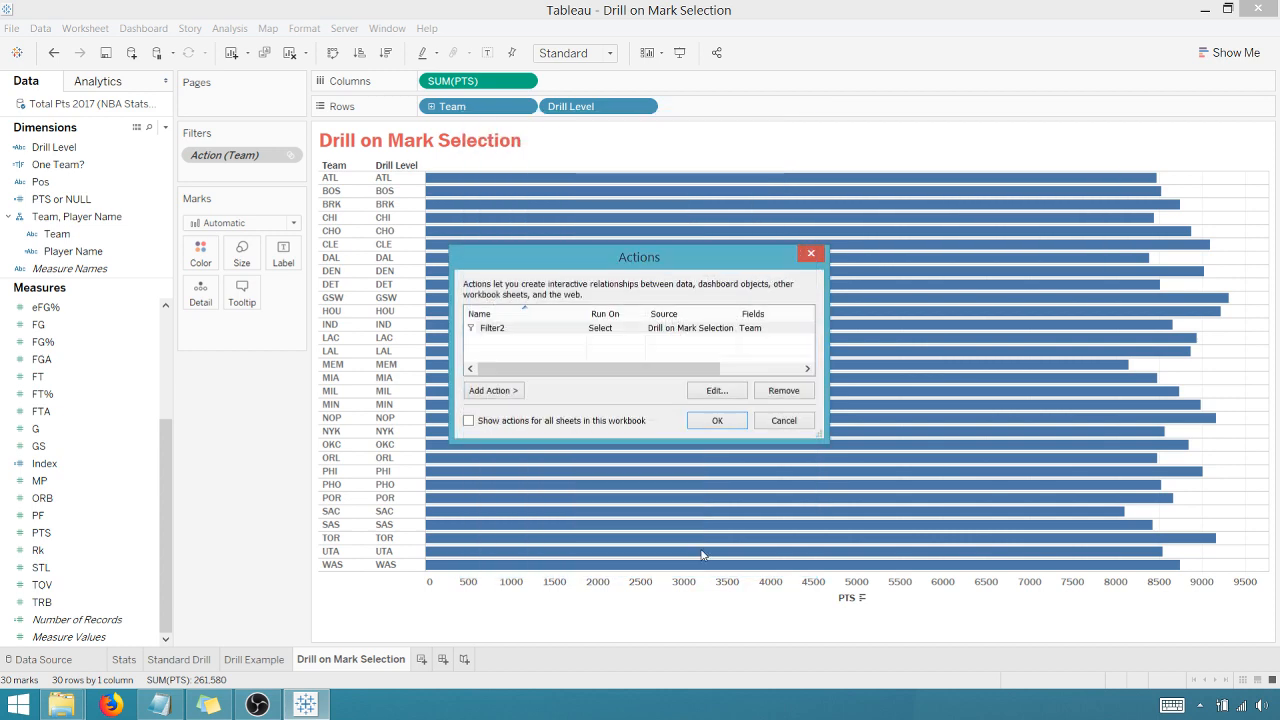
click(716, 420)
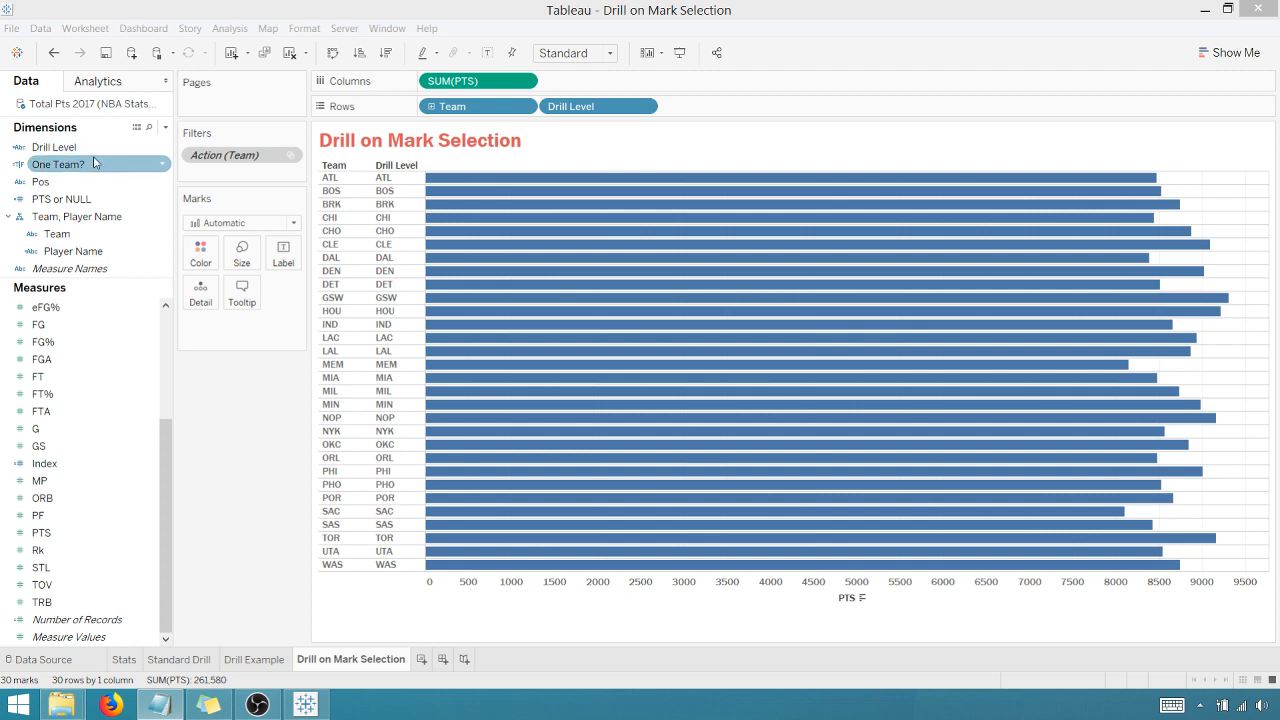
right_click(58, 164)
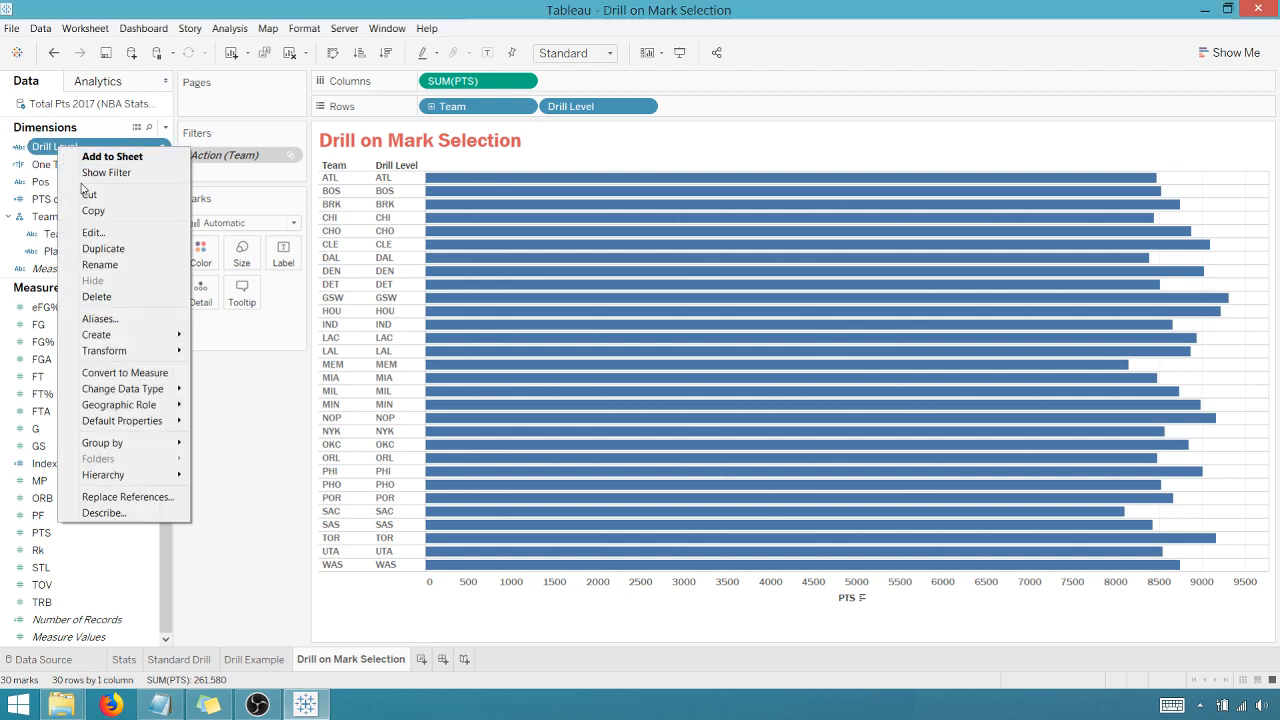
click(93, 232)
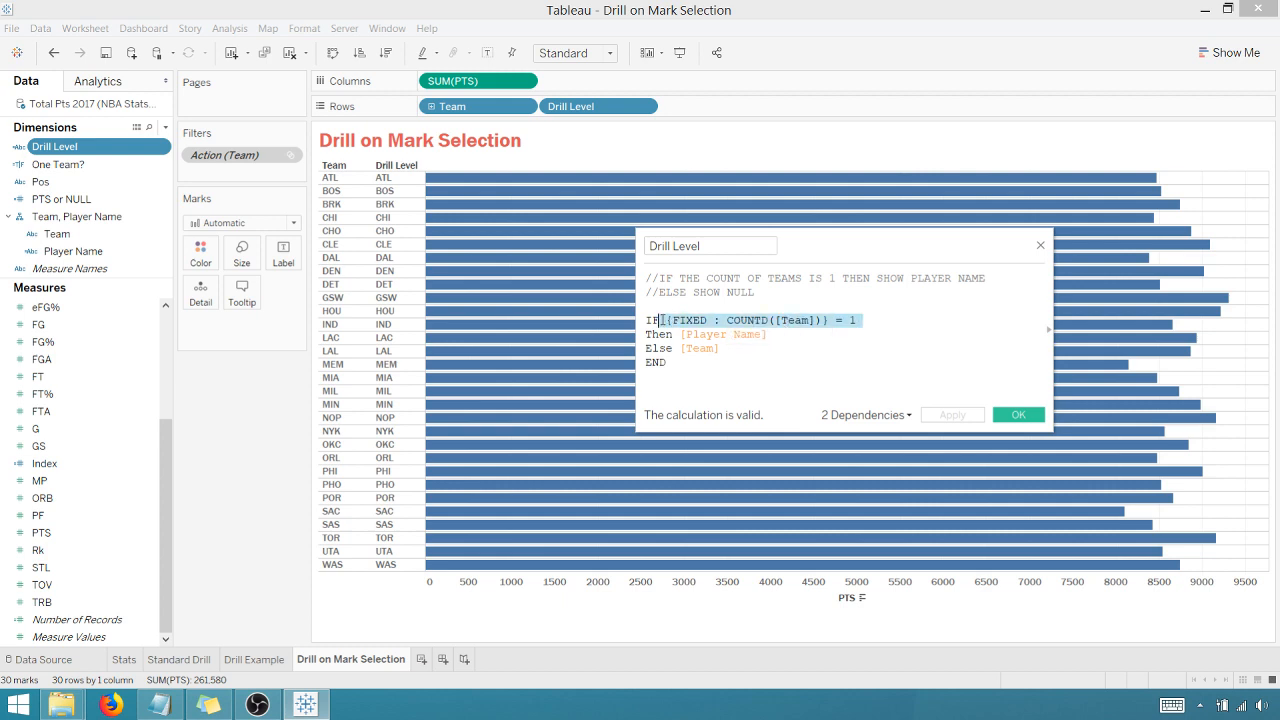
mouse_move(790, 328)
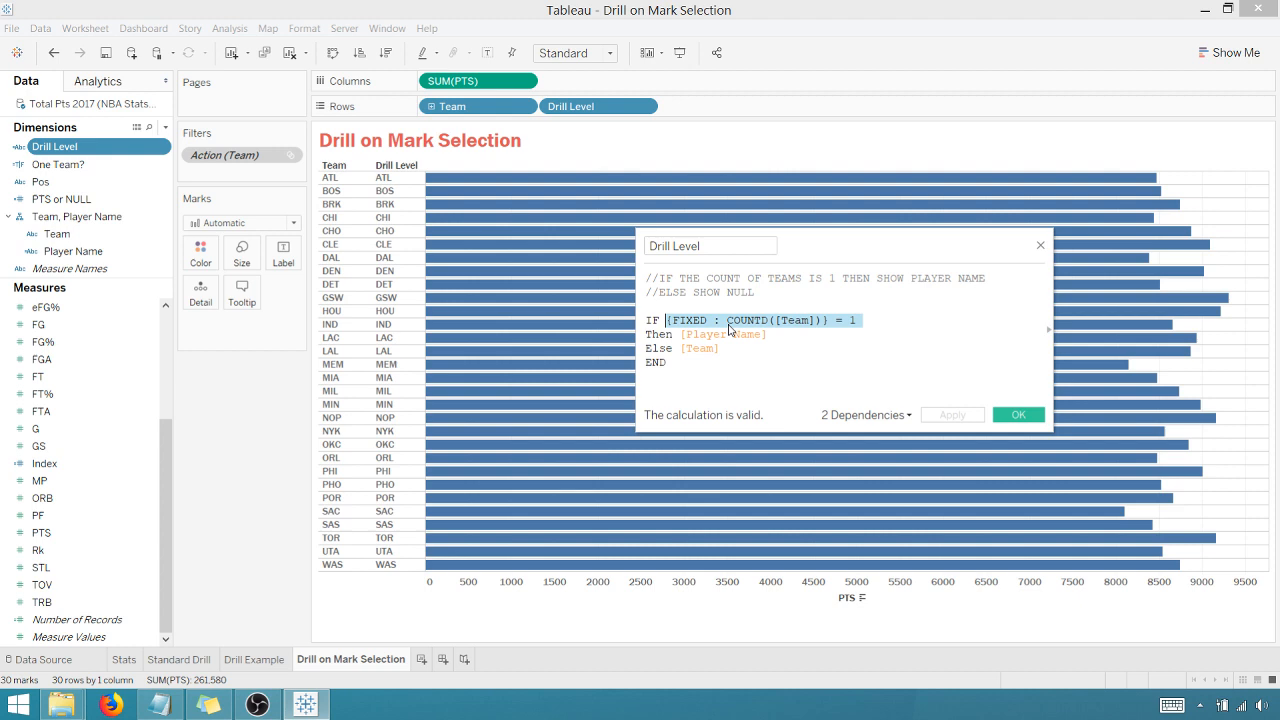
mouse_move(762, 328)
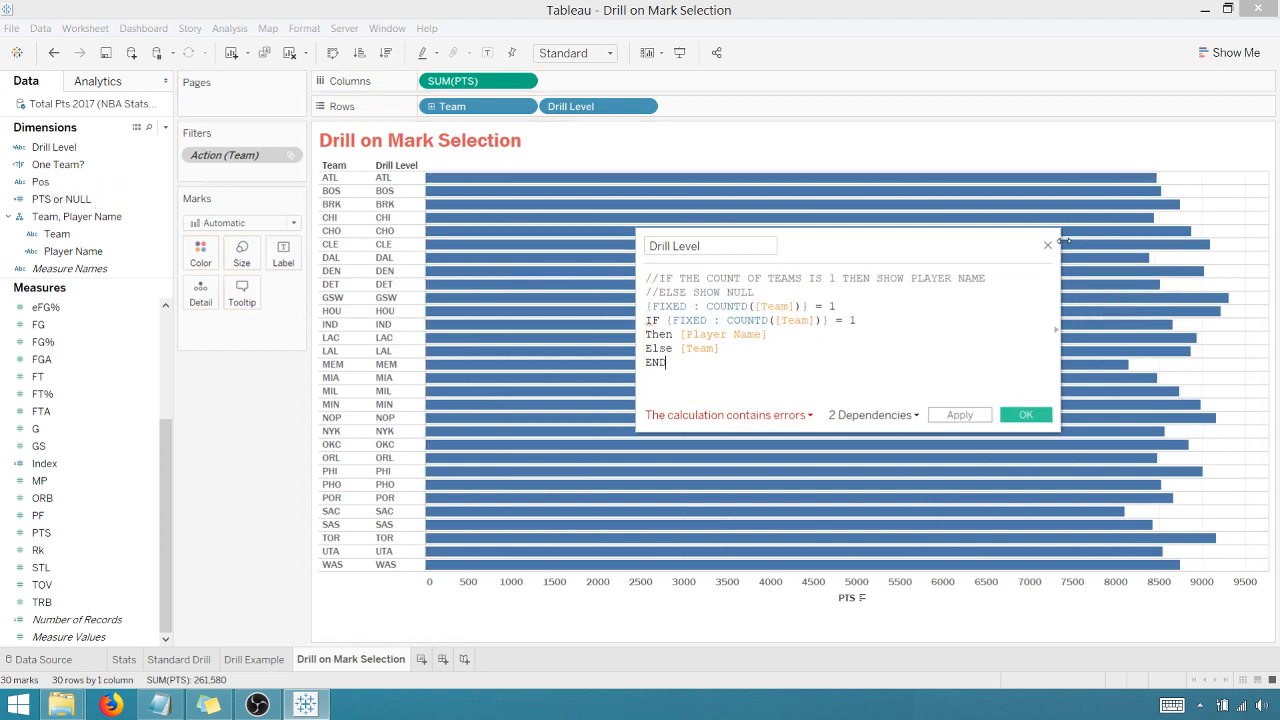
right_click(57, 164)
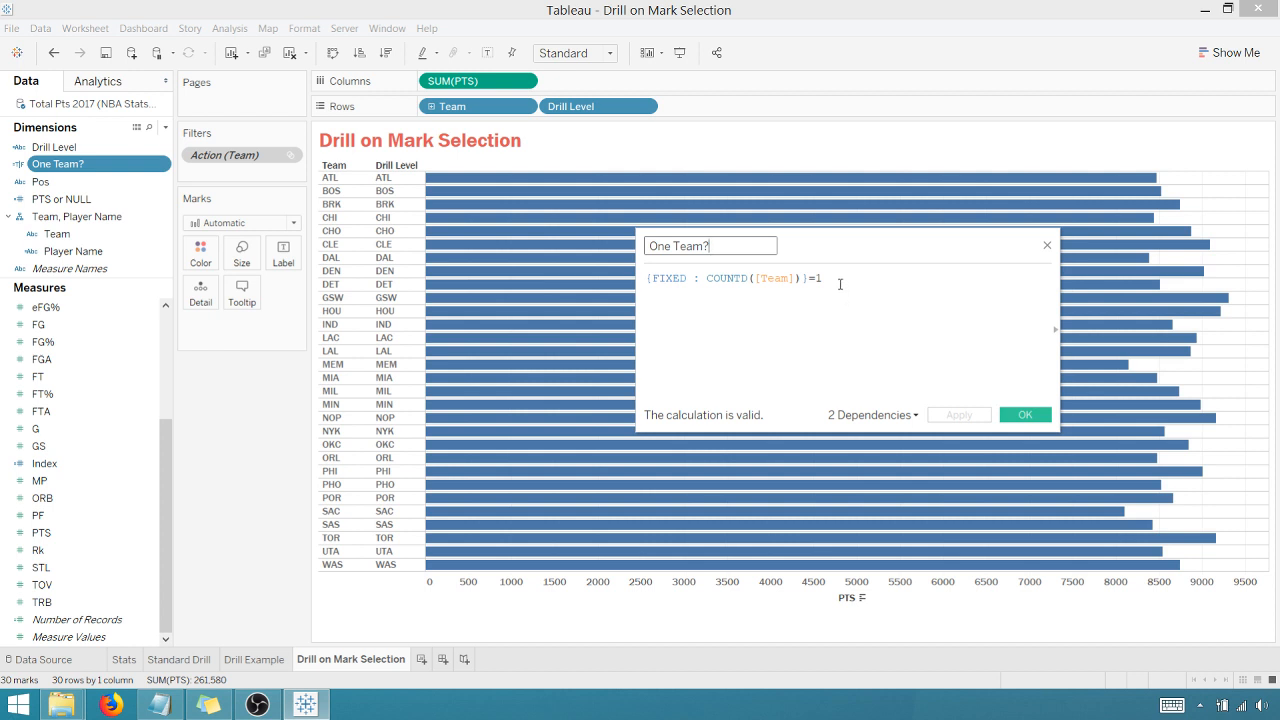
click(1025, 414)
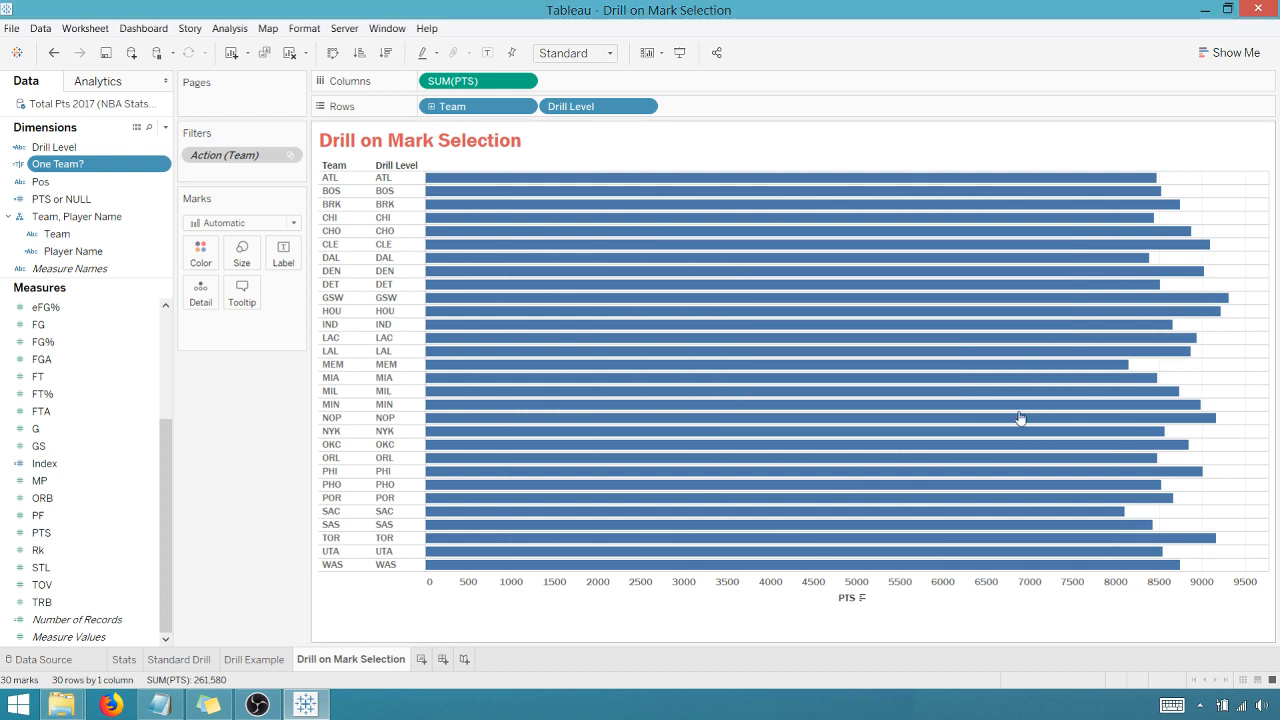
mouse_move(225, 429)
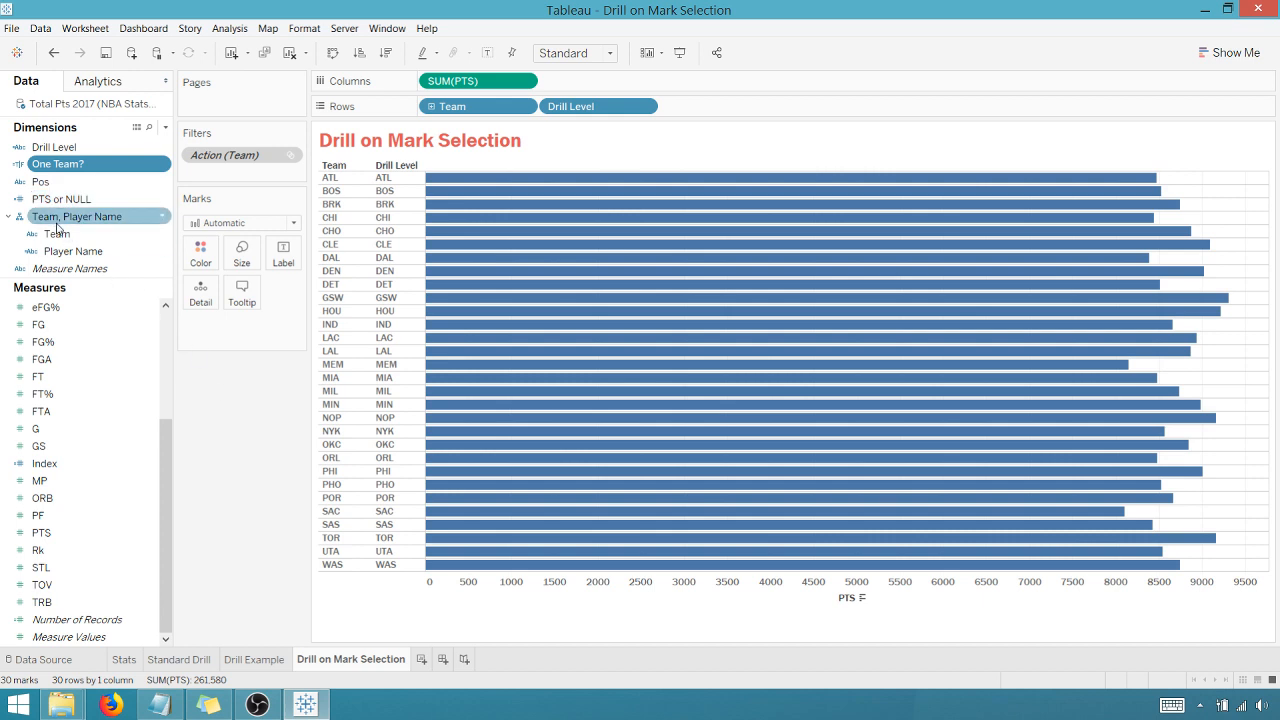
right_click(62, 198)
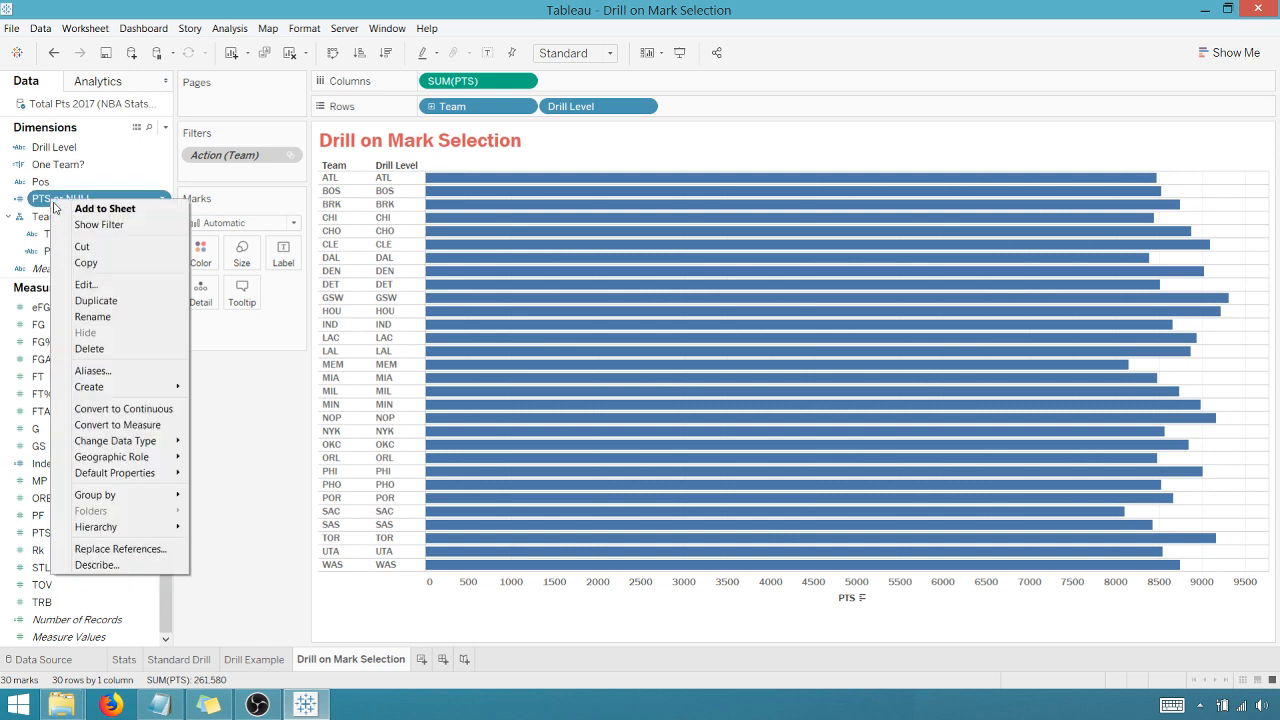
click(86, 284)
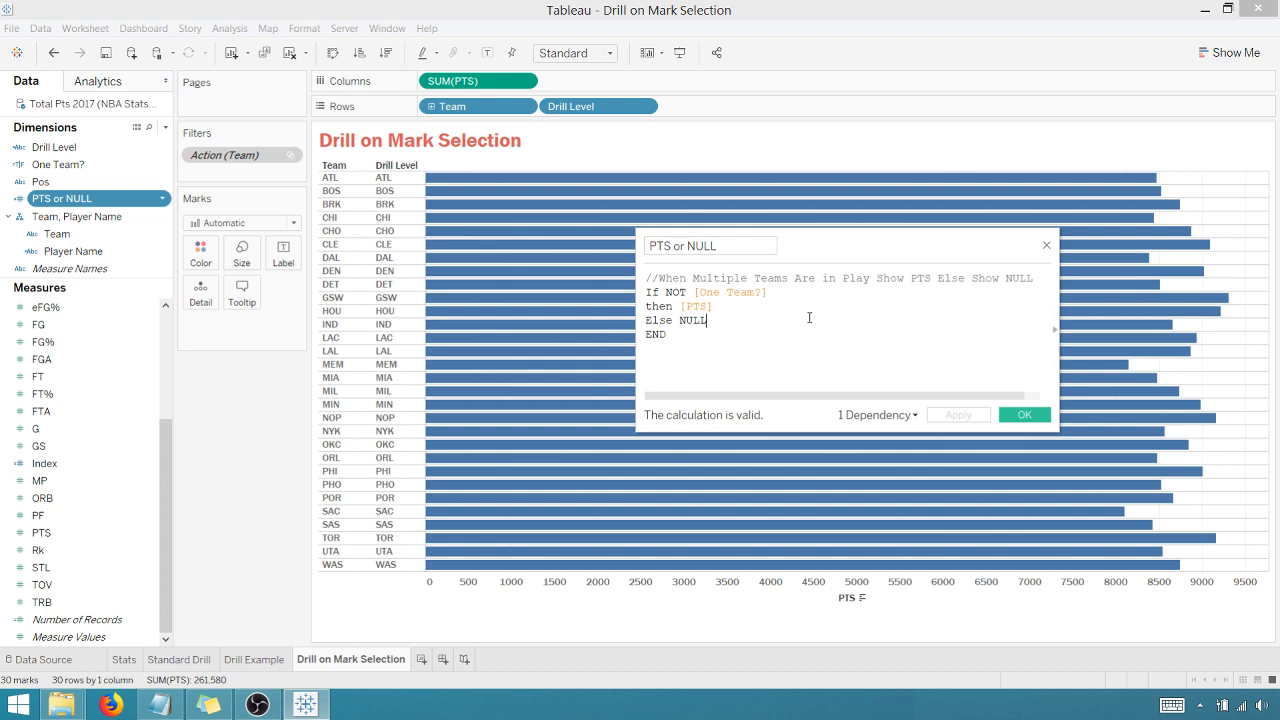
mouse_move(742, 300)
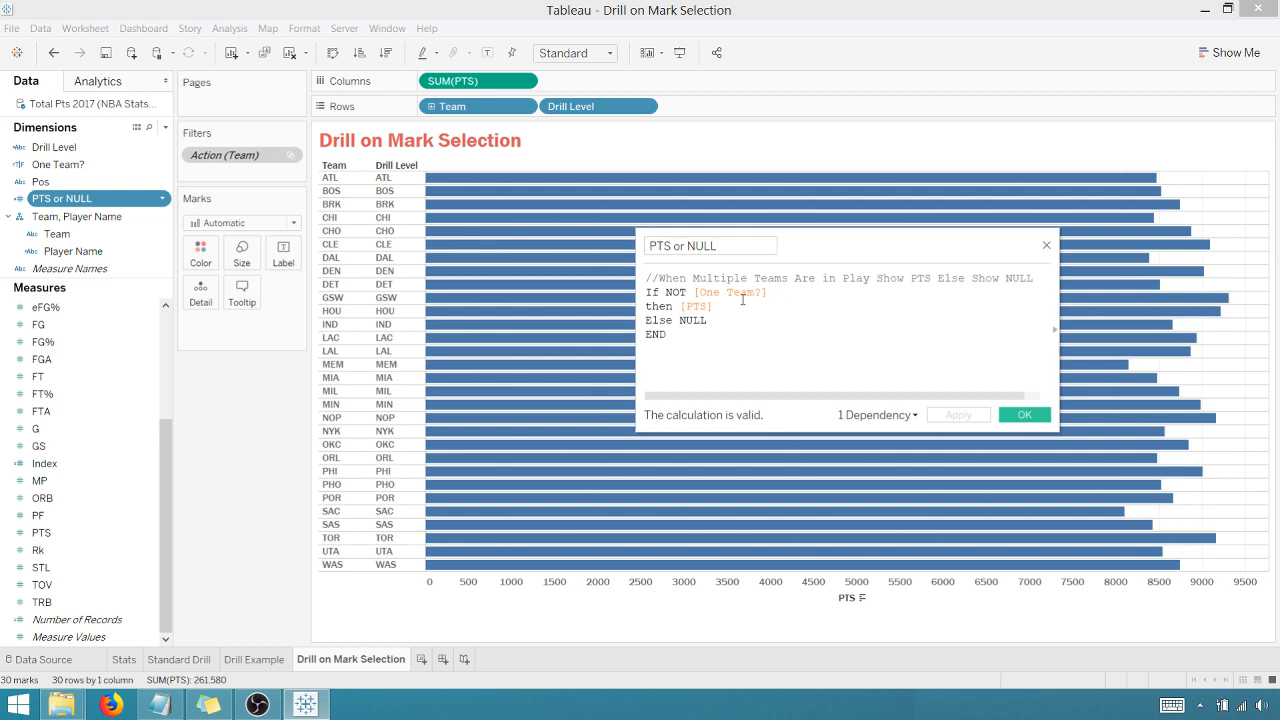
click(706, 320)
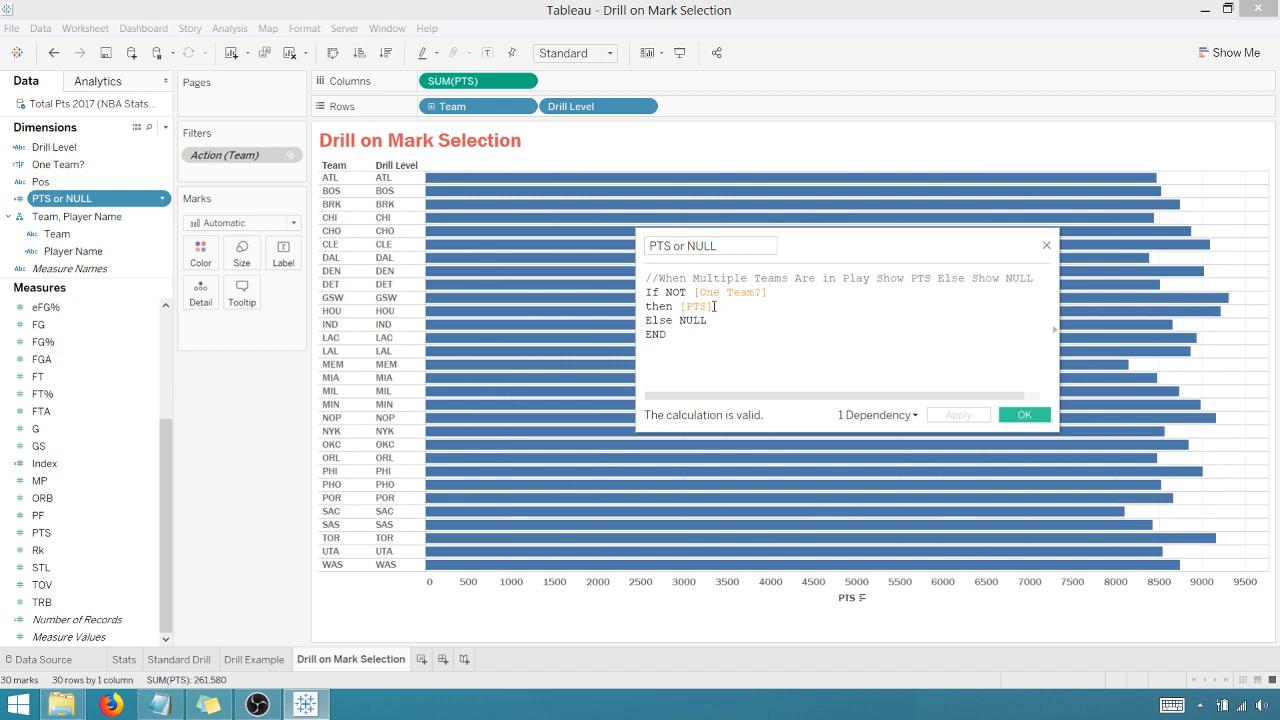
click(1023, 414)
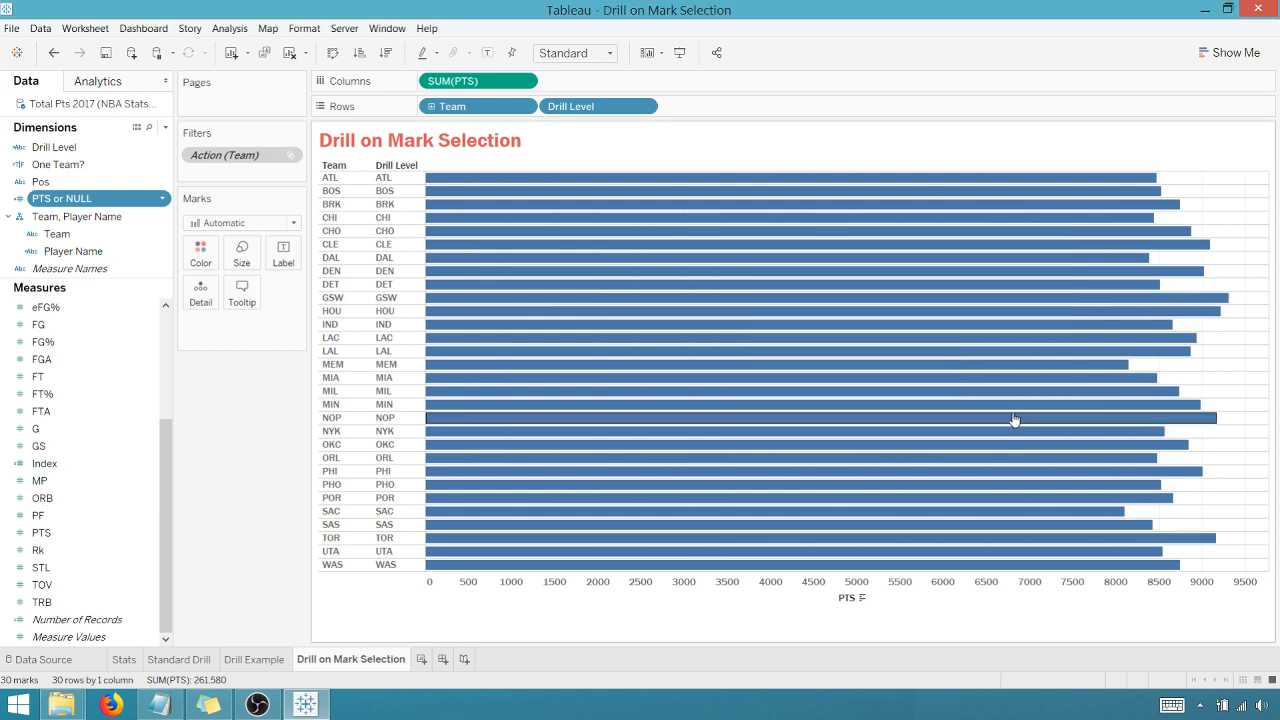
mouse_move(200, 285)
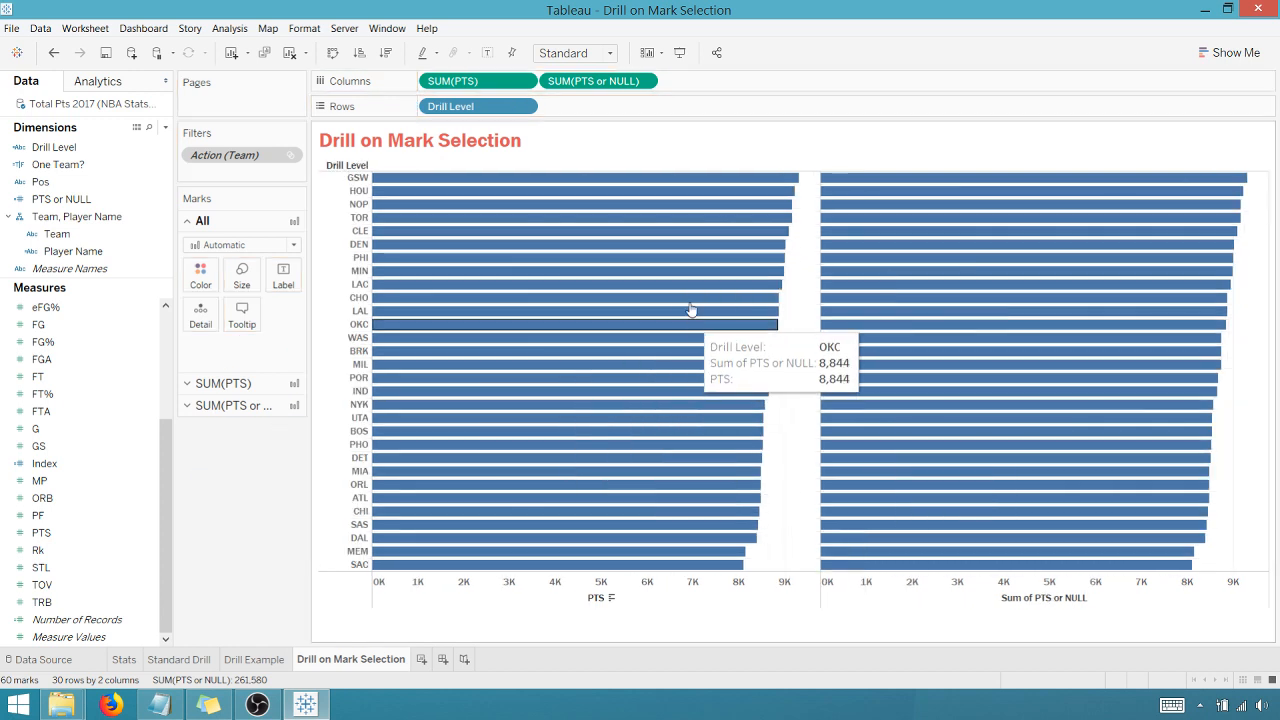
mouse_move(660, 217)
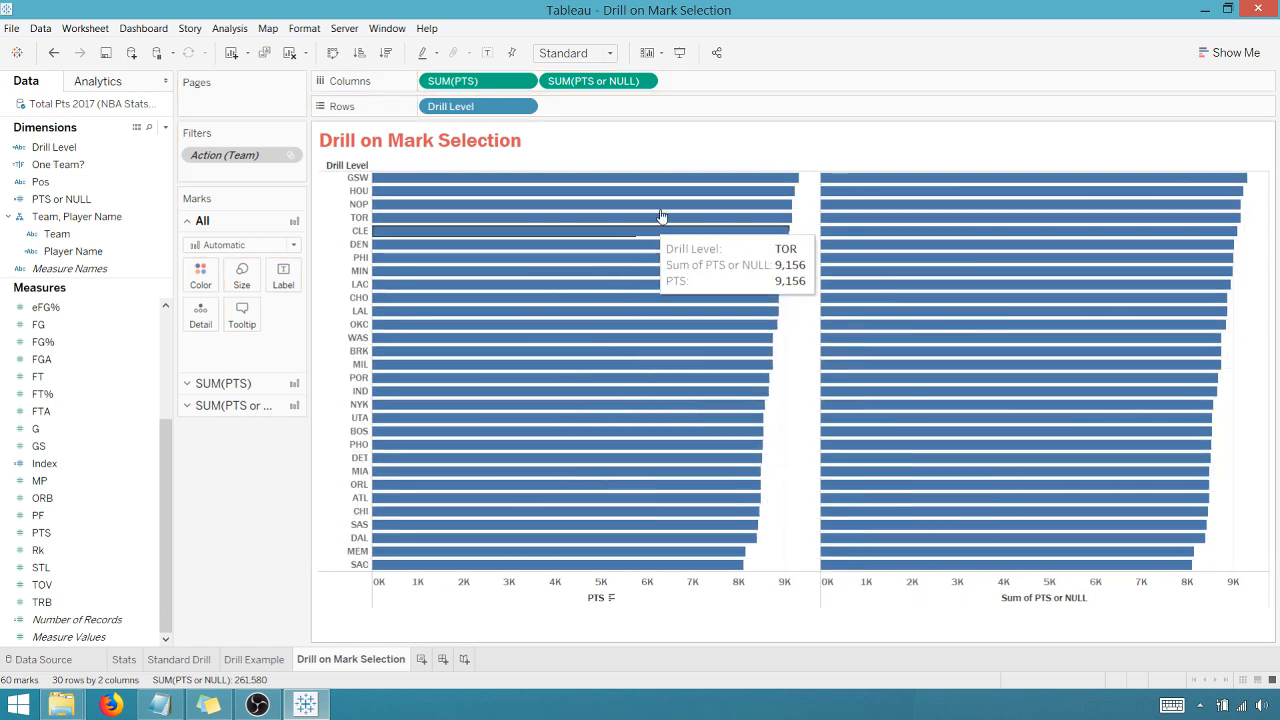
mouse_move(658, 550)
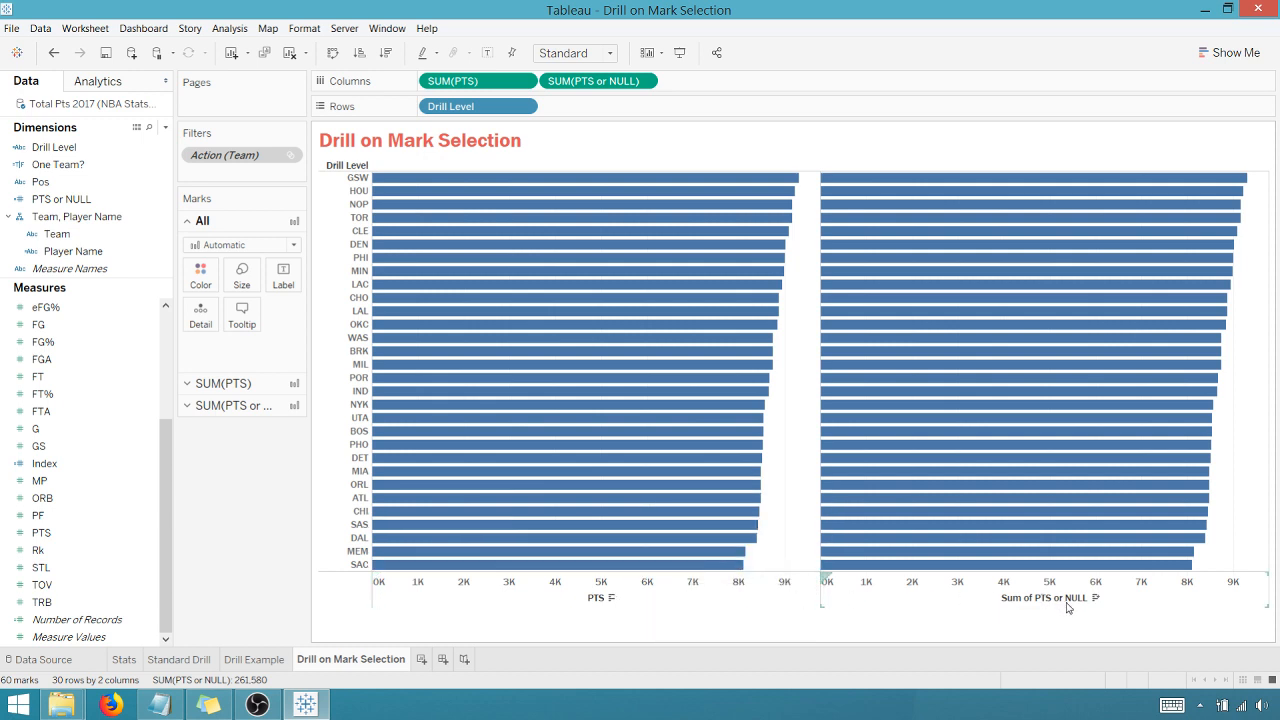
mouse_move(585, 190)
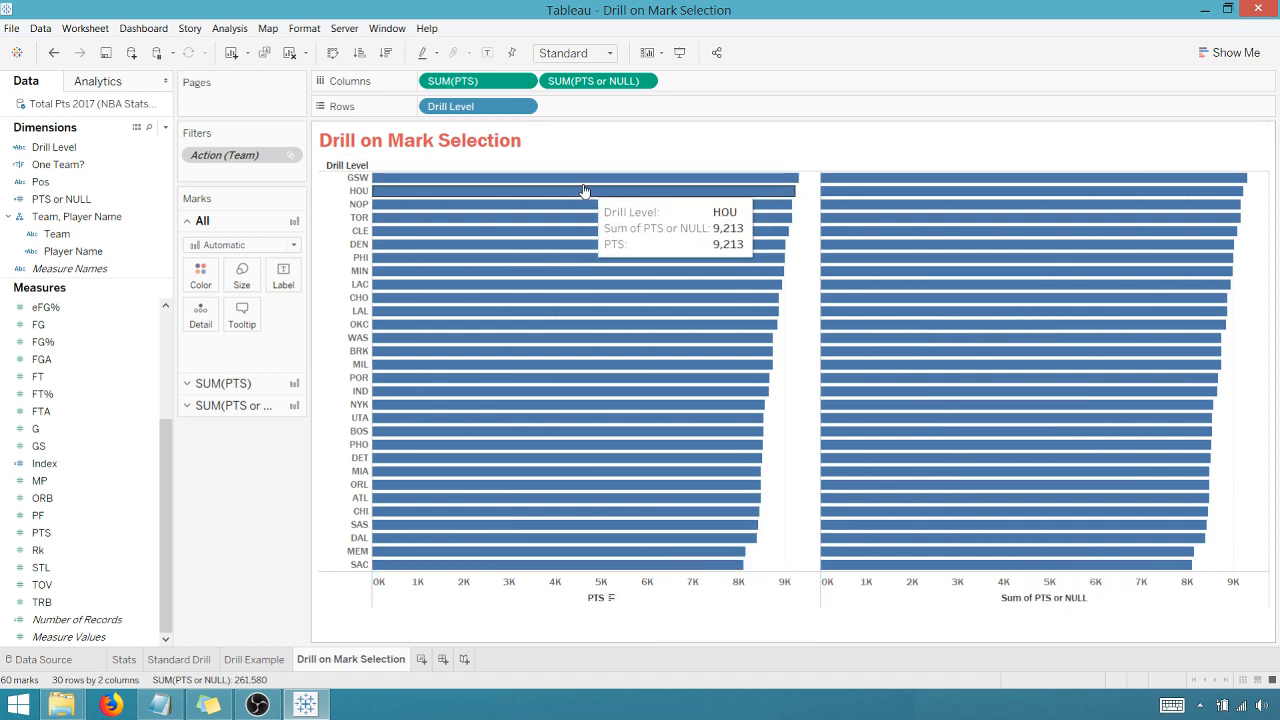
mouse_move(350, 557)
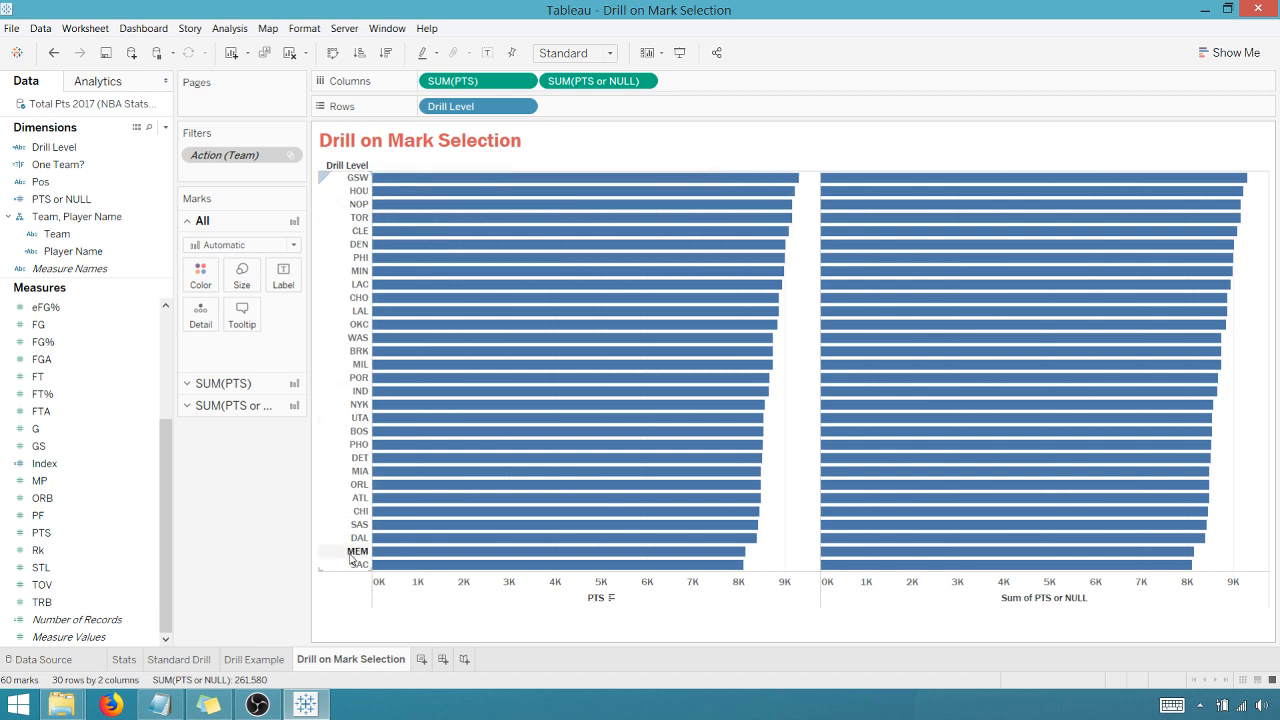
Step: Split mark cards for SUM(PTS) and PTS or NULL, then drill GSW into players
click(490, 177)
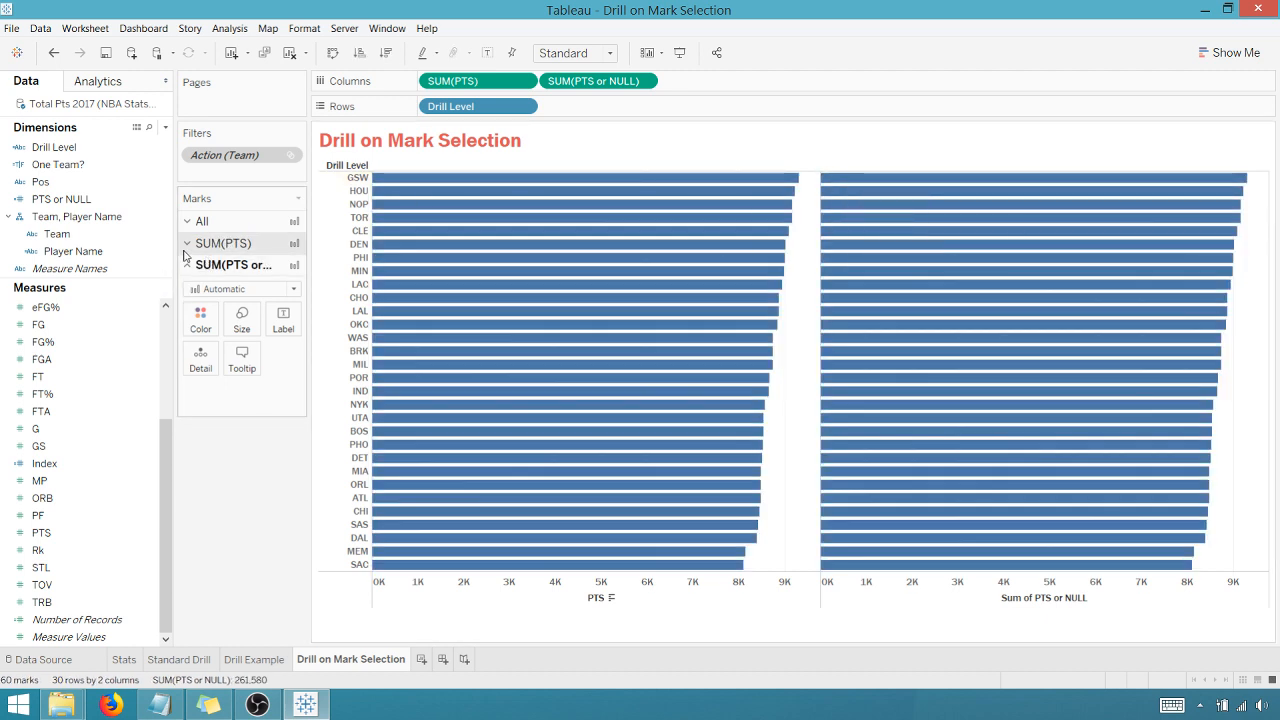
click(186, 243)
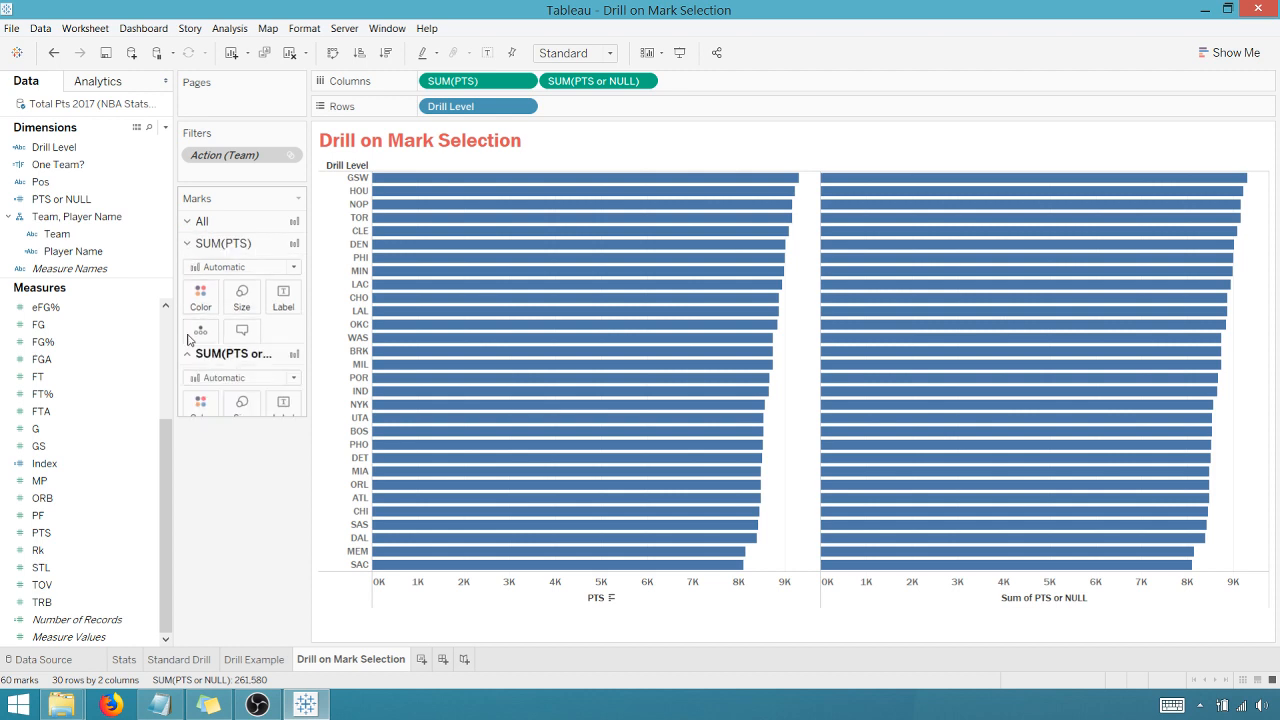
click(57, 233)
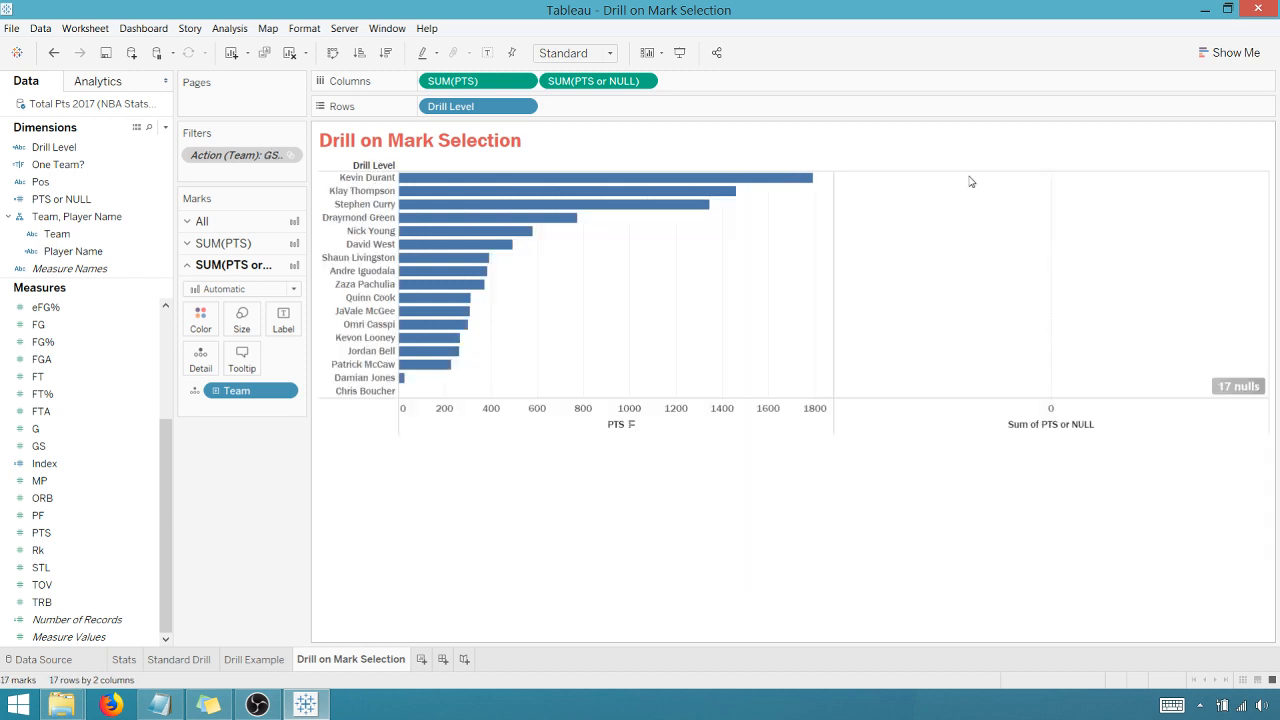
mouse_move(994, 338)
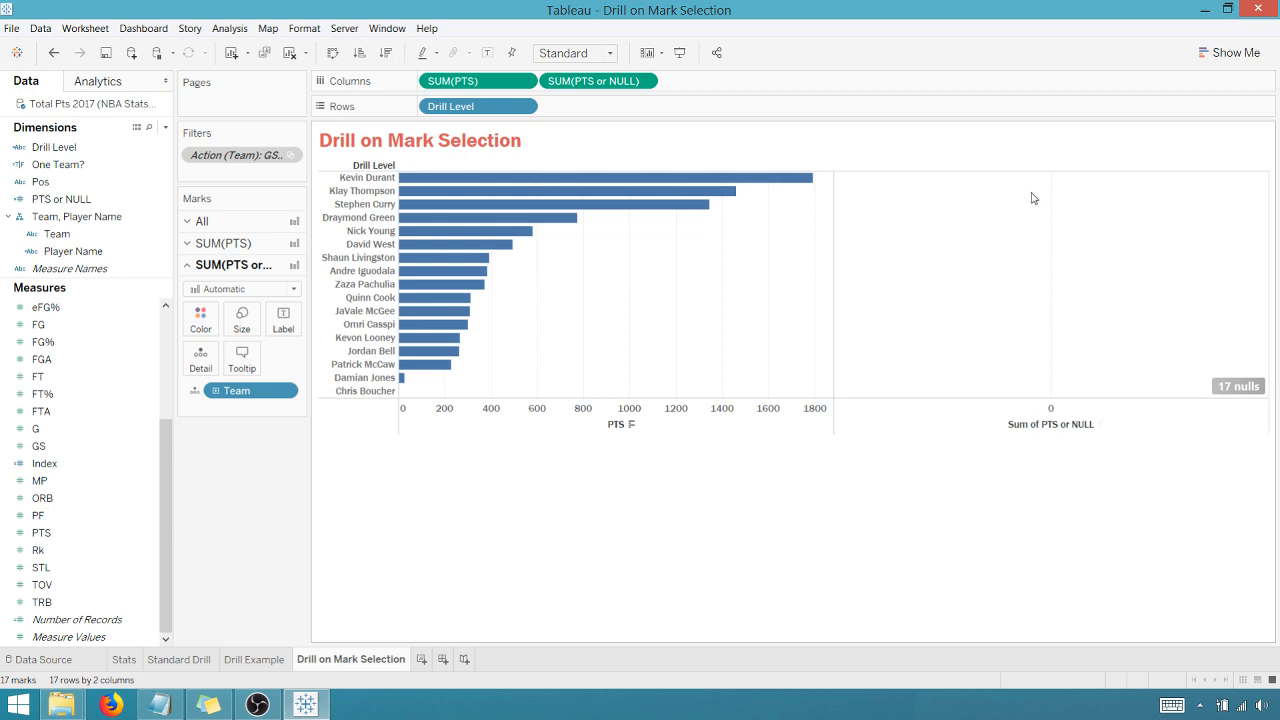
mouse_move(903, 238)
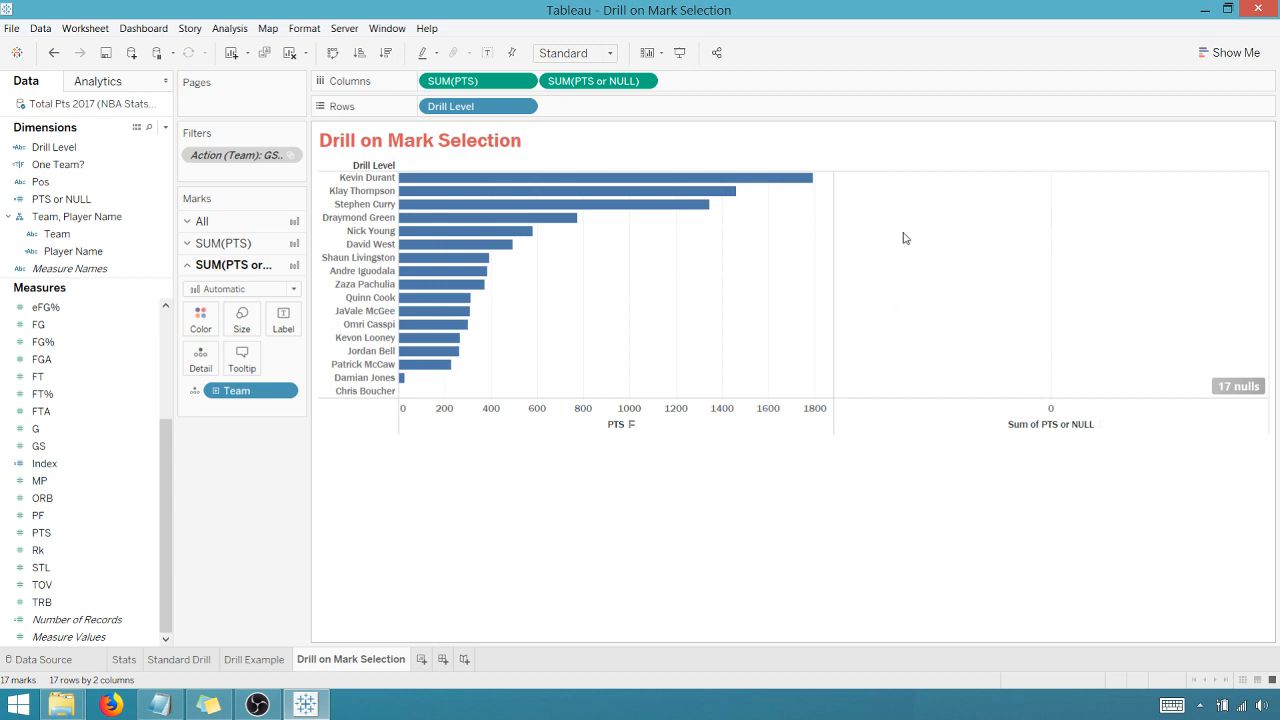
mouse_move(558, 182)
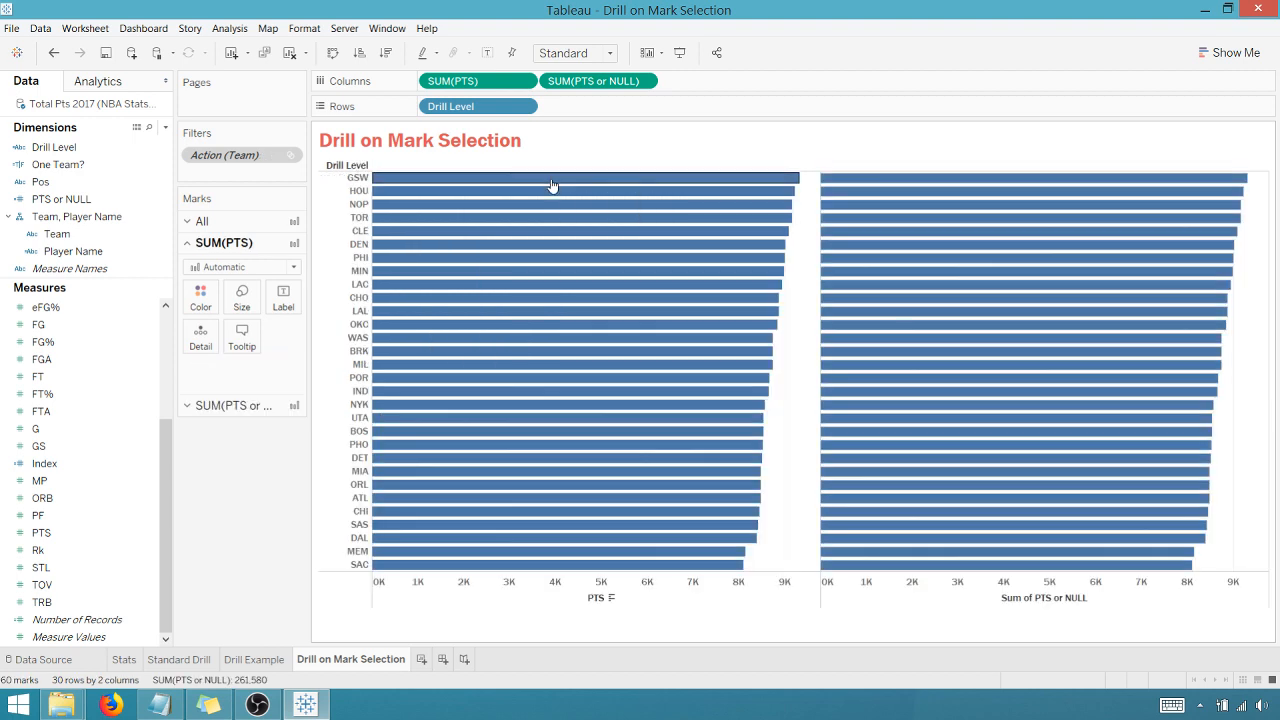
click(585, 177)
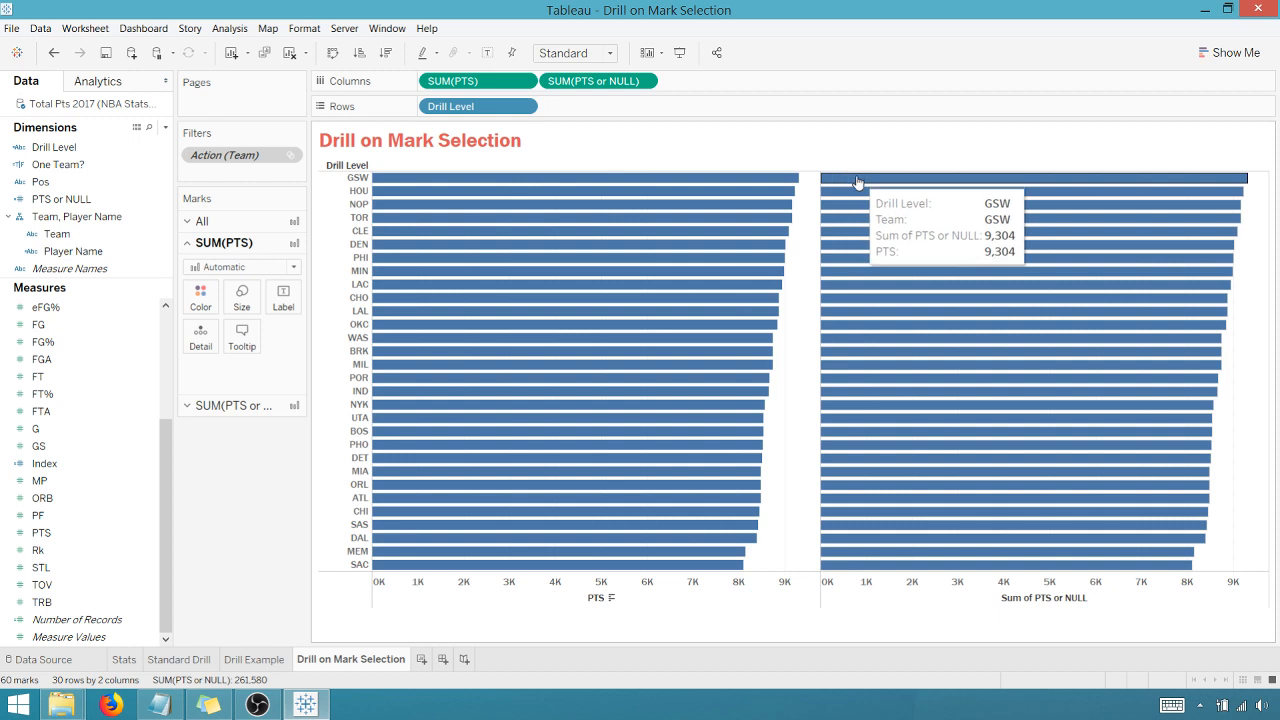
click(857, 177)
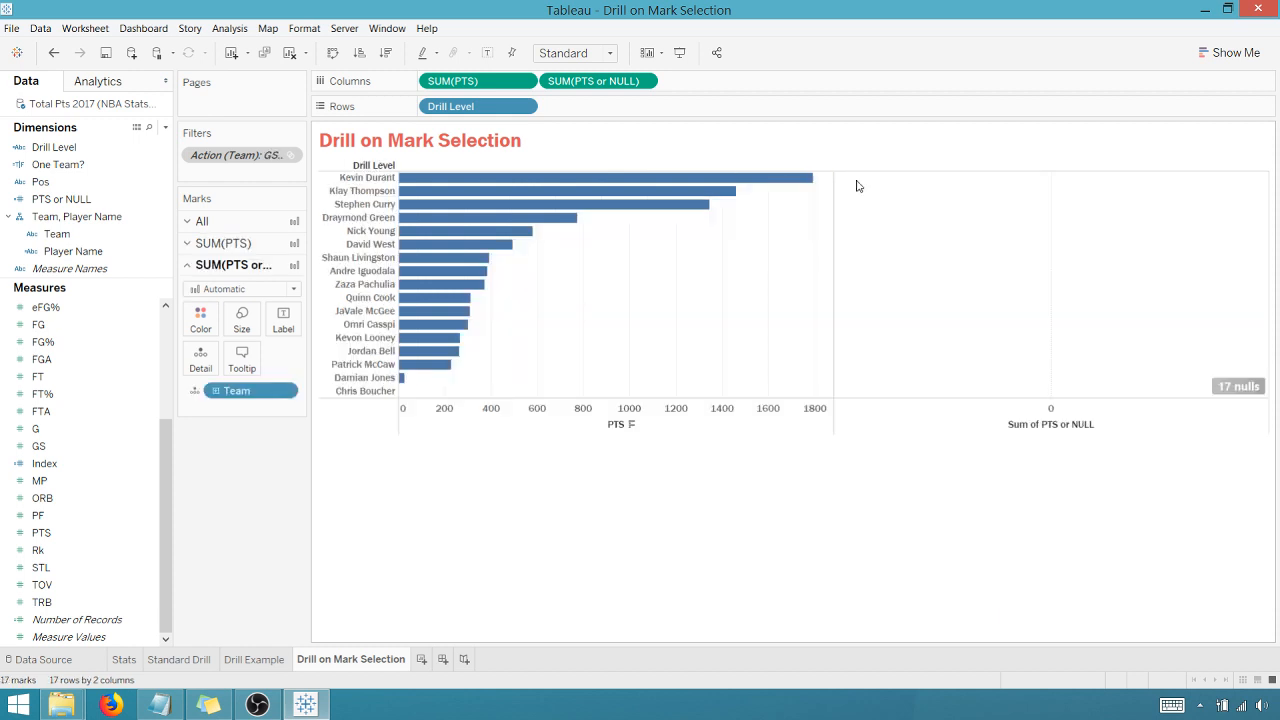
mouse_move(700, 180)
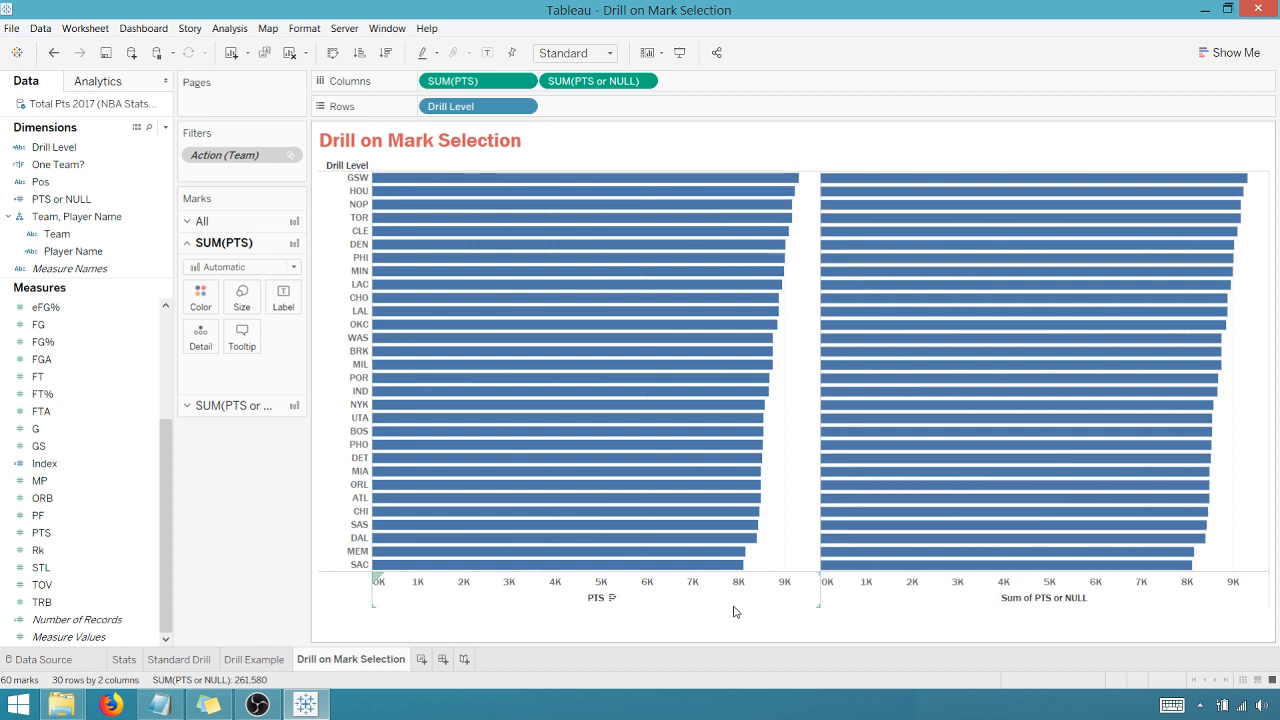
Step: Dual-axis both measures as bars, drop Measure Names colour, and hide the top axis header
right_click(601, 598)
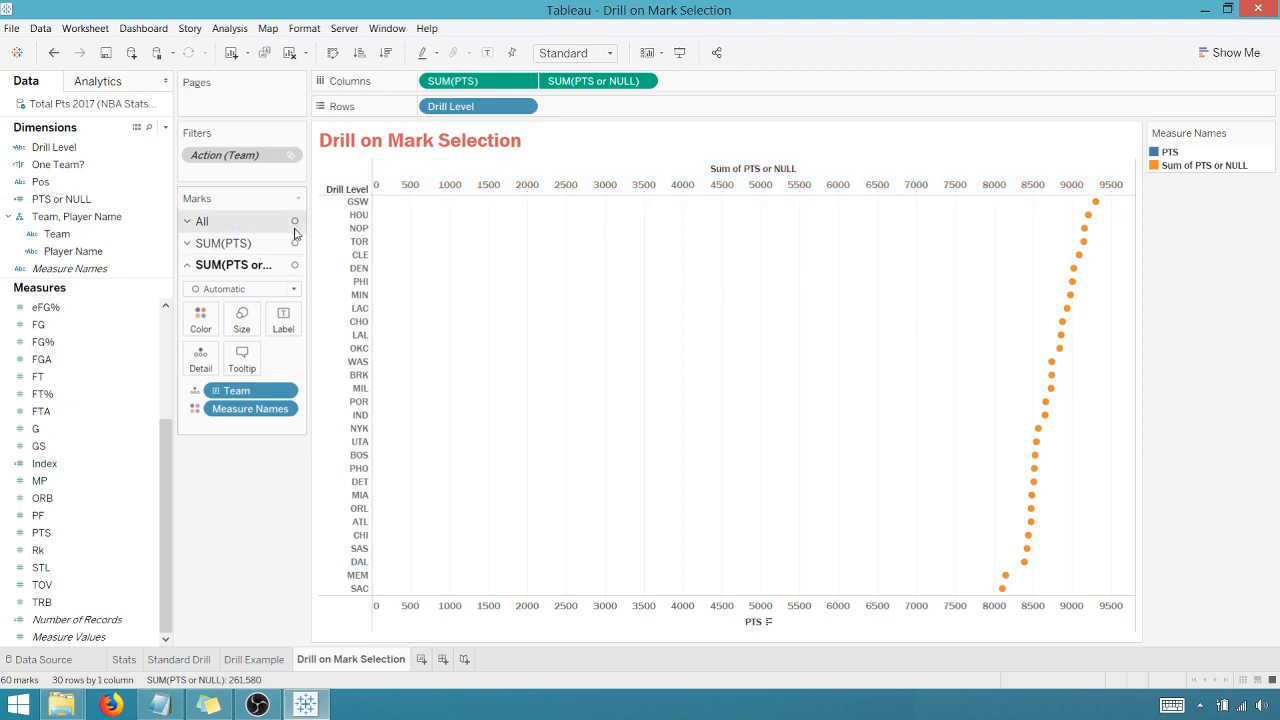
click(188, 221)
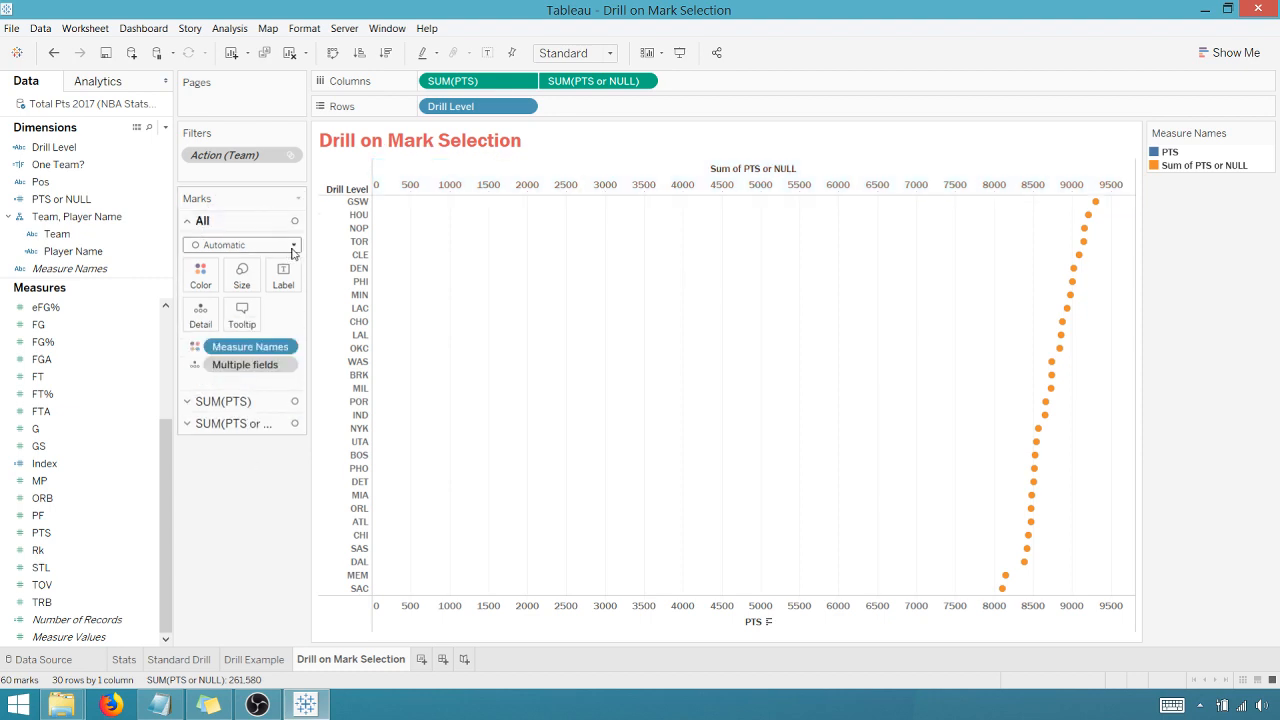
click(240, 244)
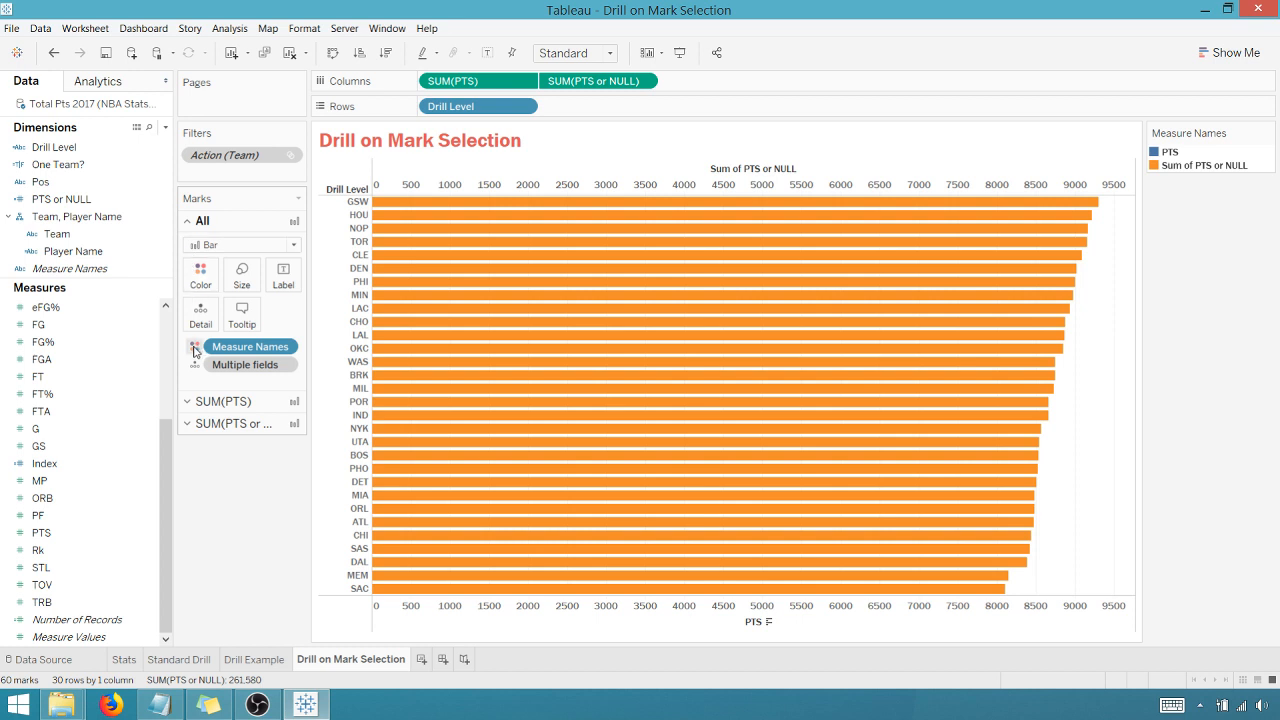
drag(250, 346, 262, 535)
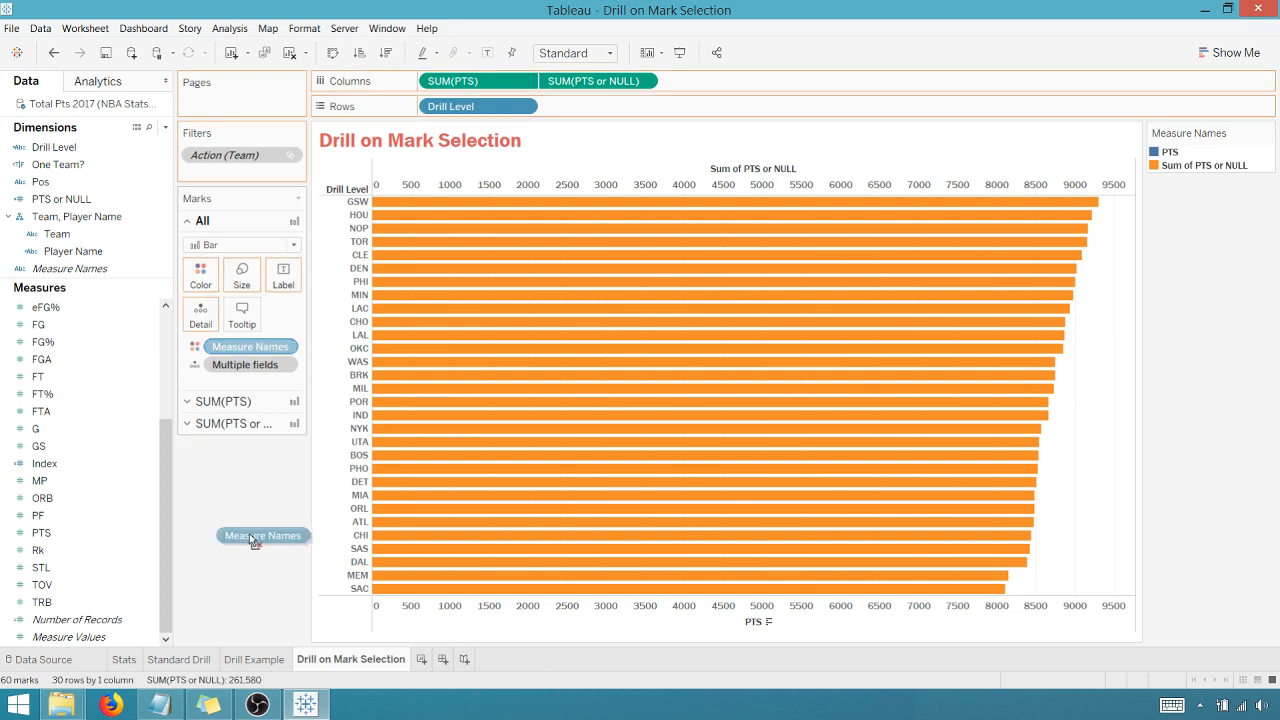
right_click(795, 174)
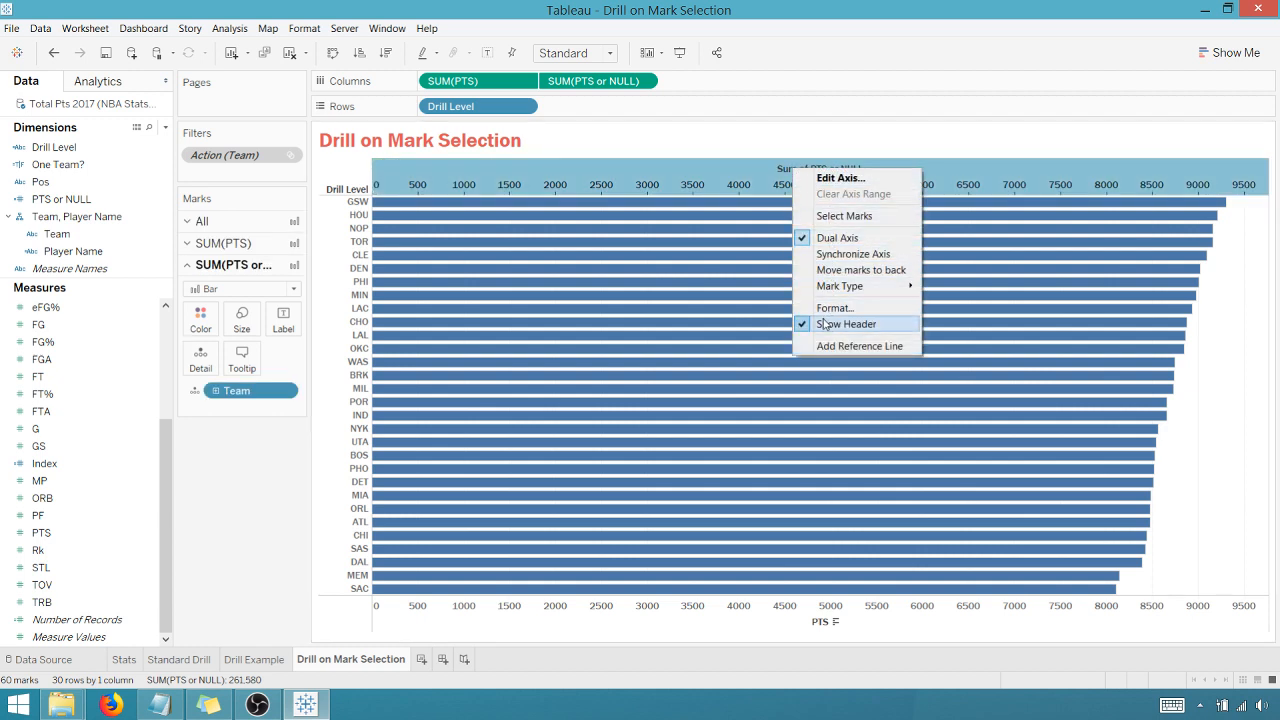
click(846, 323)
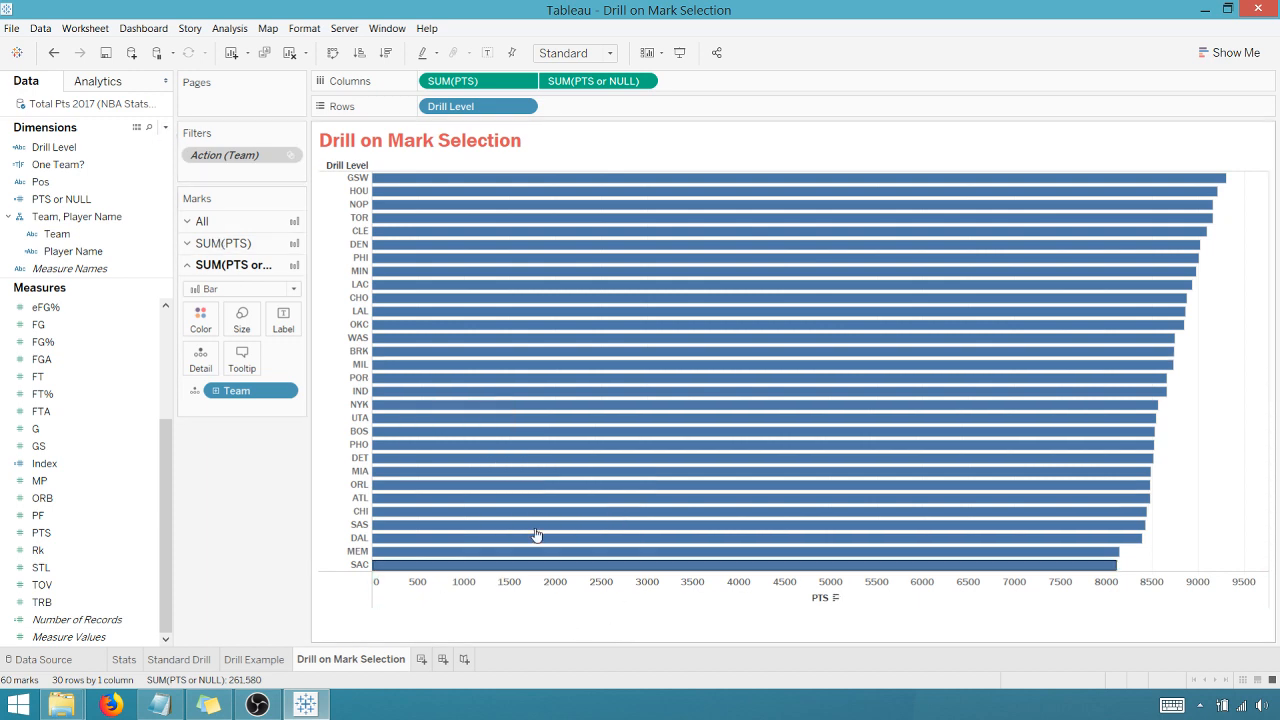
mouse_move(443, 184)
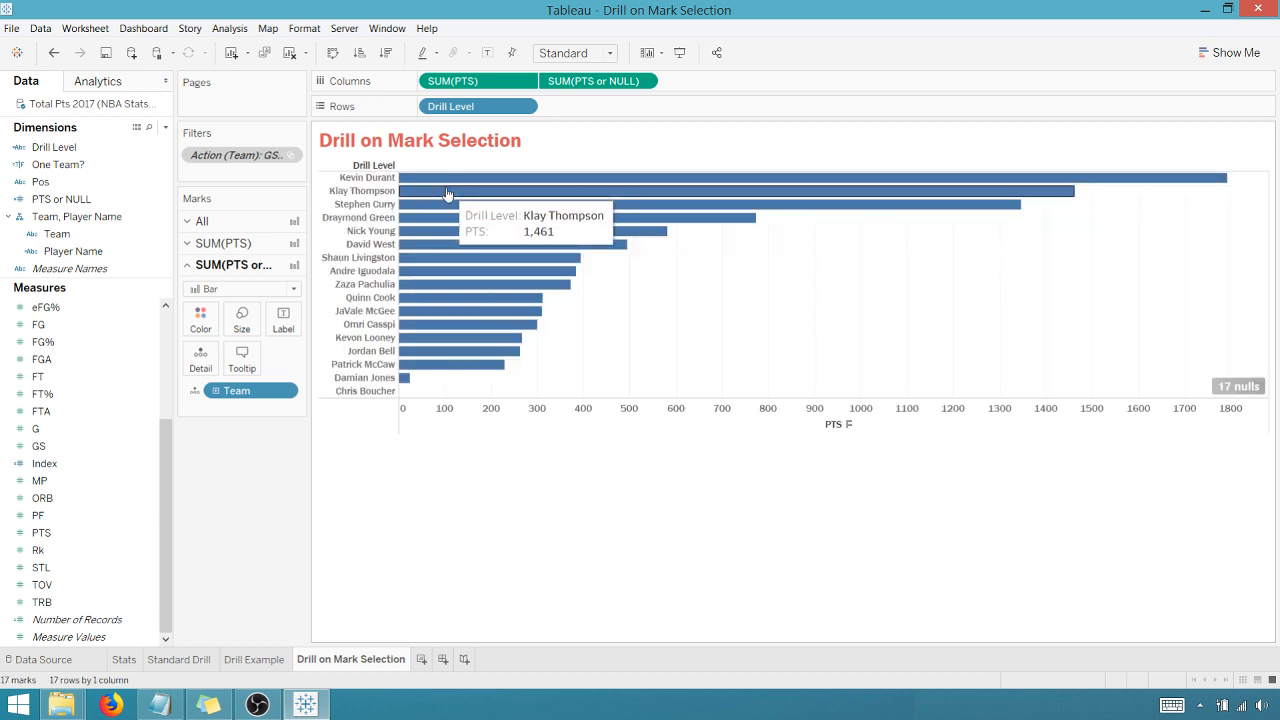
mouse_move(637, 191)
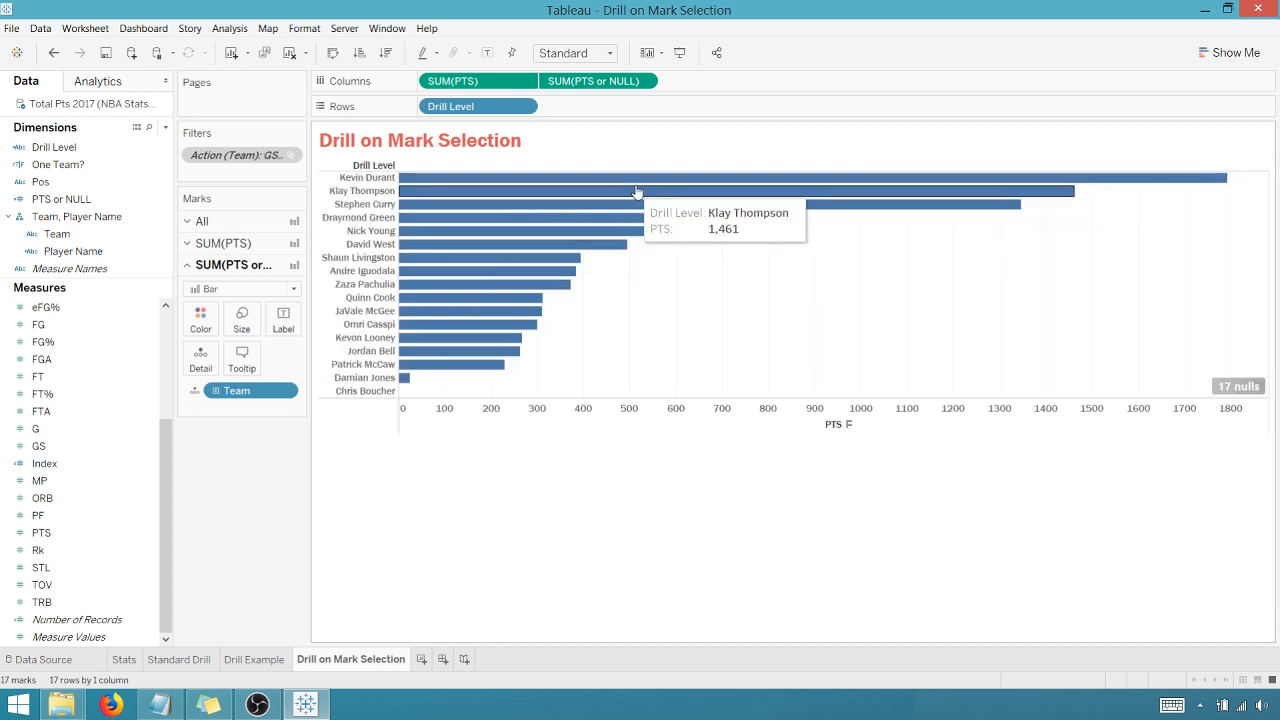
mouse_move(866, 303)
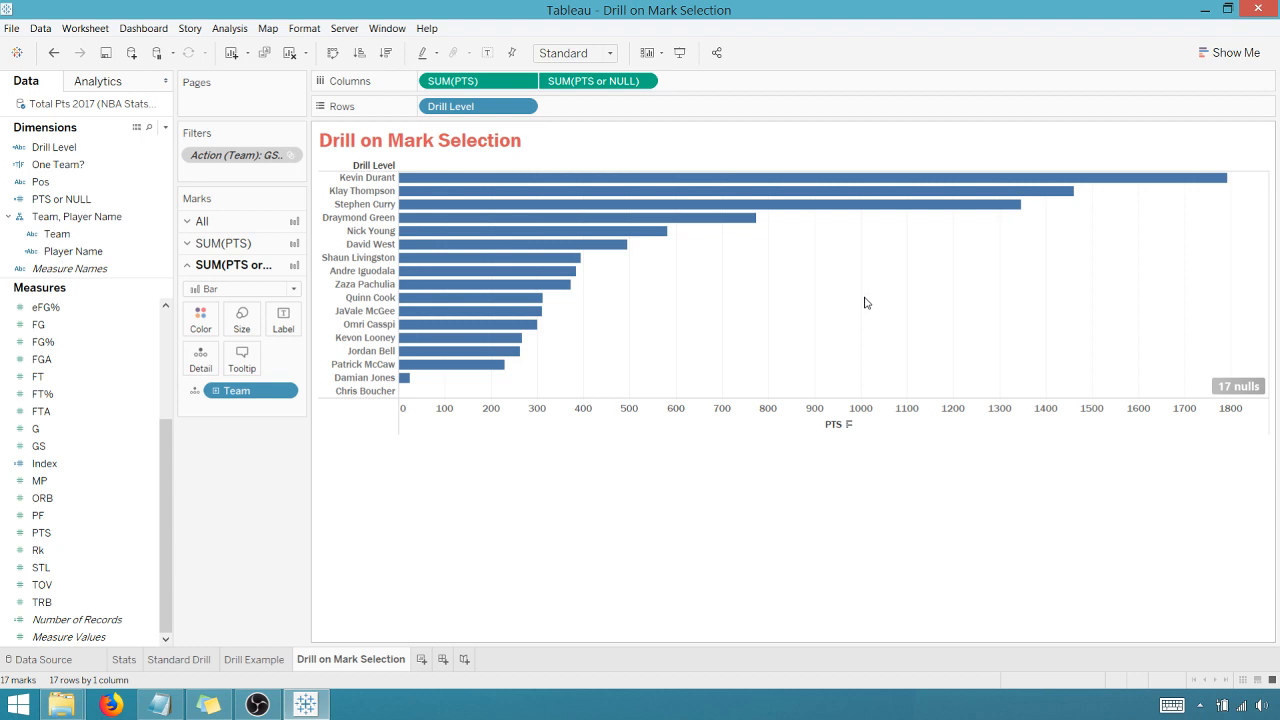
mouse_move(752, 204)
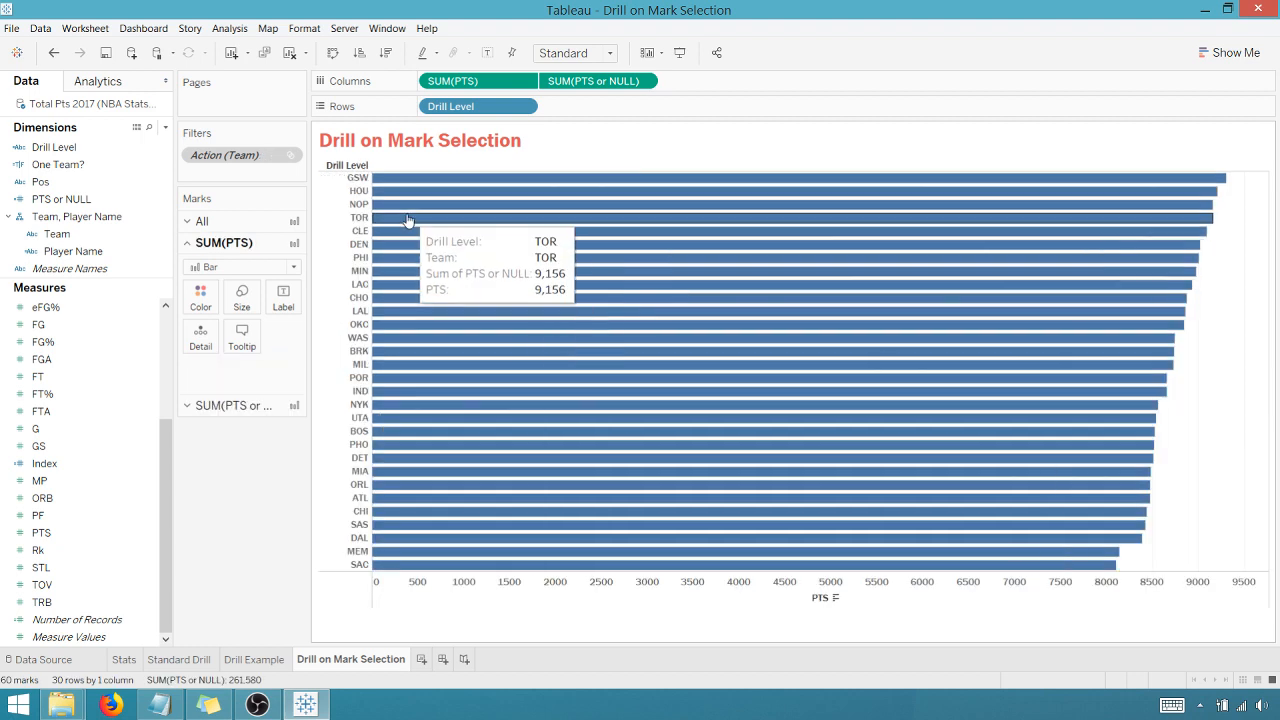
mouse_move(405, 327)
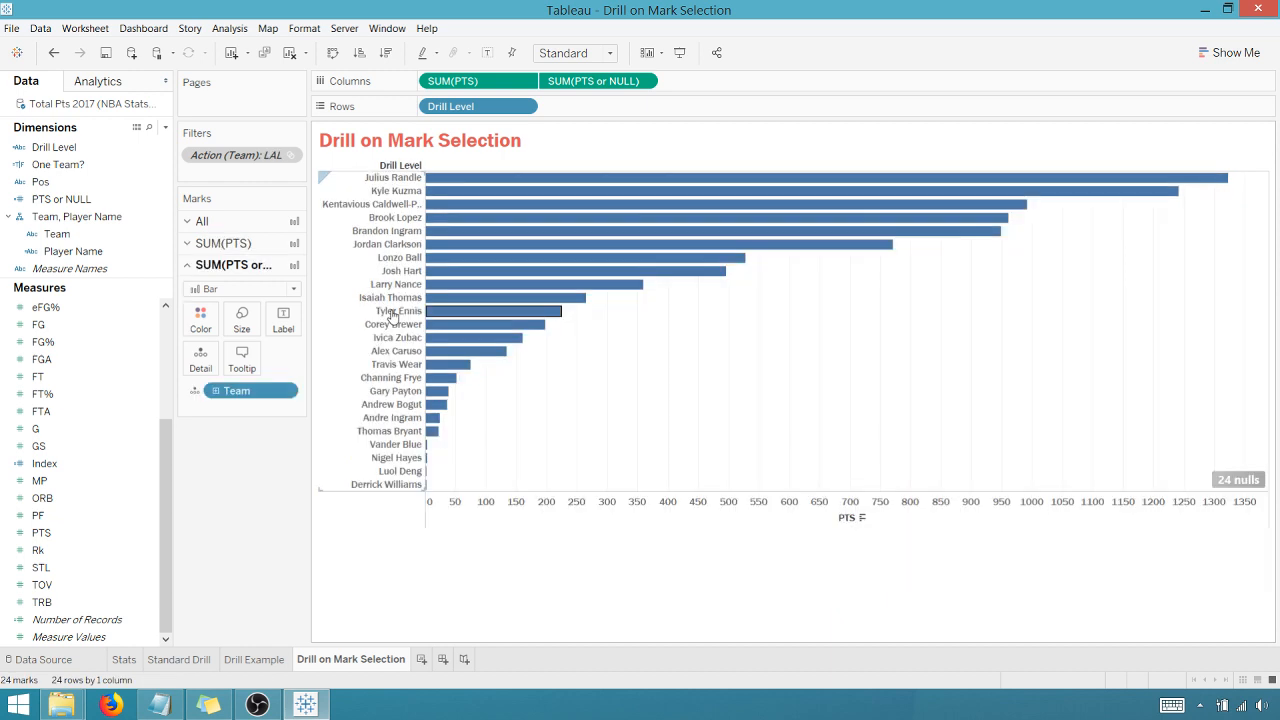
mouse_move(1008, 183)
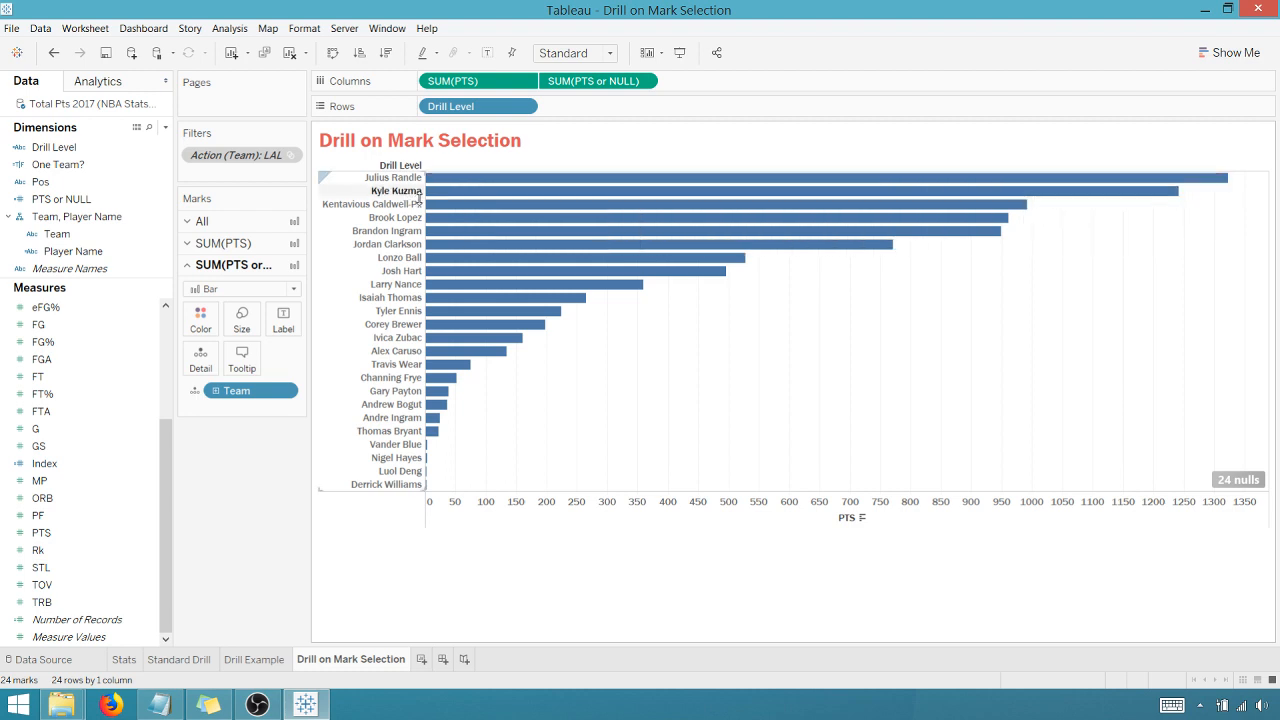
mouse_move(470, 210)
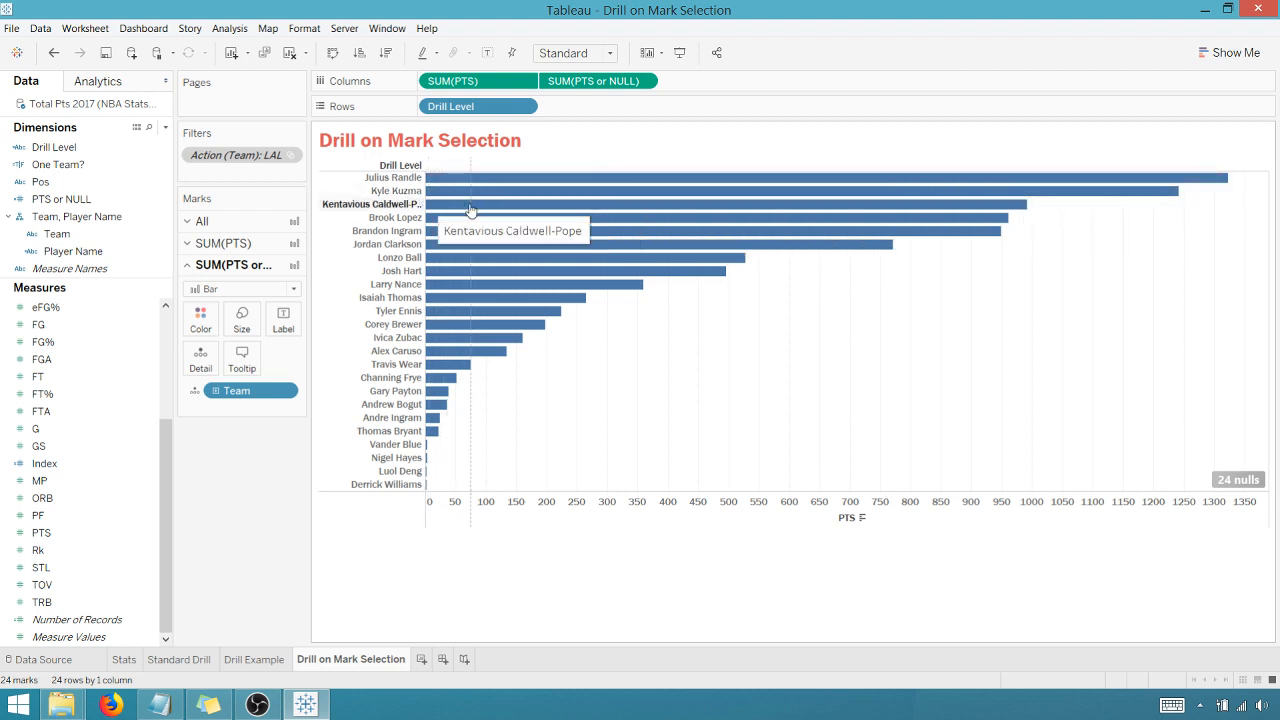
mouse_move(972, 315)
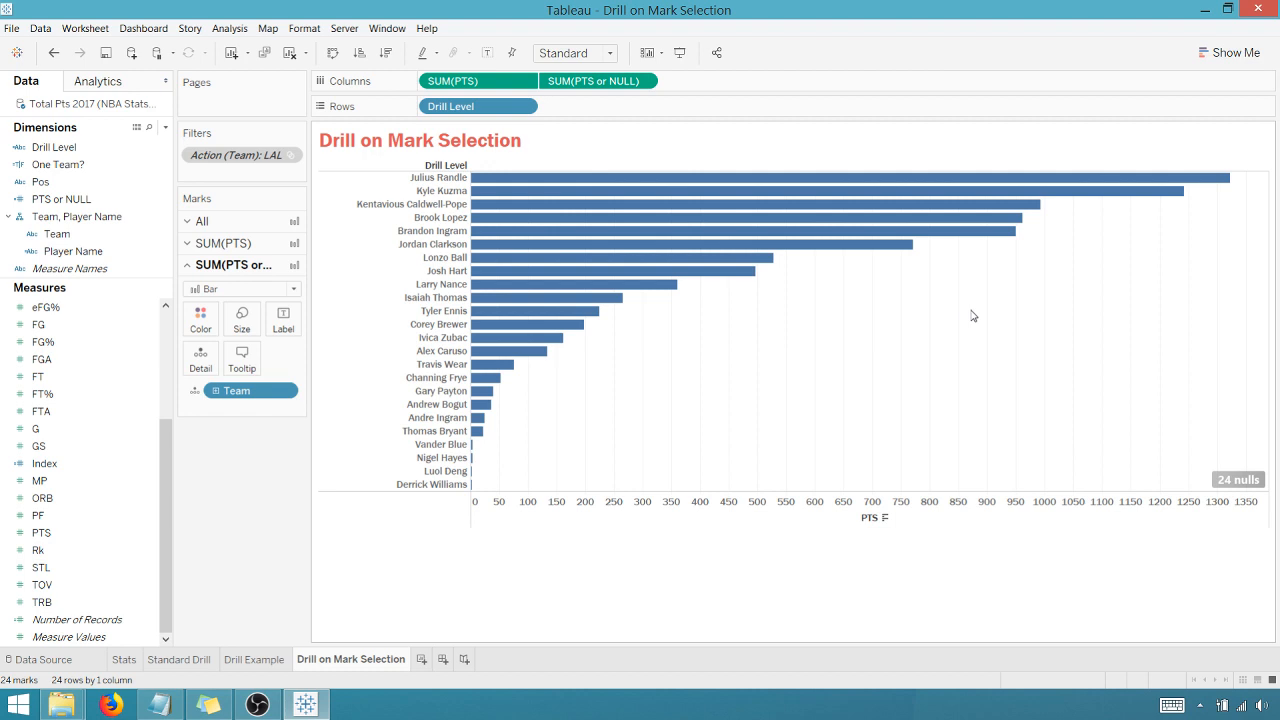
mouse_move(478, 417)
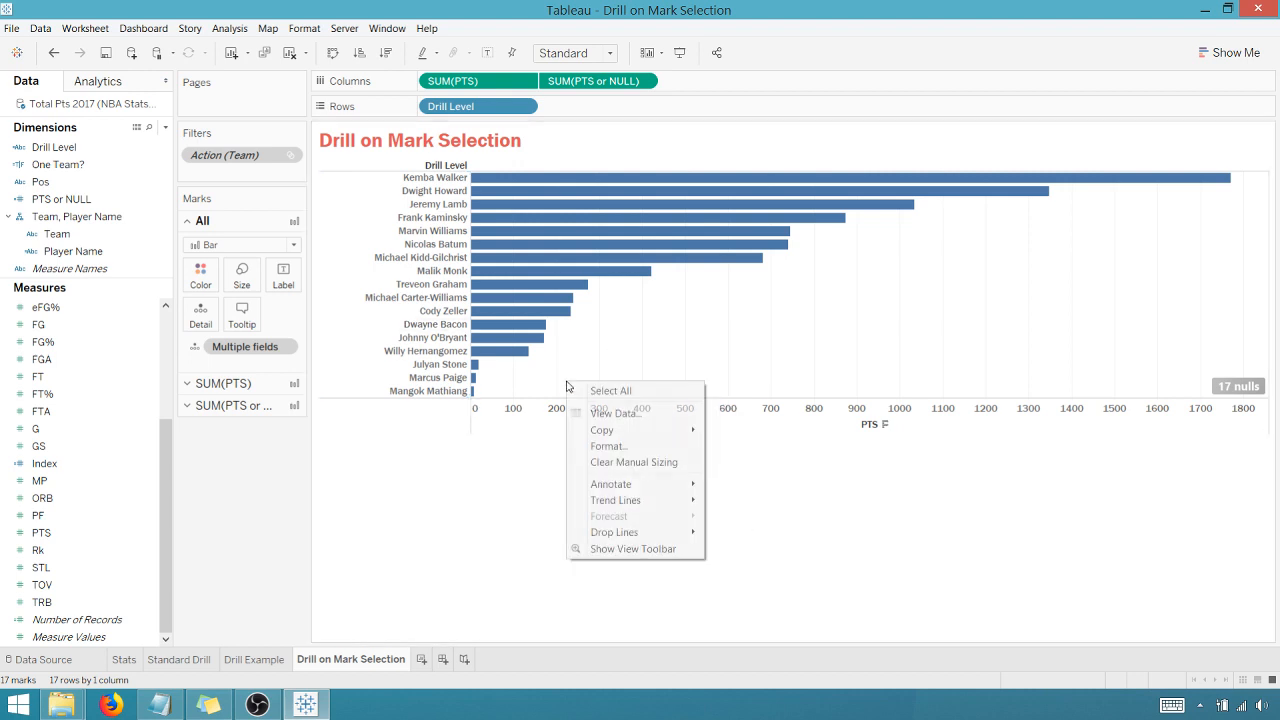
Step: Set the pane and header column and row dividers to None in Format Borders
click(609, 446)
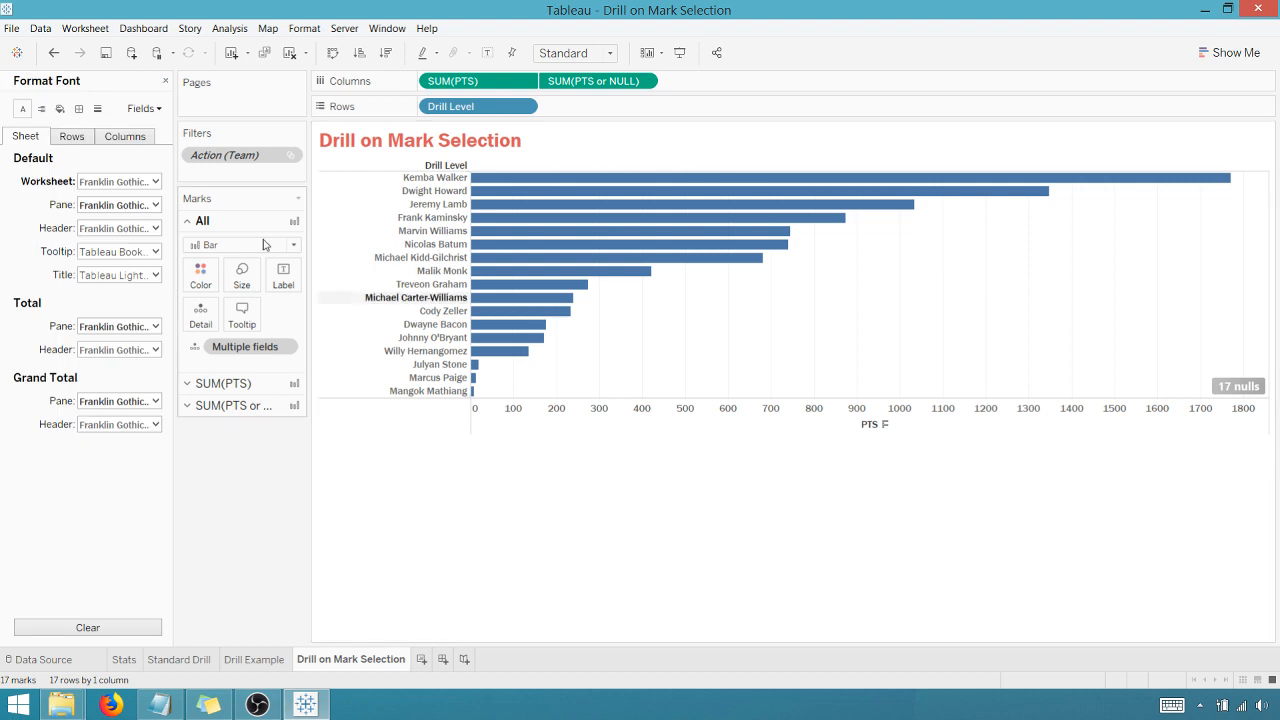
click(71, 136)
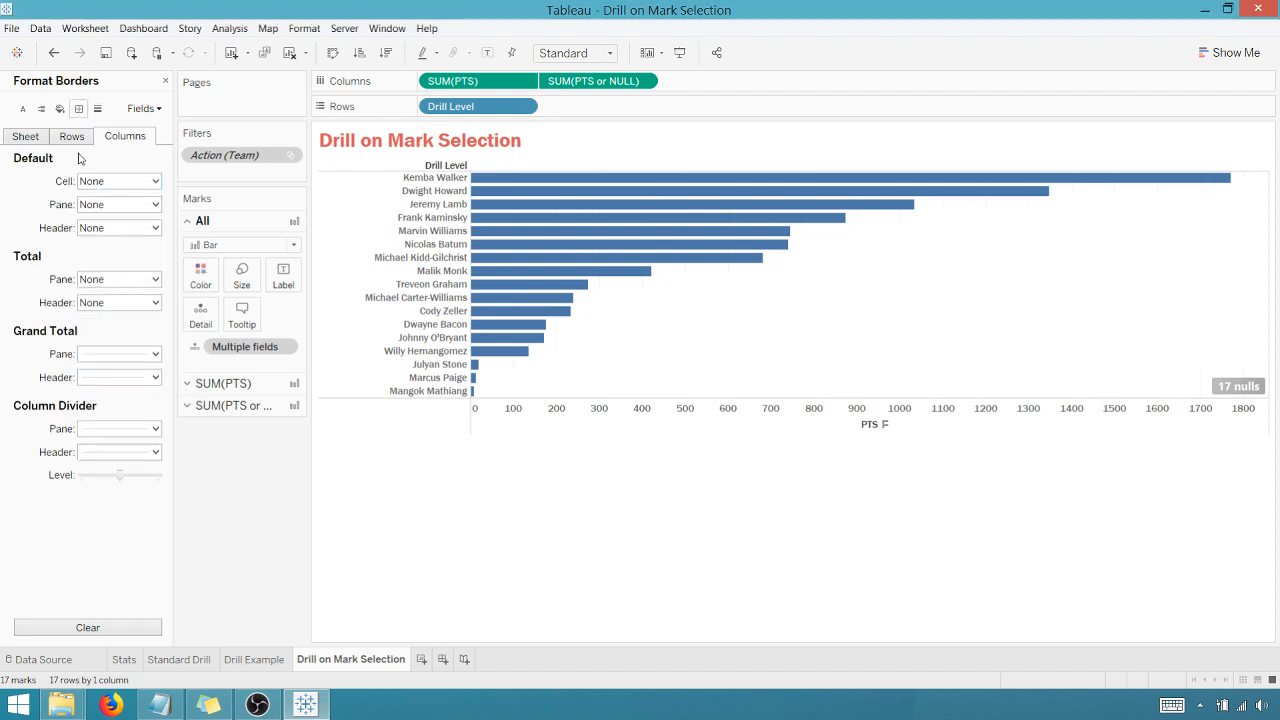
click(119, 452)
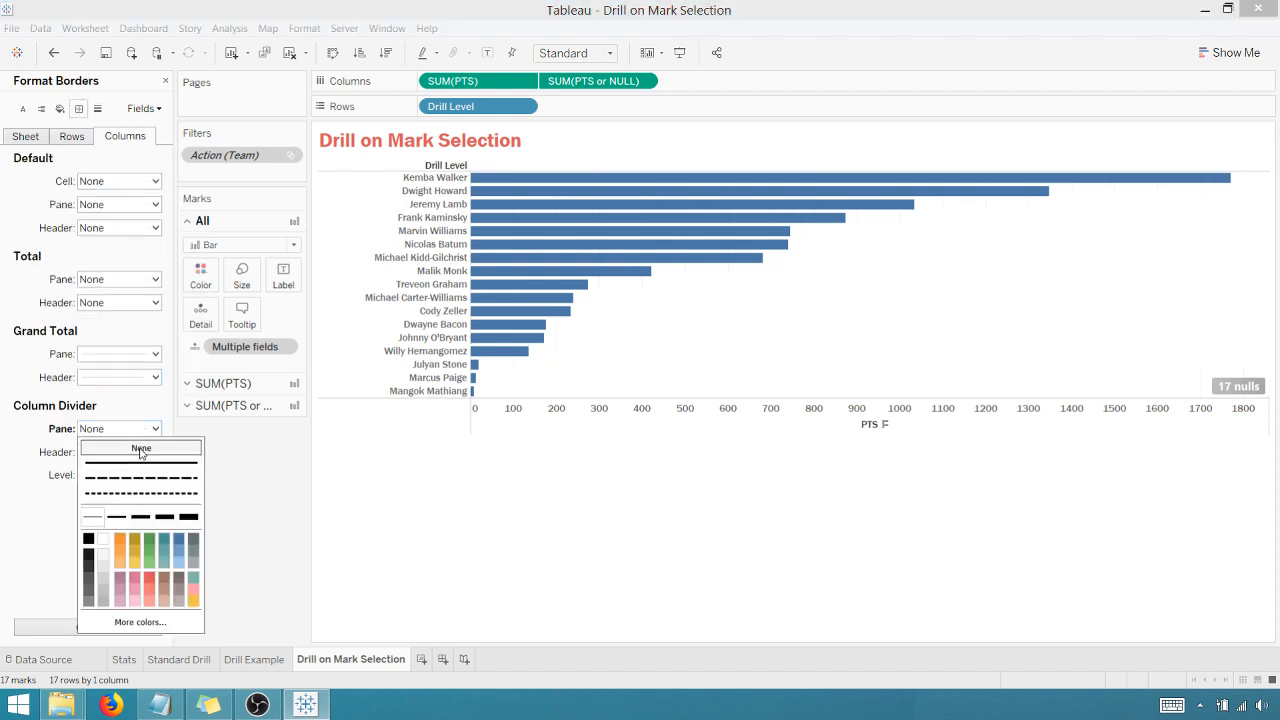
click(140, 448)
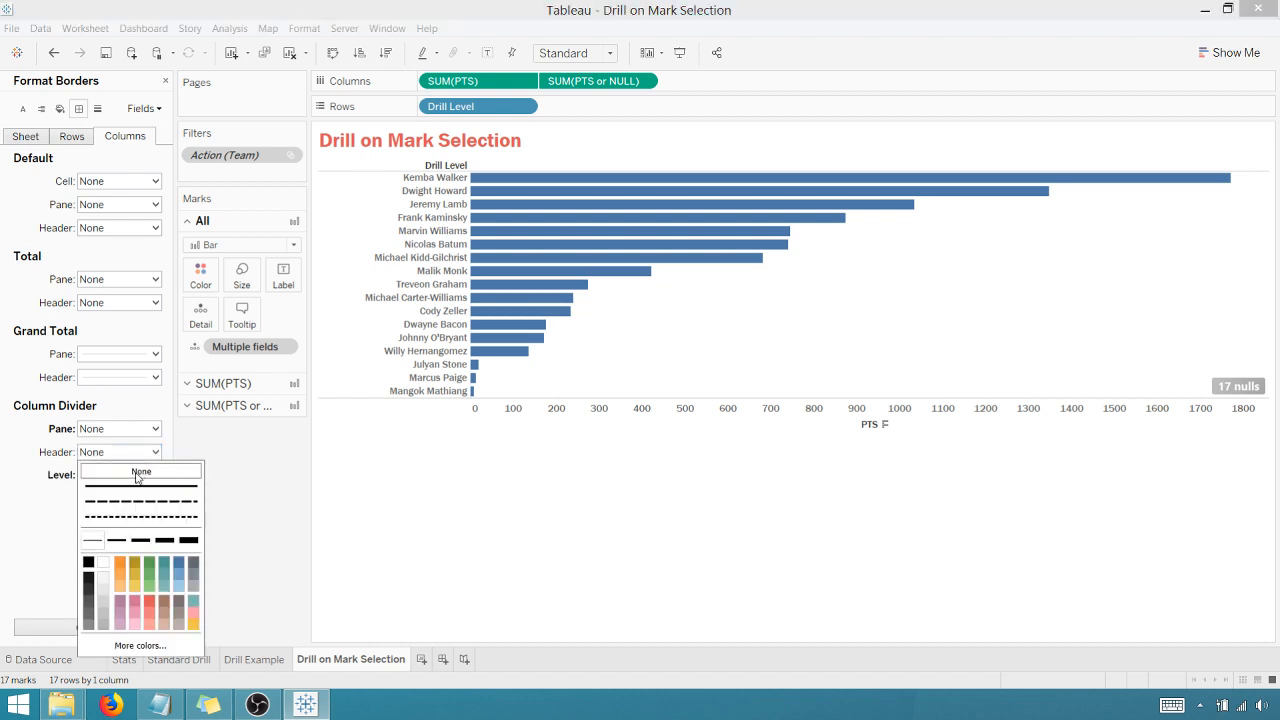
click(71, 135)
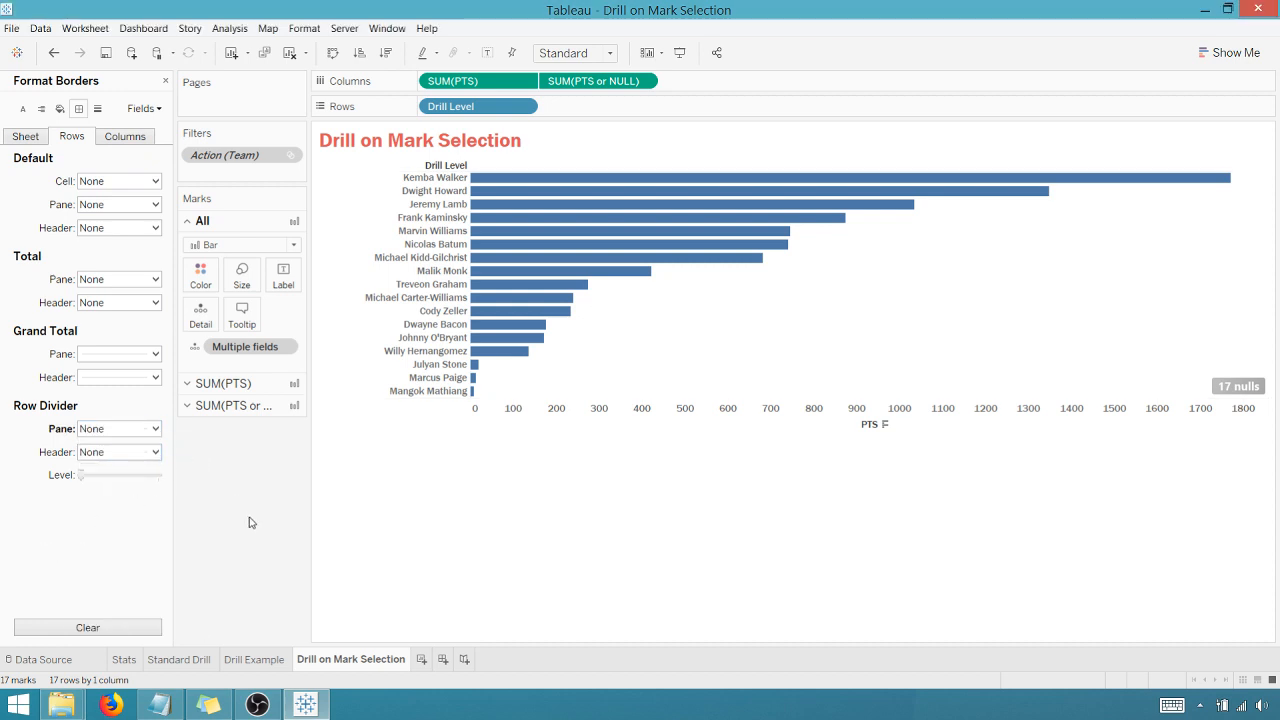
mouse_move(610, 68)
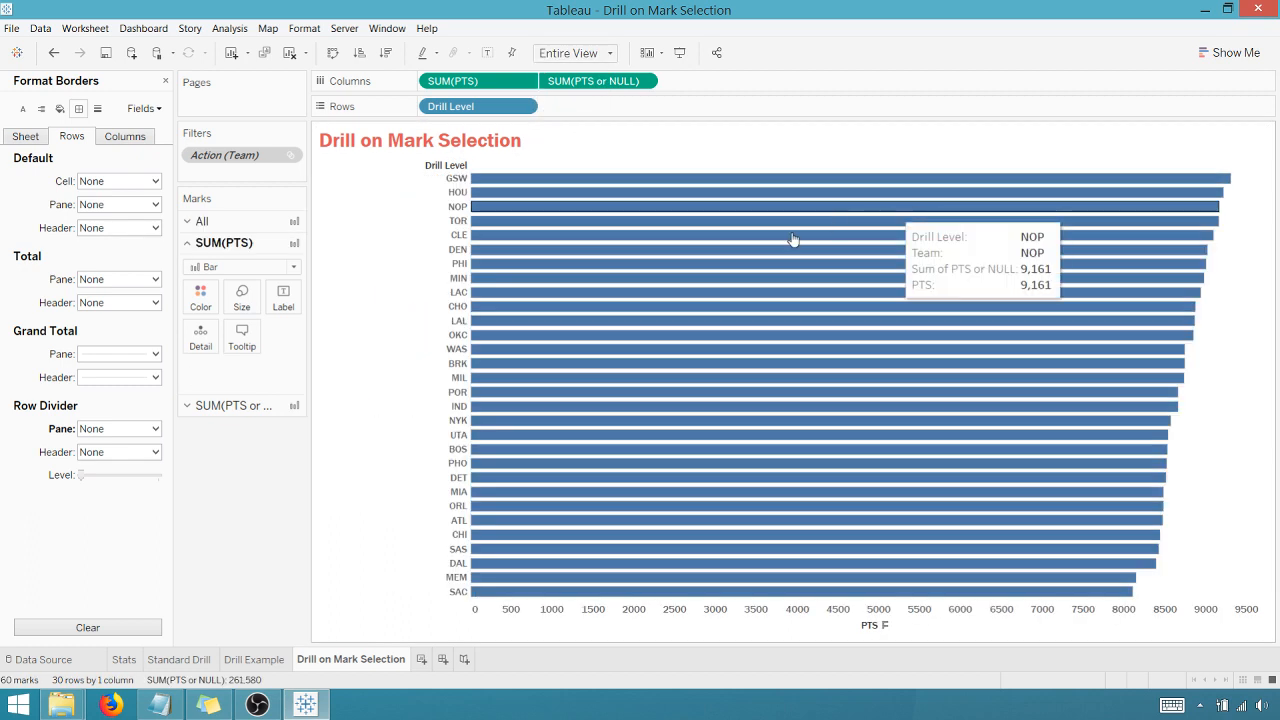
mouse_move(740, 306)
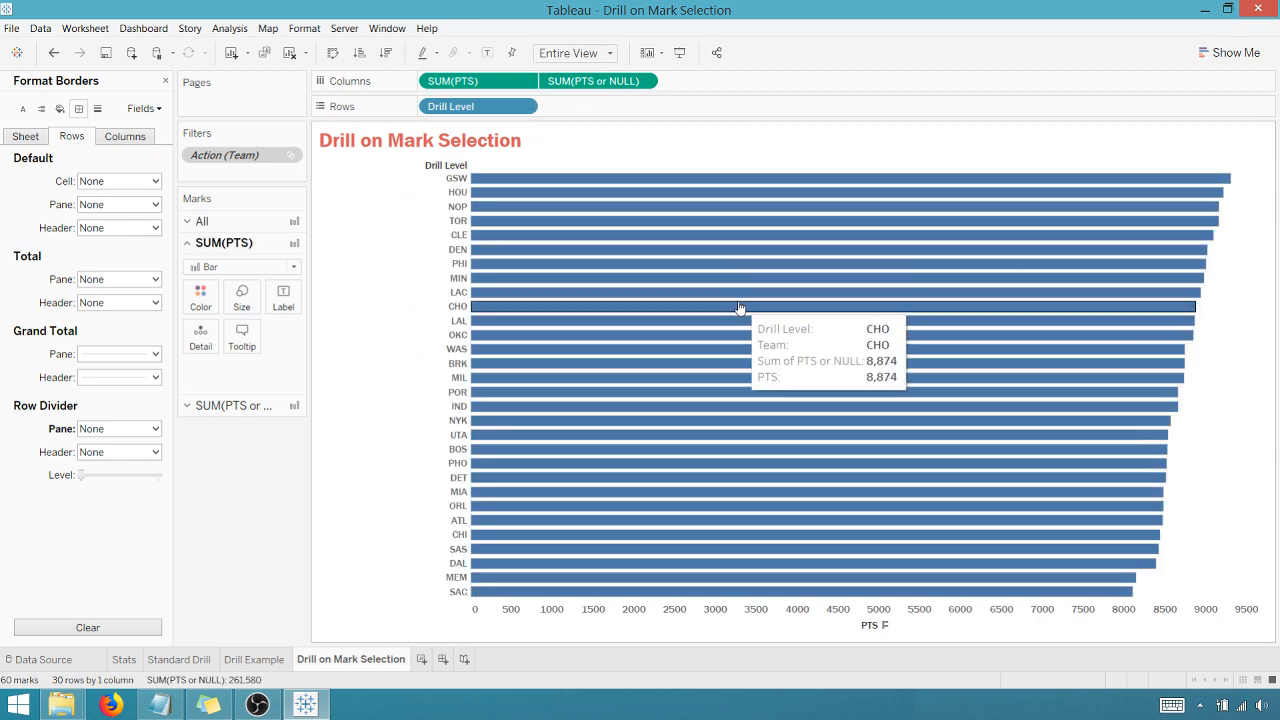
mouse_move(597, 311)
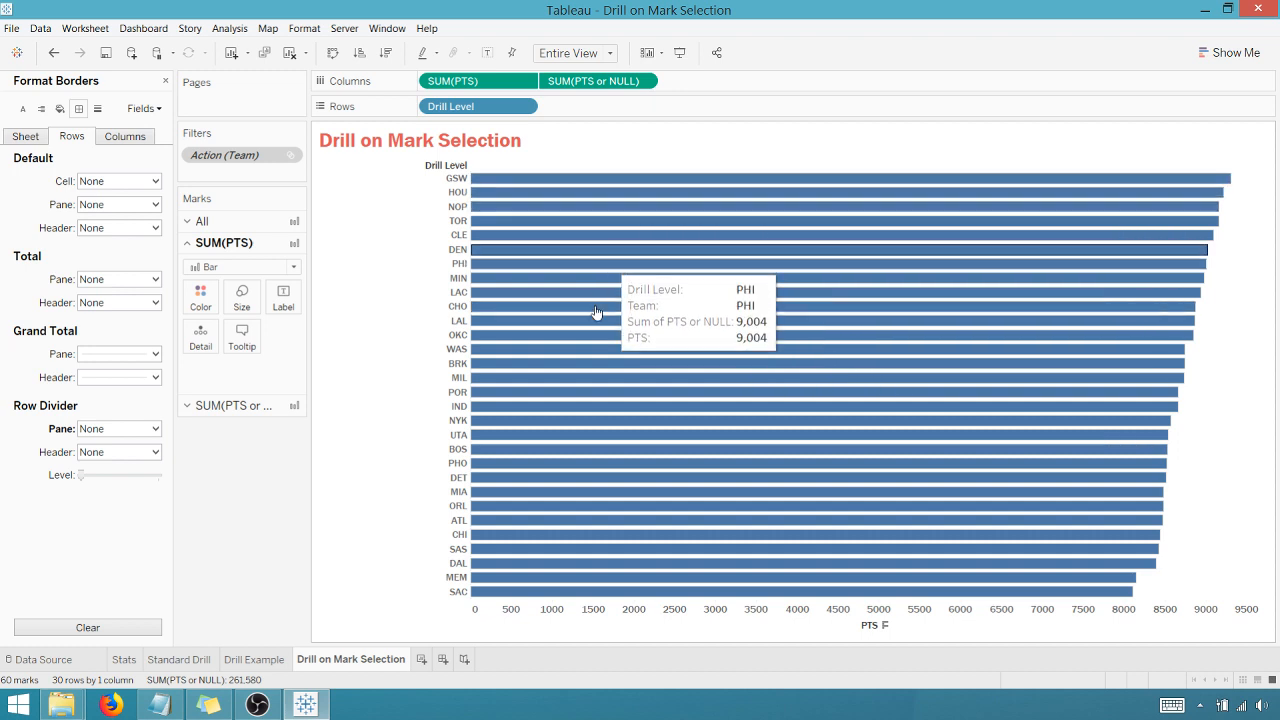
mouse_move(550, 290)
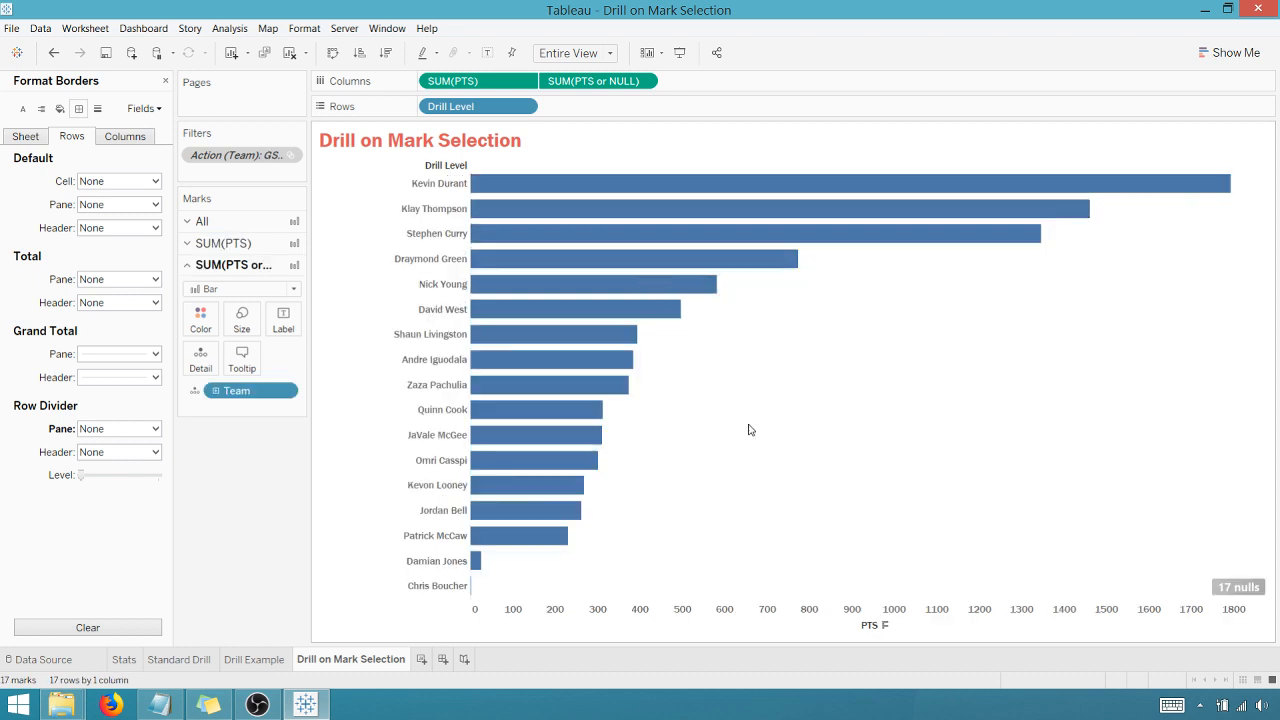
mouse_move(1015, 567)
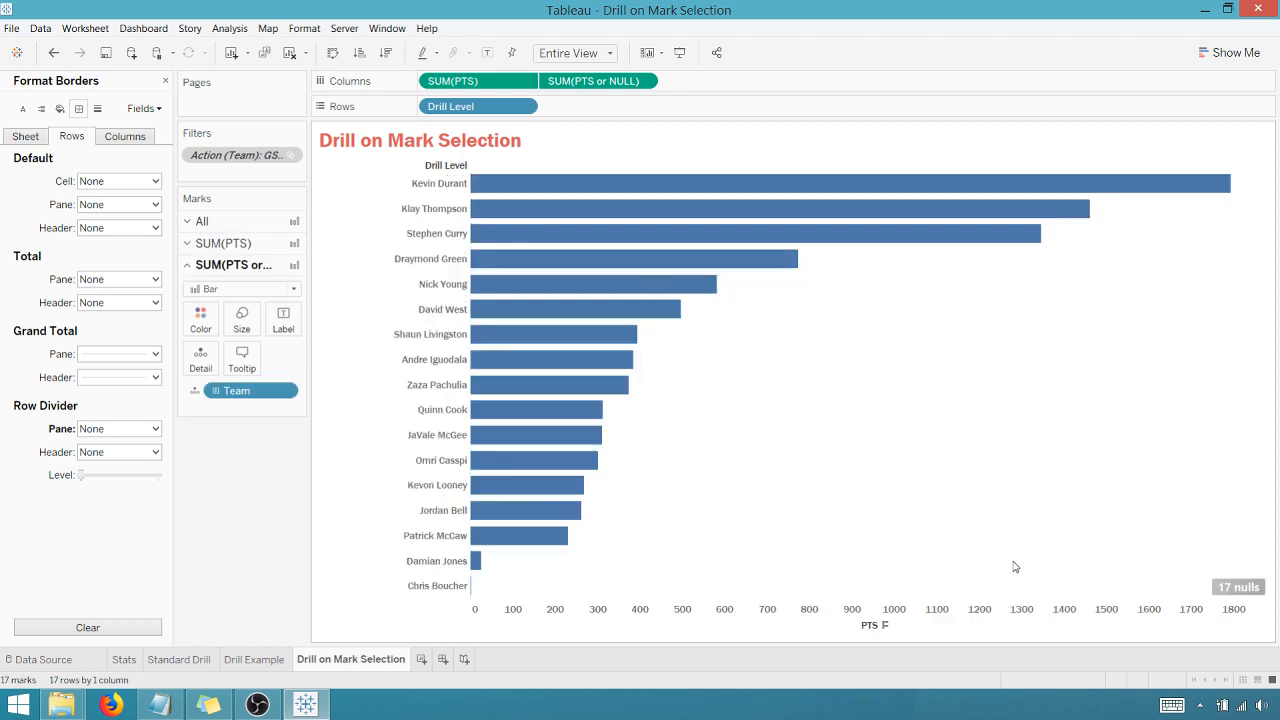
mouse_move(1204, 583)
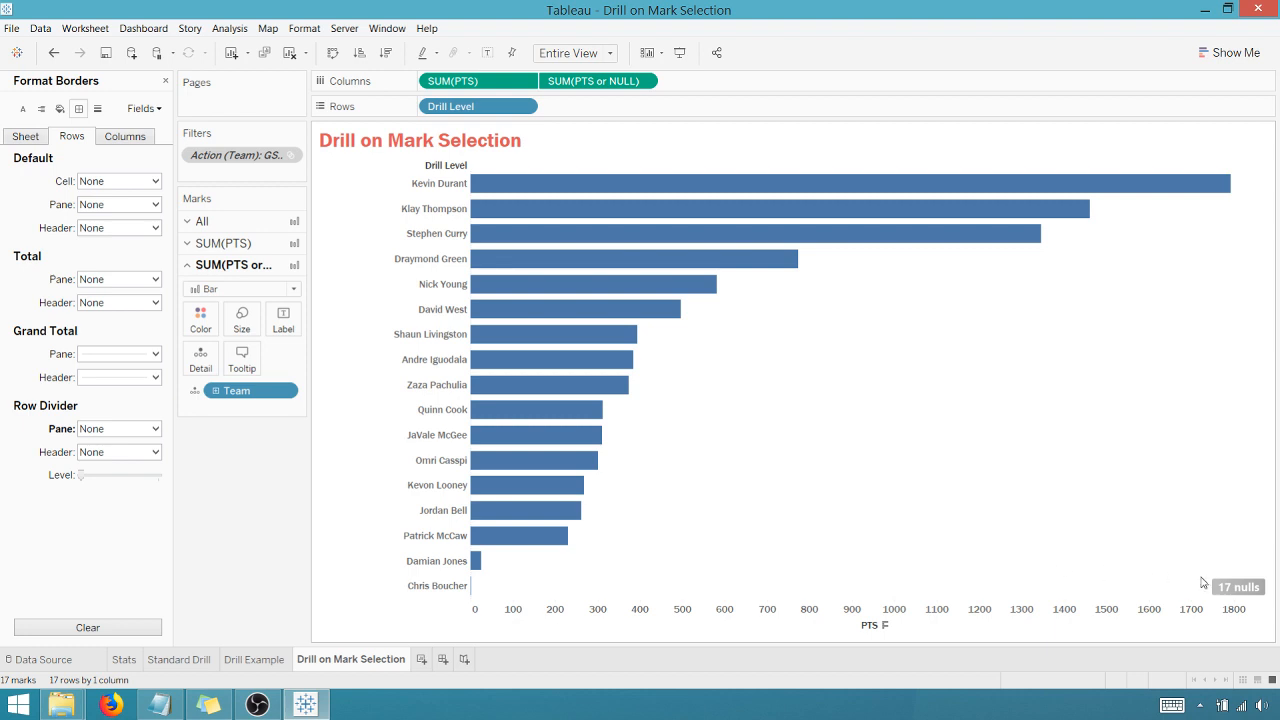
mouse_move(1120, 550)
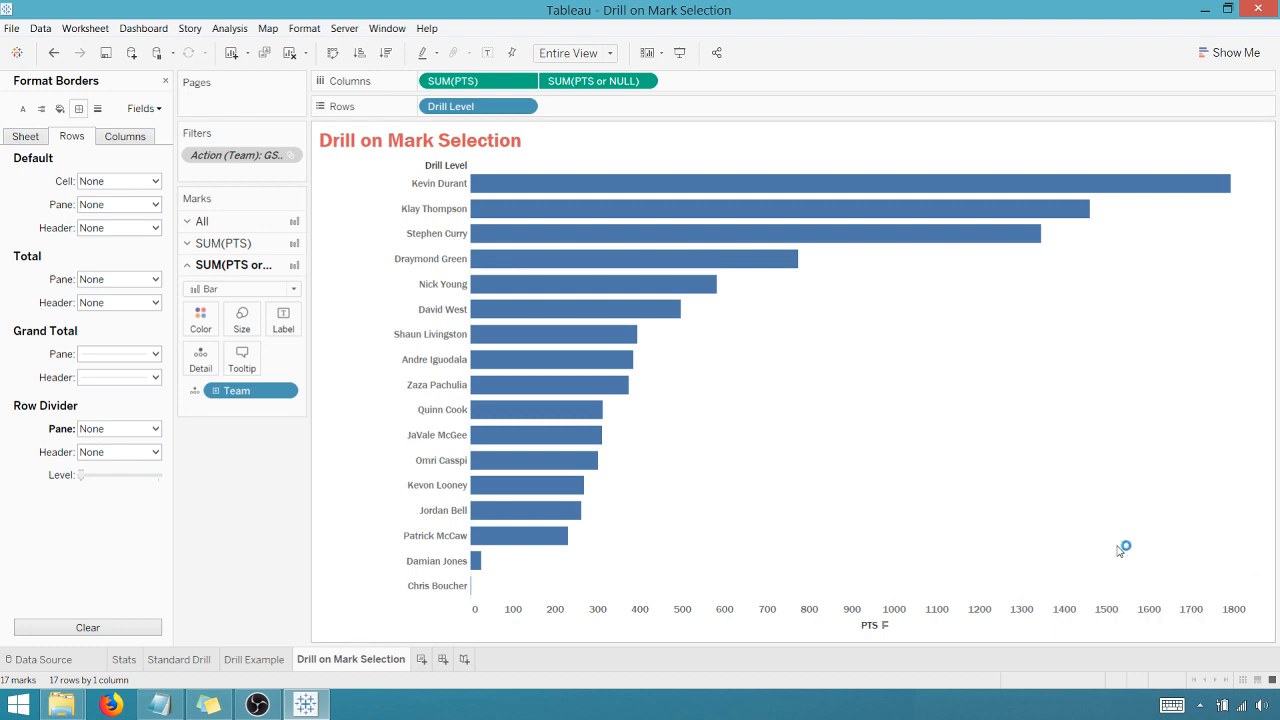